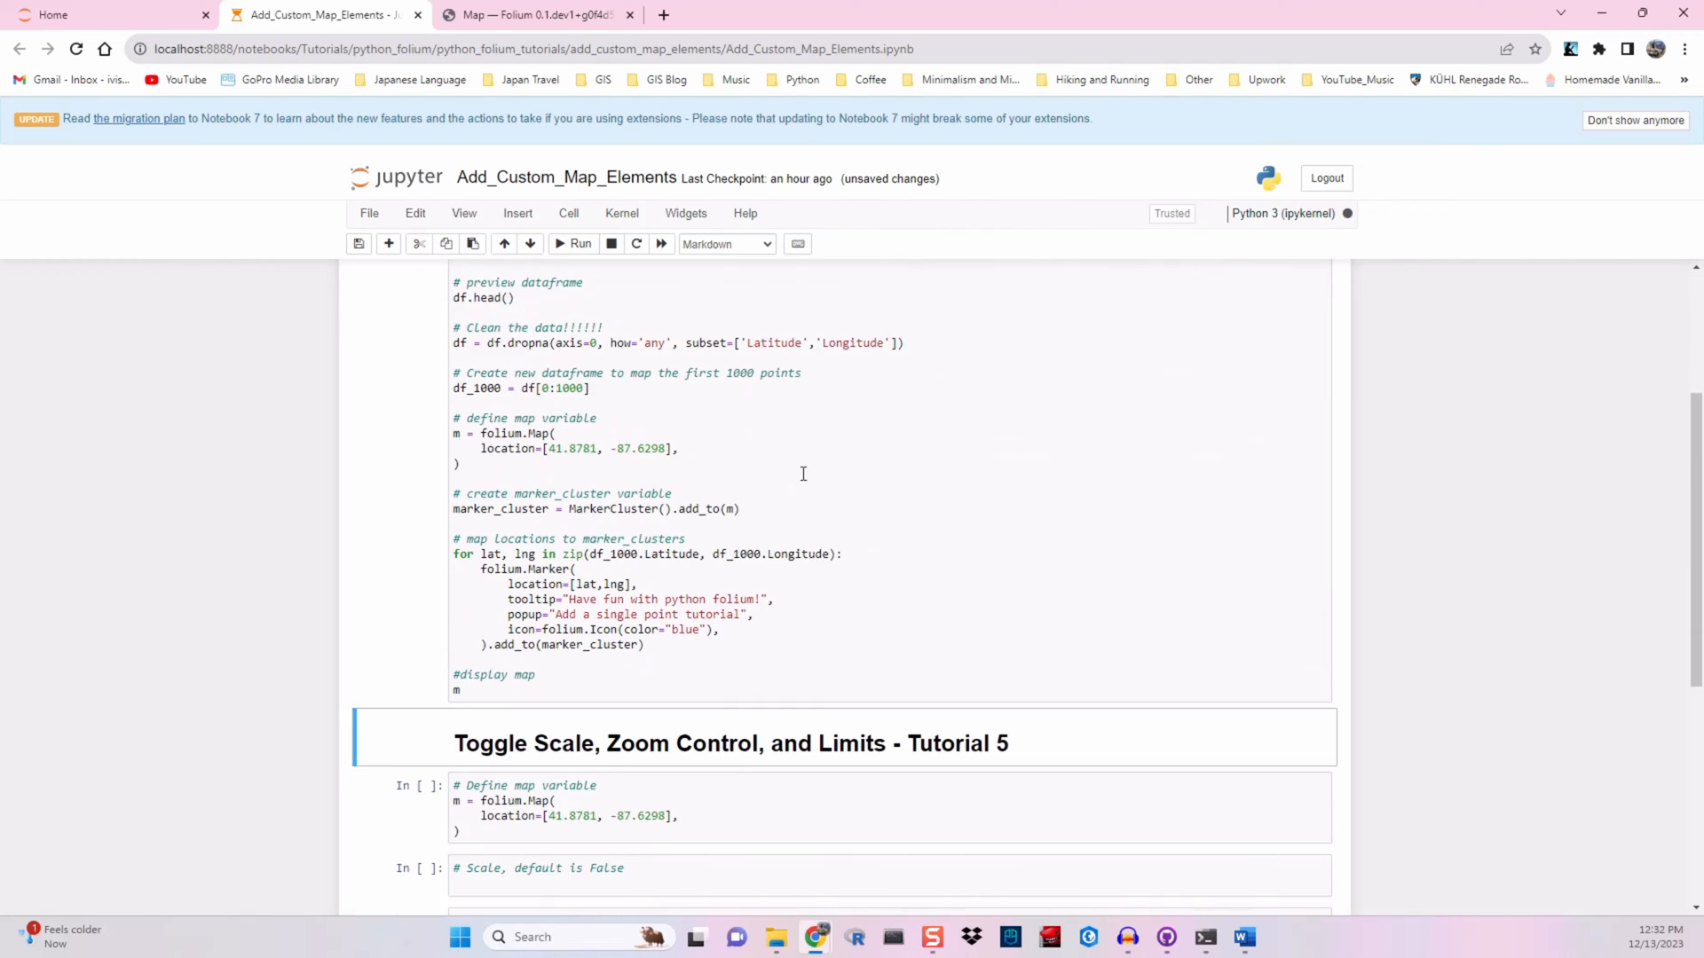
# Scroll to the Tutorial 5 cells and open the User guide in the Folium documentation
pyautogui.scroll(-3)
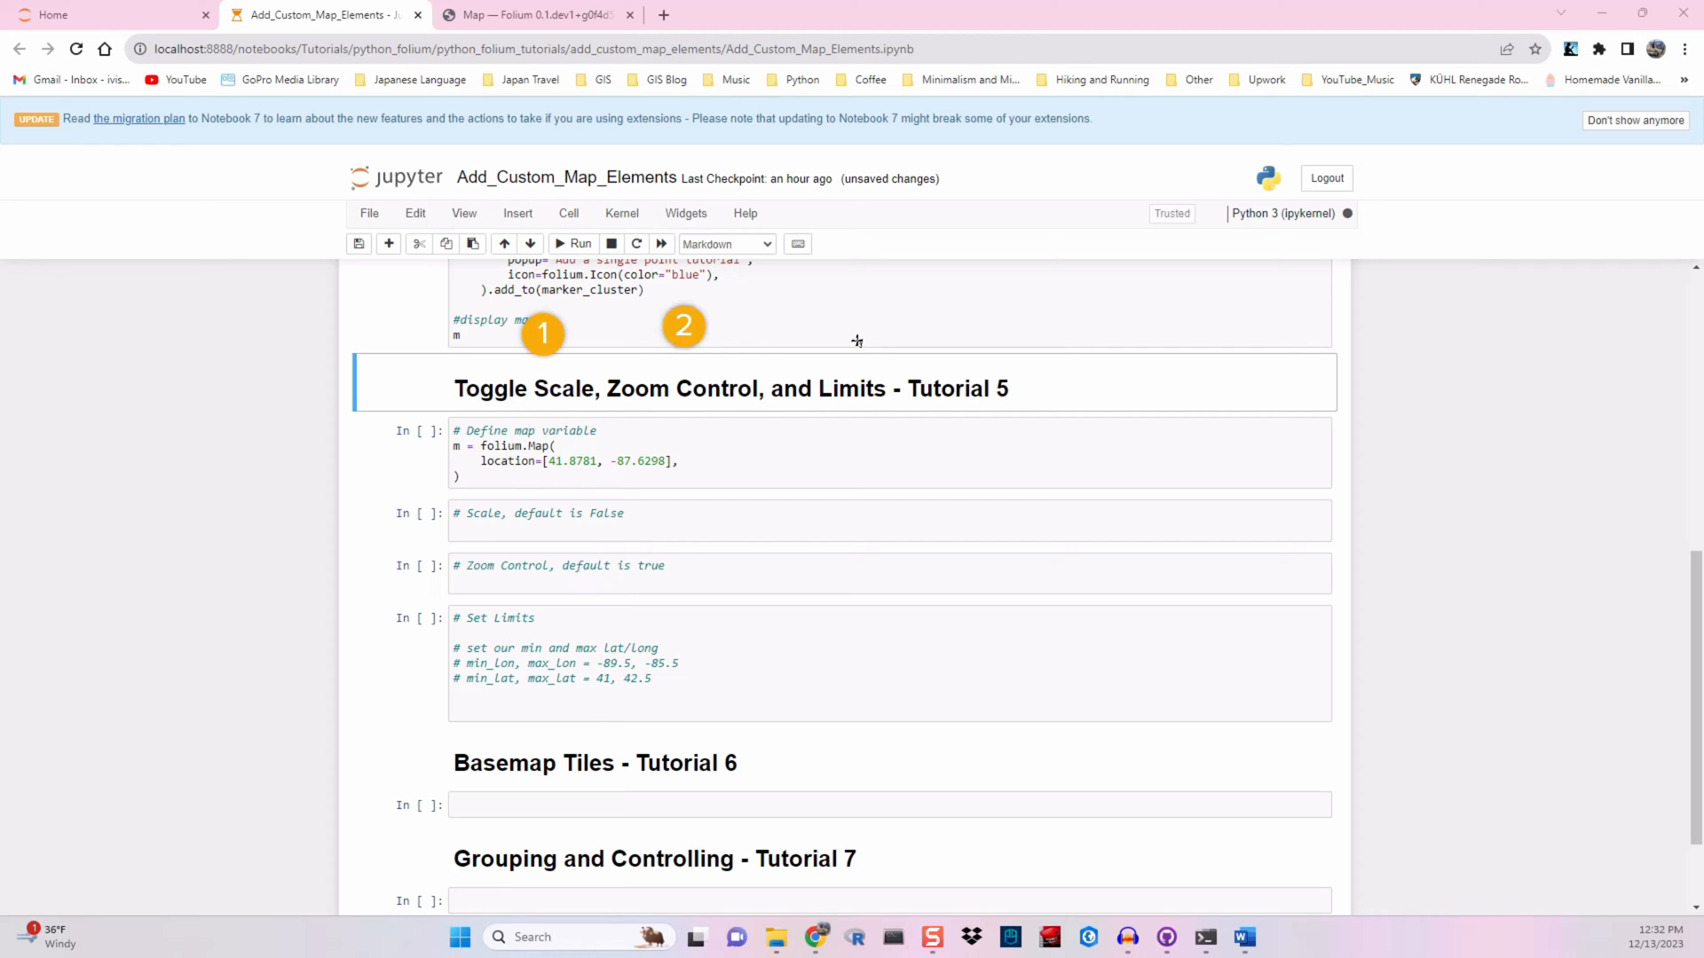
pyautogui.click(532, 14)
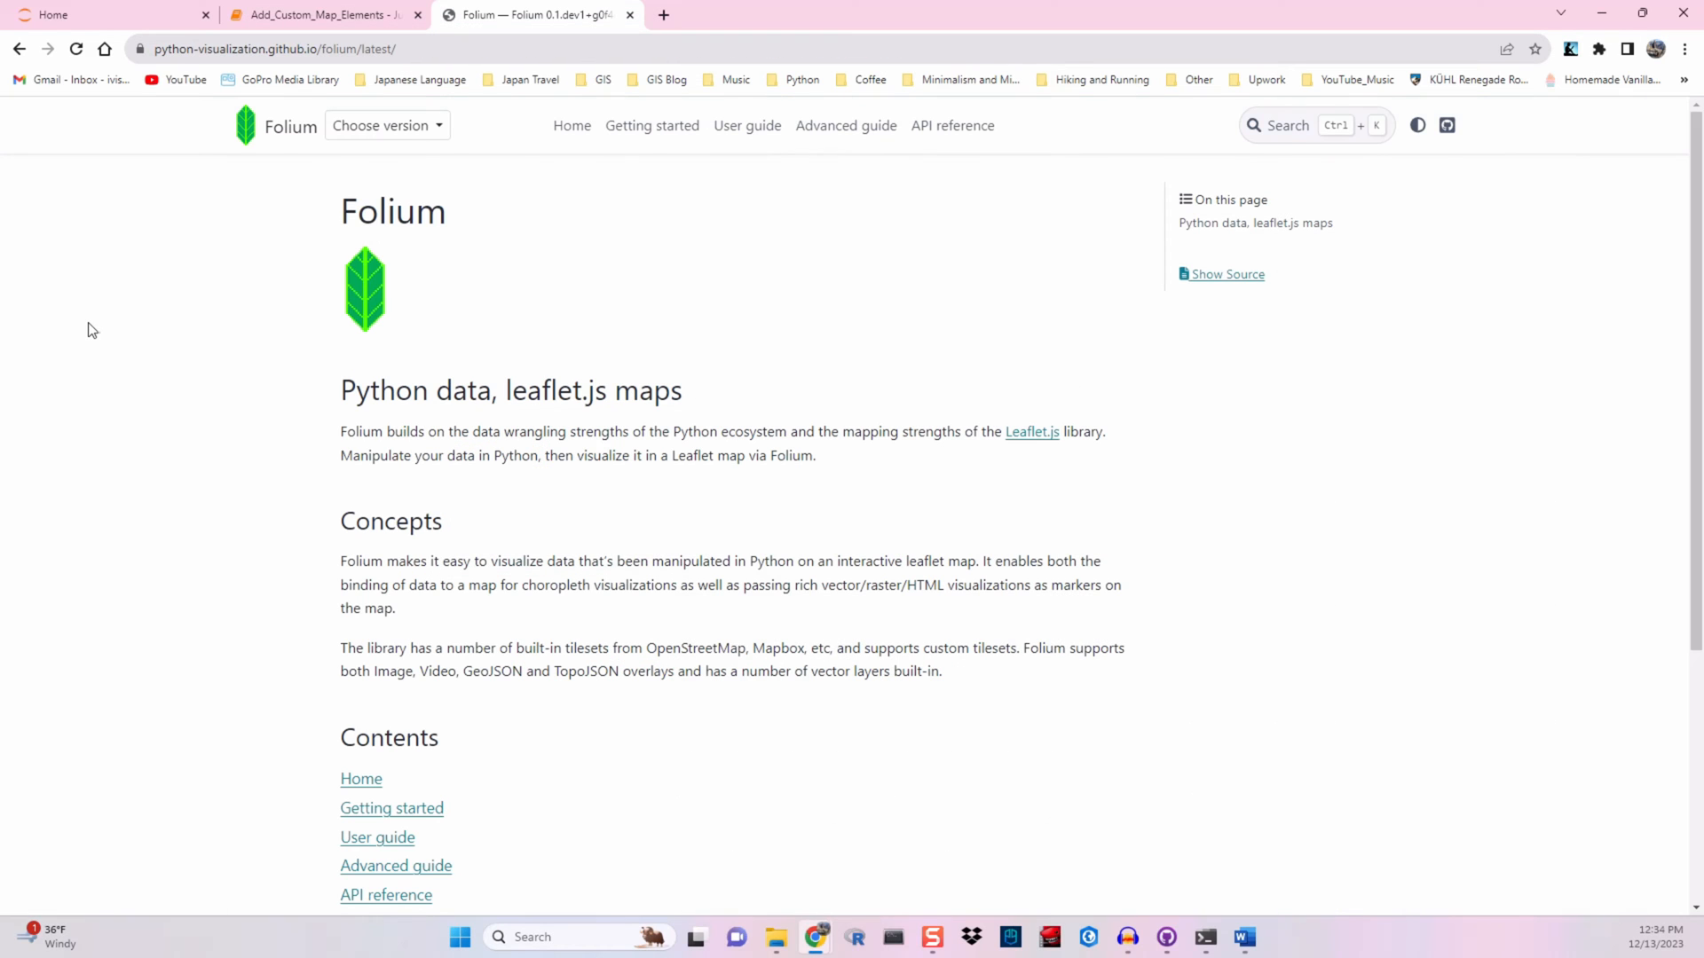
pyautogui.moveTo(746, 135)
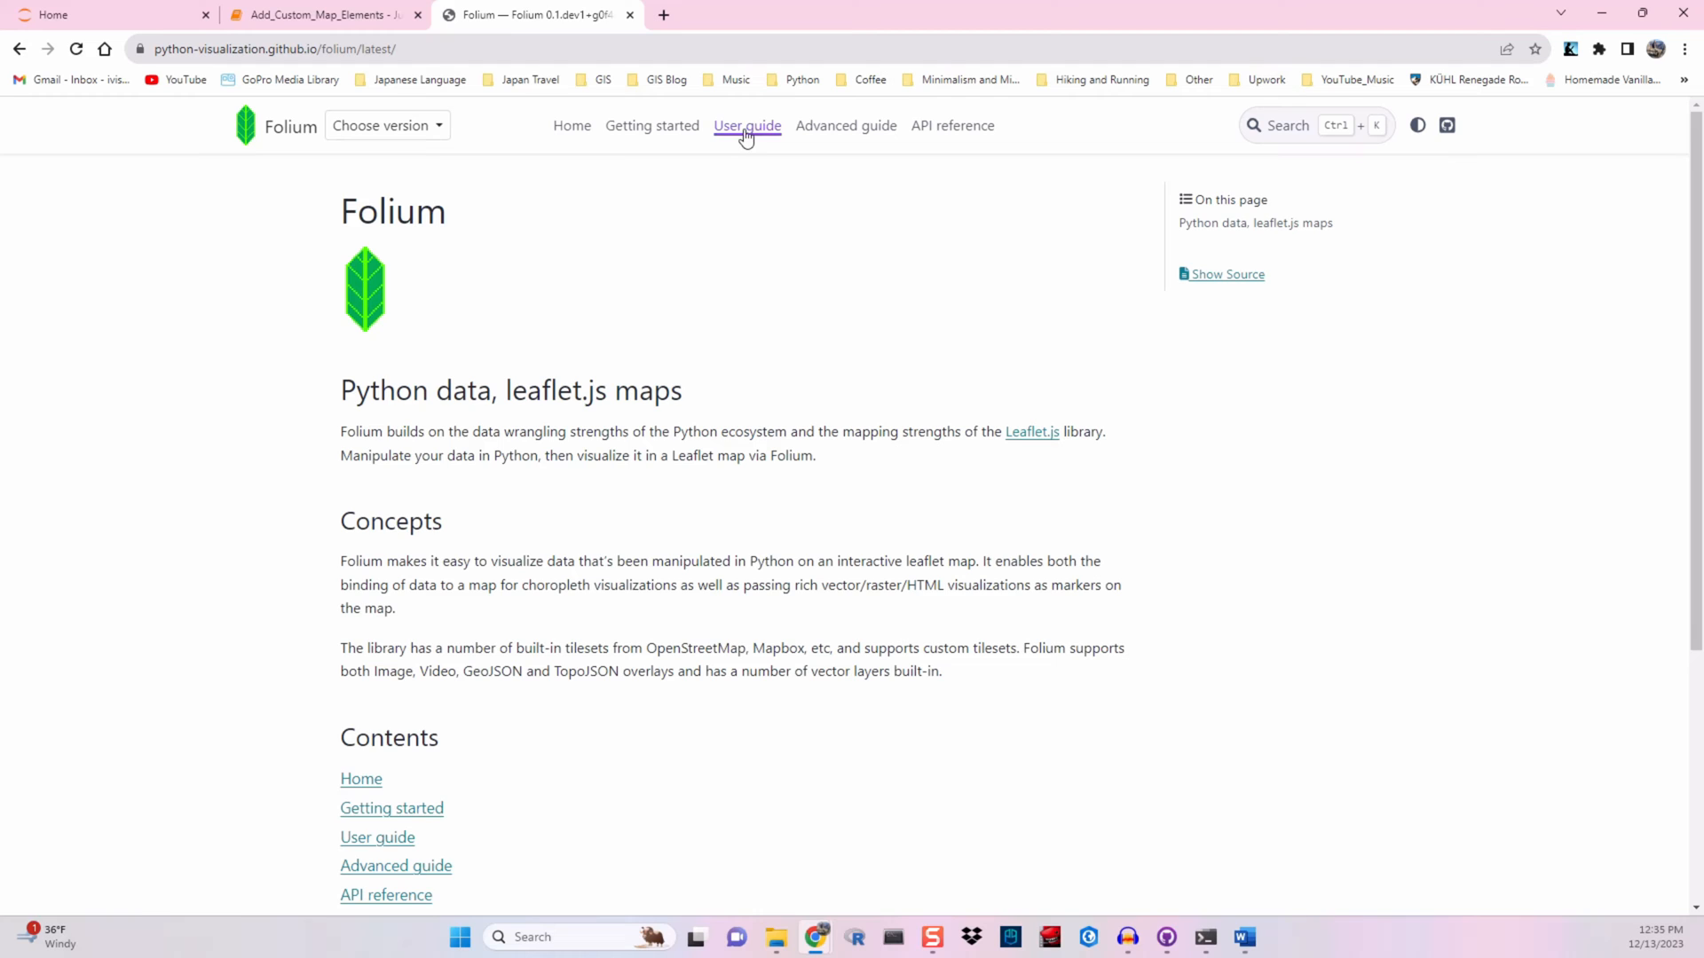
pyautogui.click(747, 125)
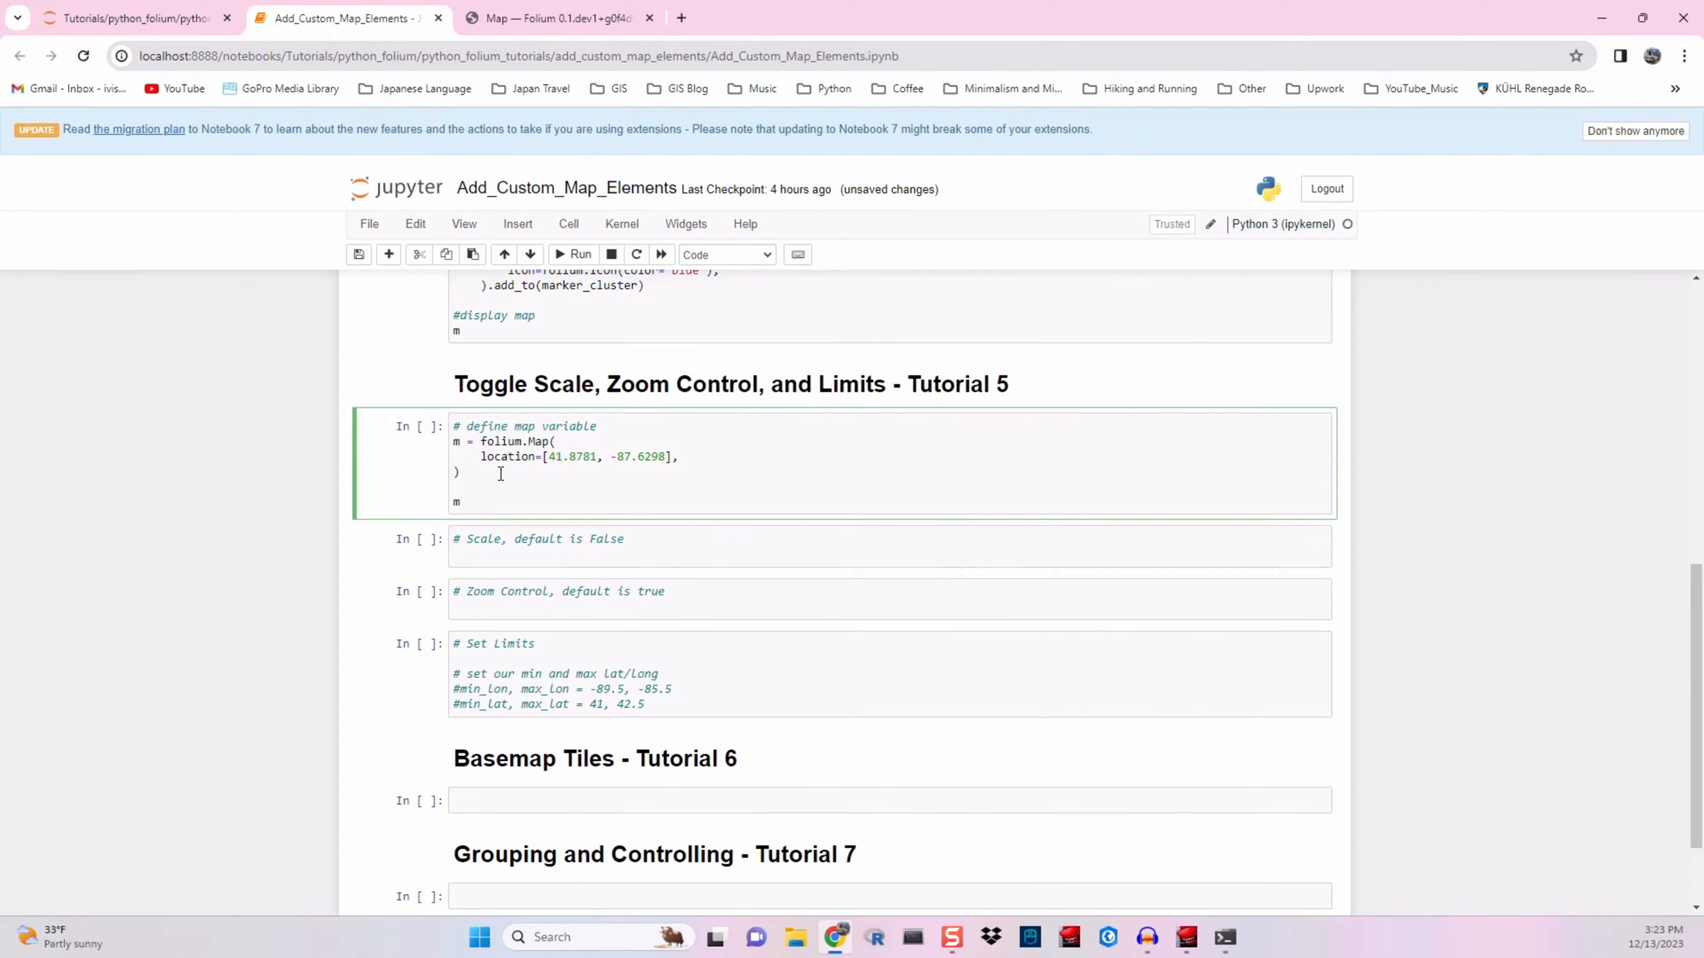
# Add the MarkerCluster and marker for-loop code to the Tutorial 5 map cell and run it
pyautogui.click(573, 254)
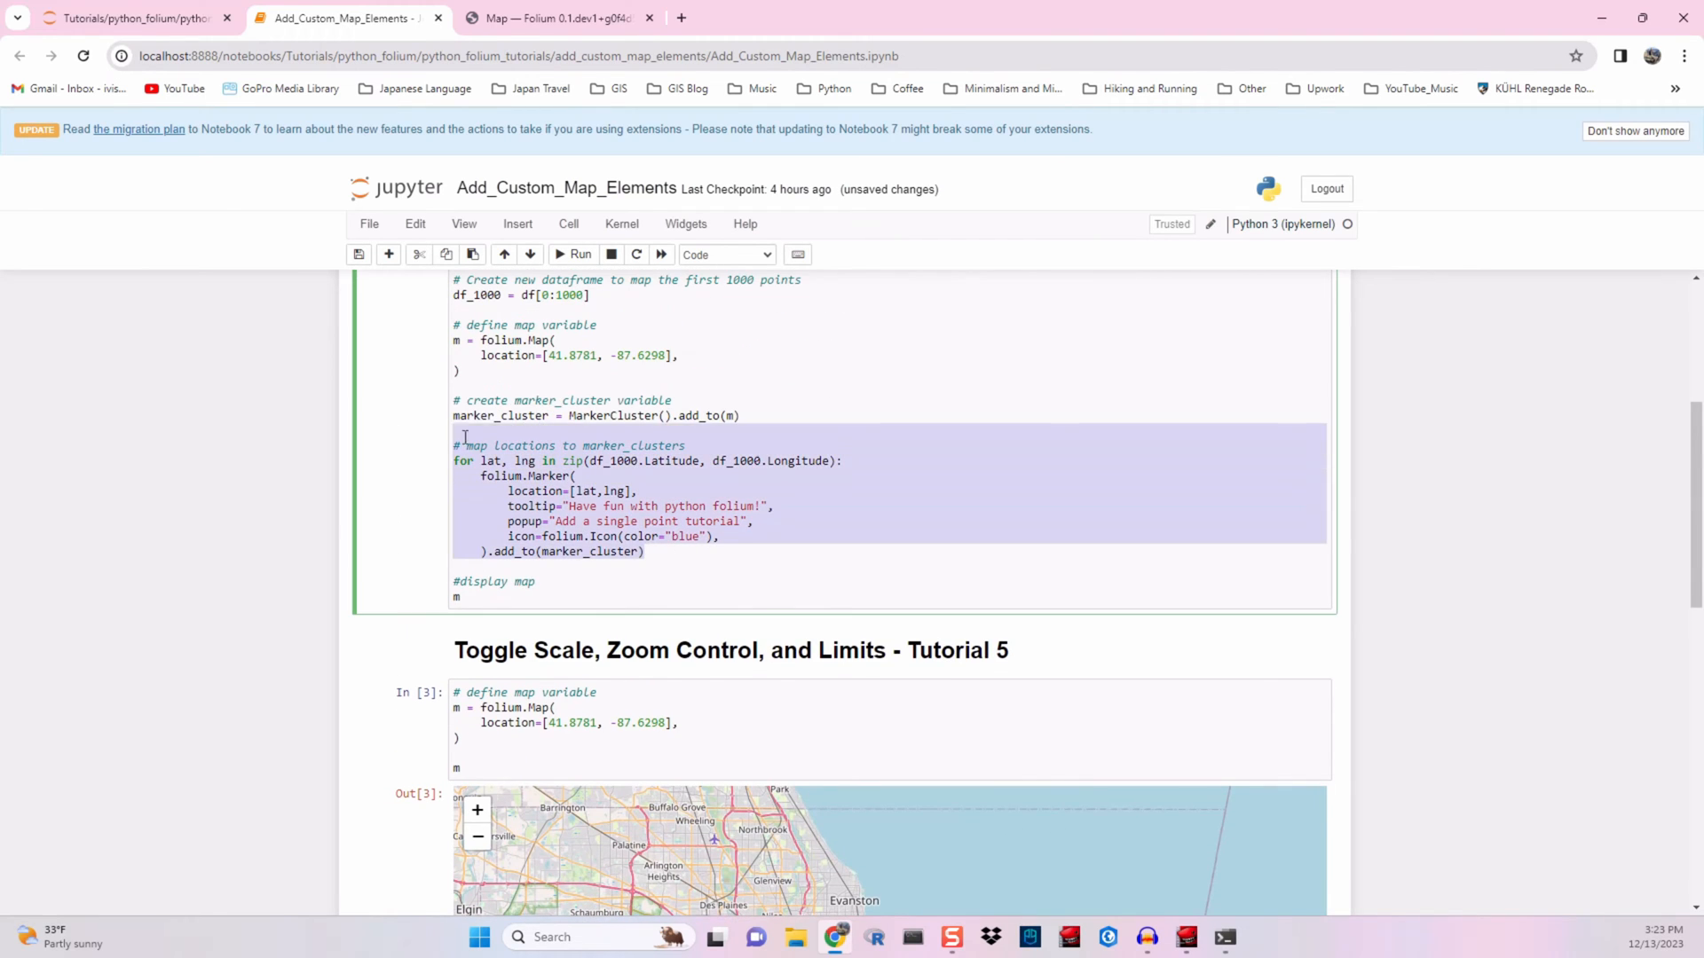
pyautogui.scroll(-3)
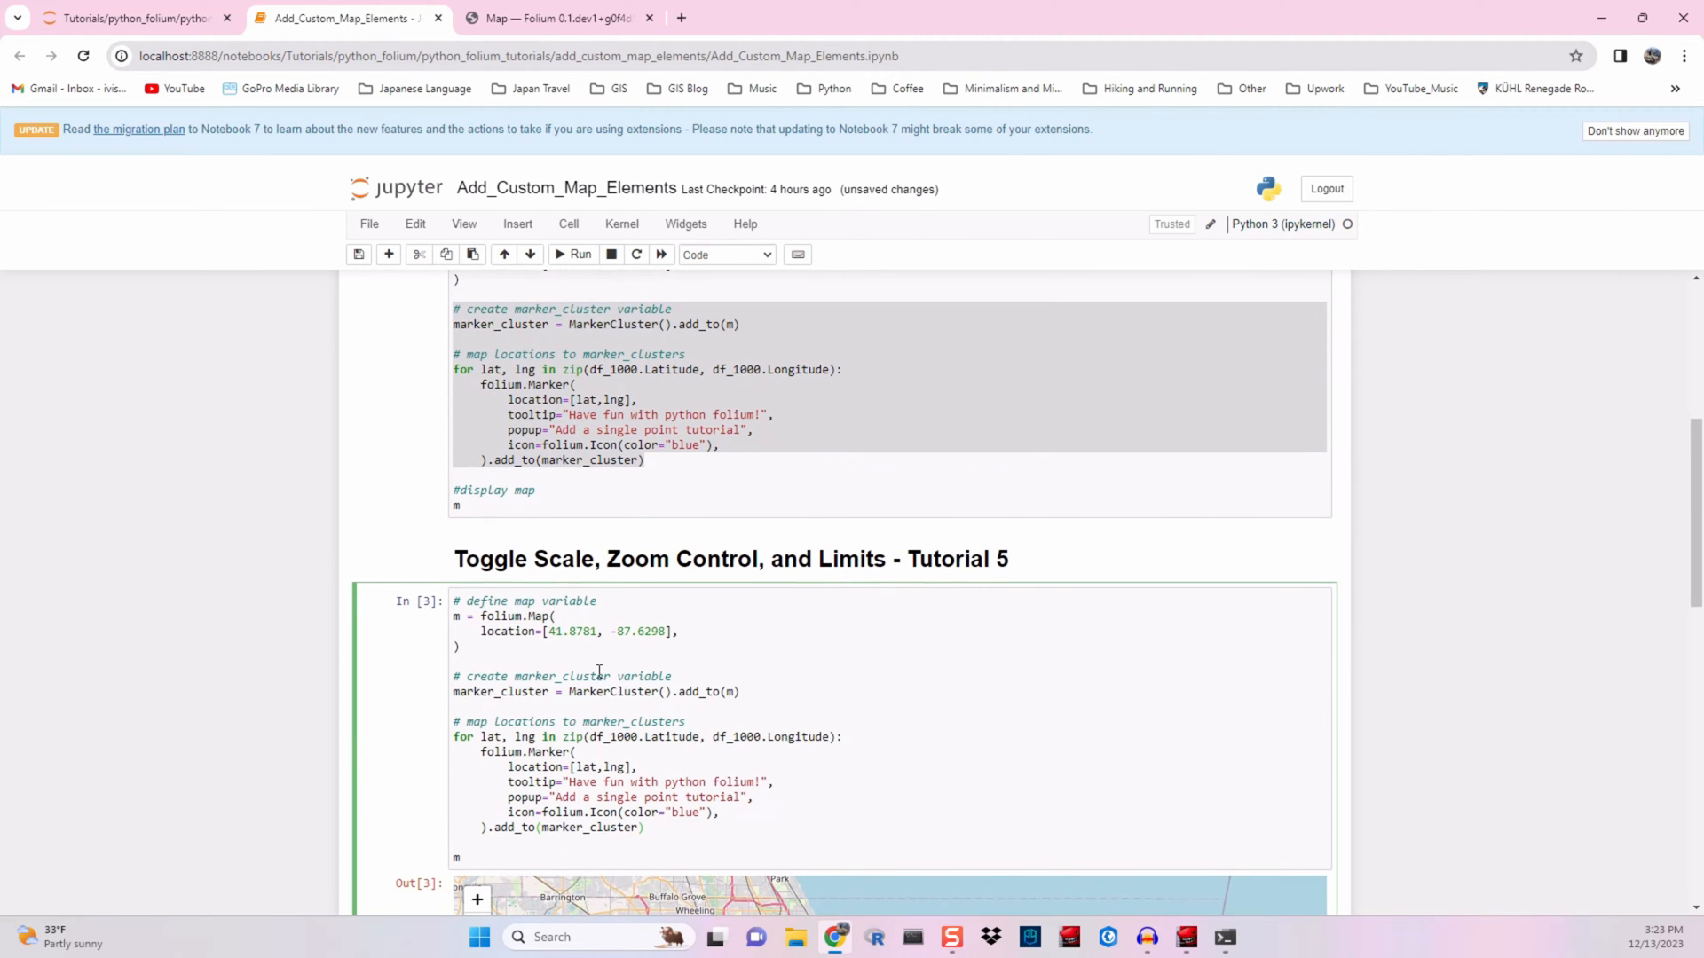
pyautogui.click(573, 255)
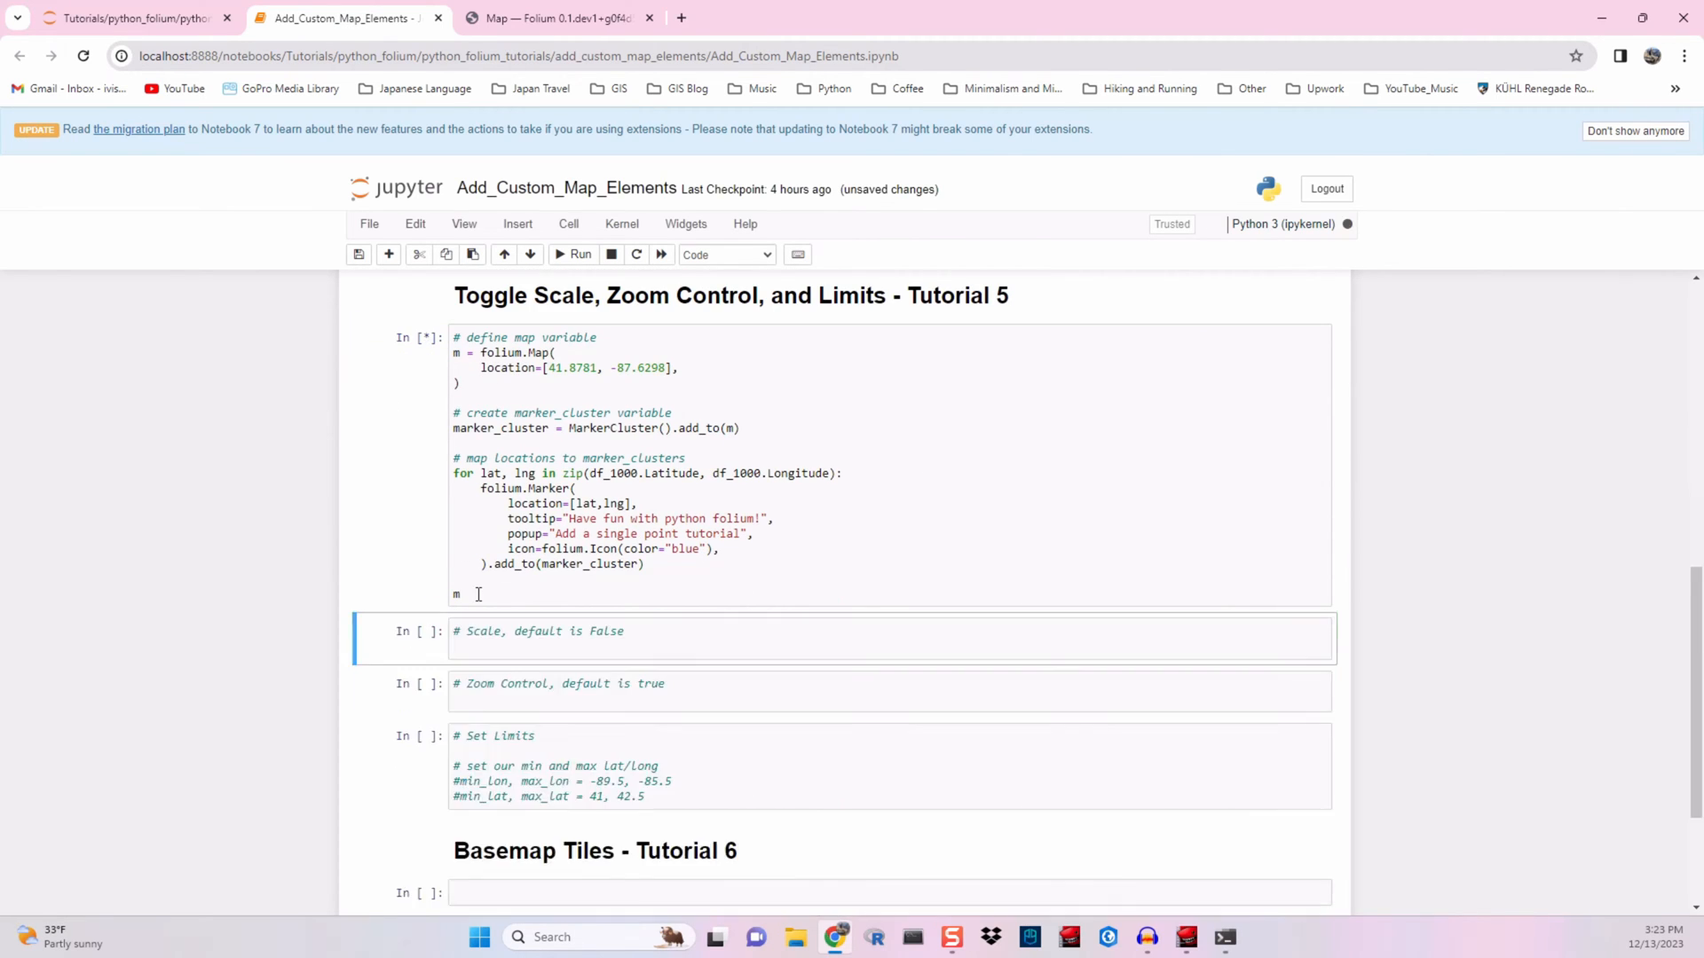
pyautogui.click(571, 255)
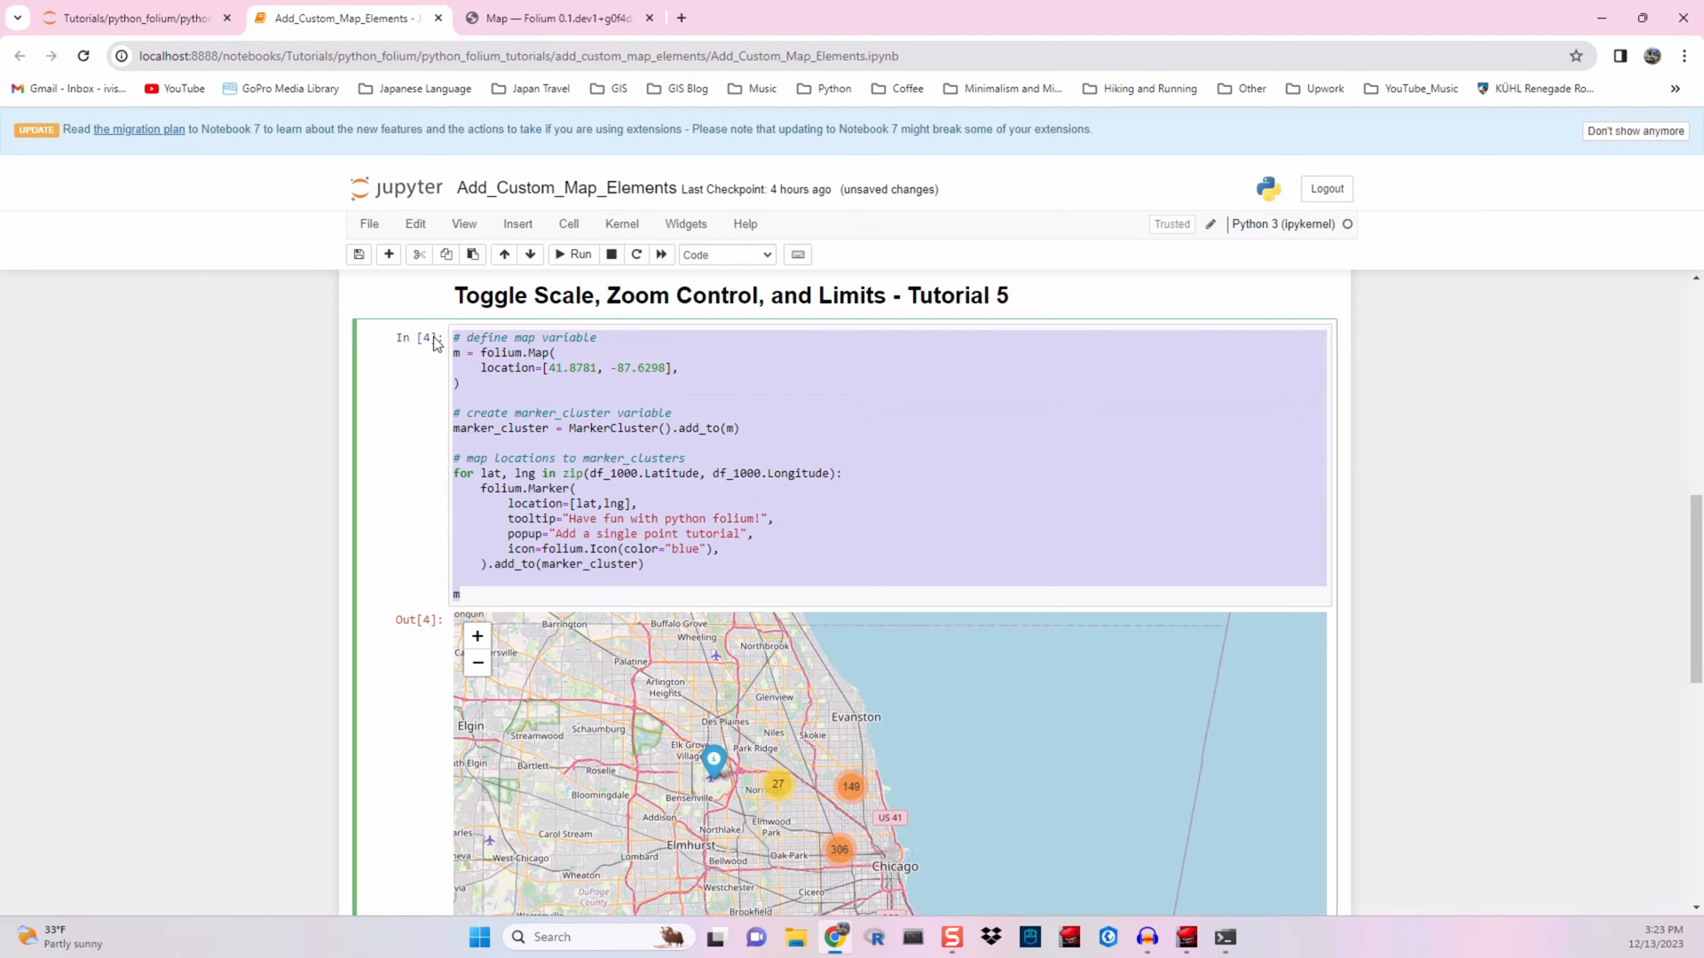
pyautogui.moveTo(1359, 511)
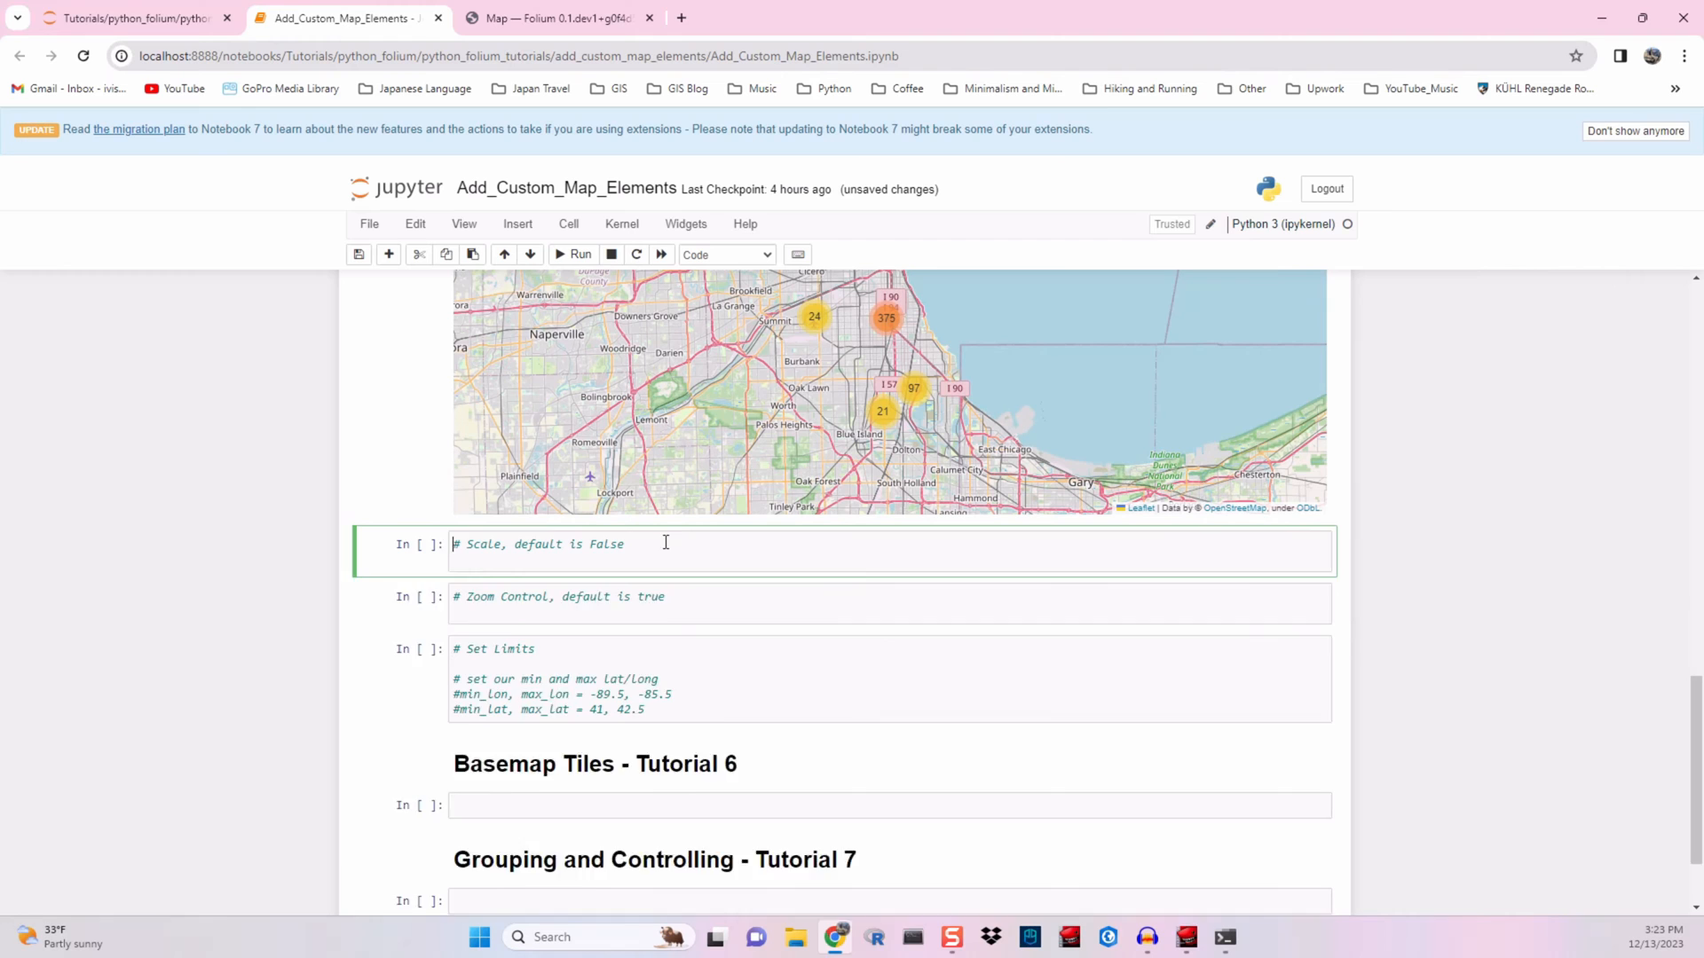
# Add control_scale=True to folium.Map in the Scale cell after checking the docs
pyautogui.click(561, 18)
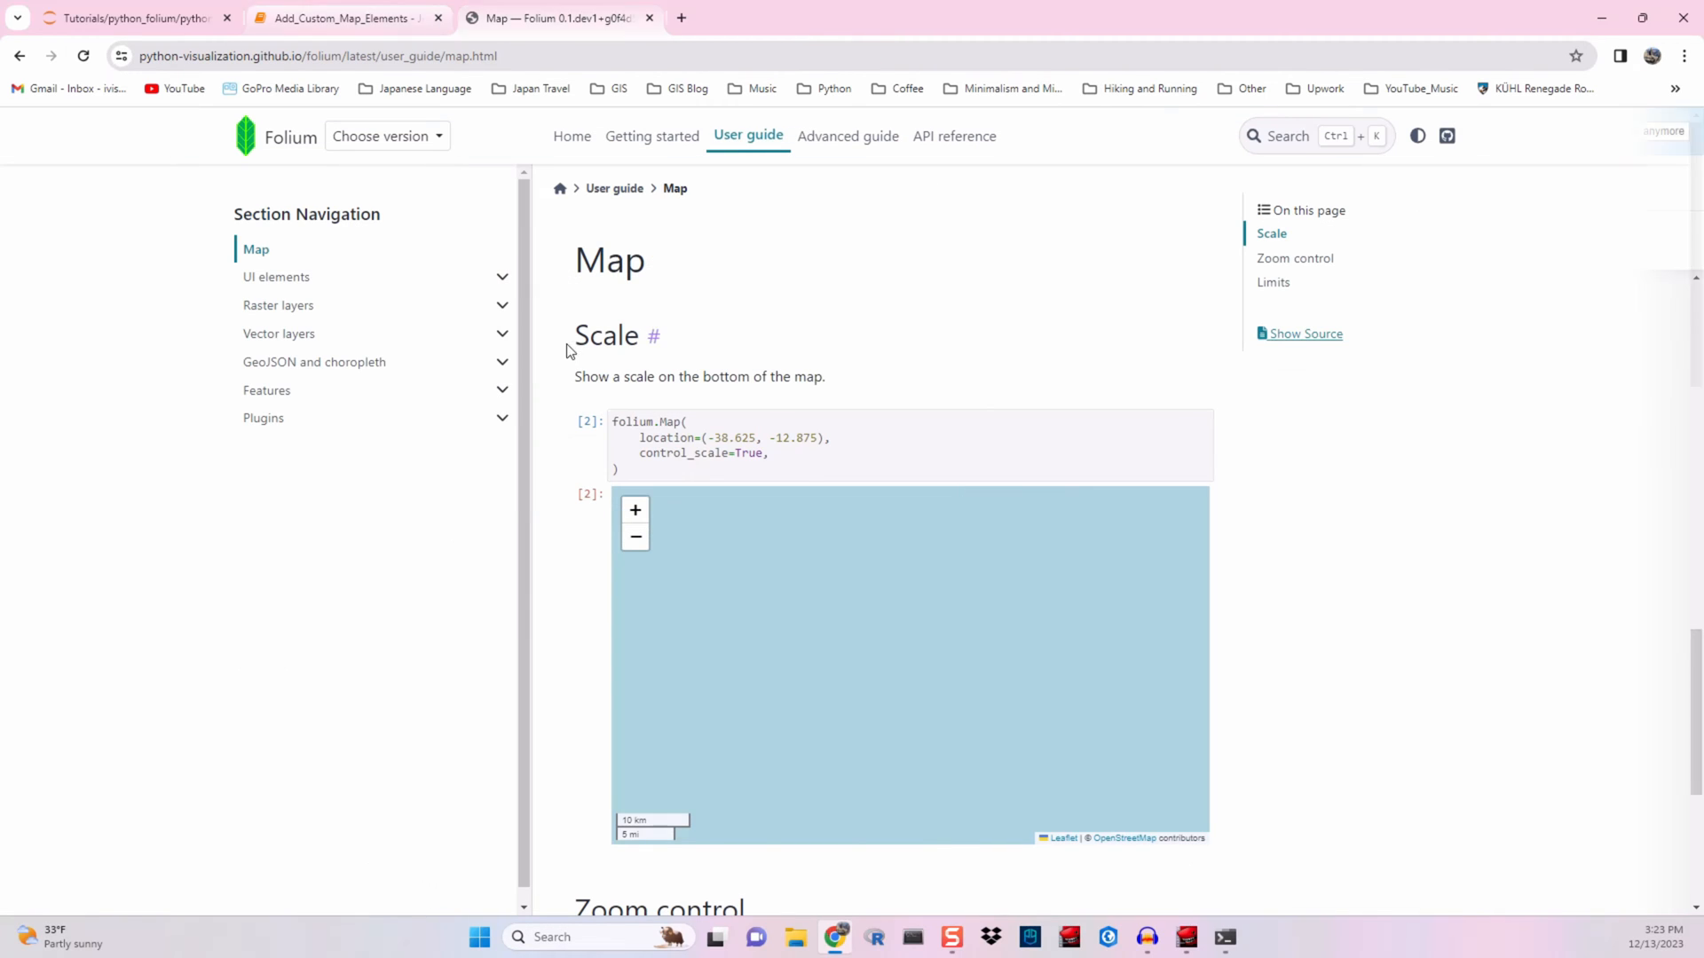
pyautogui.doubleClick(682, 453)
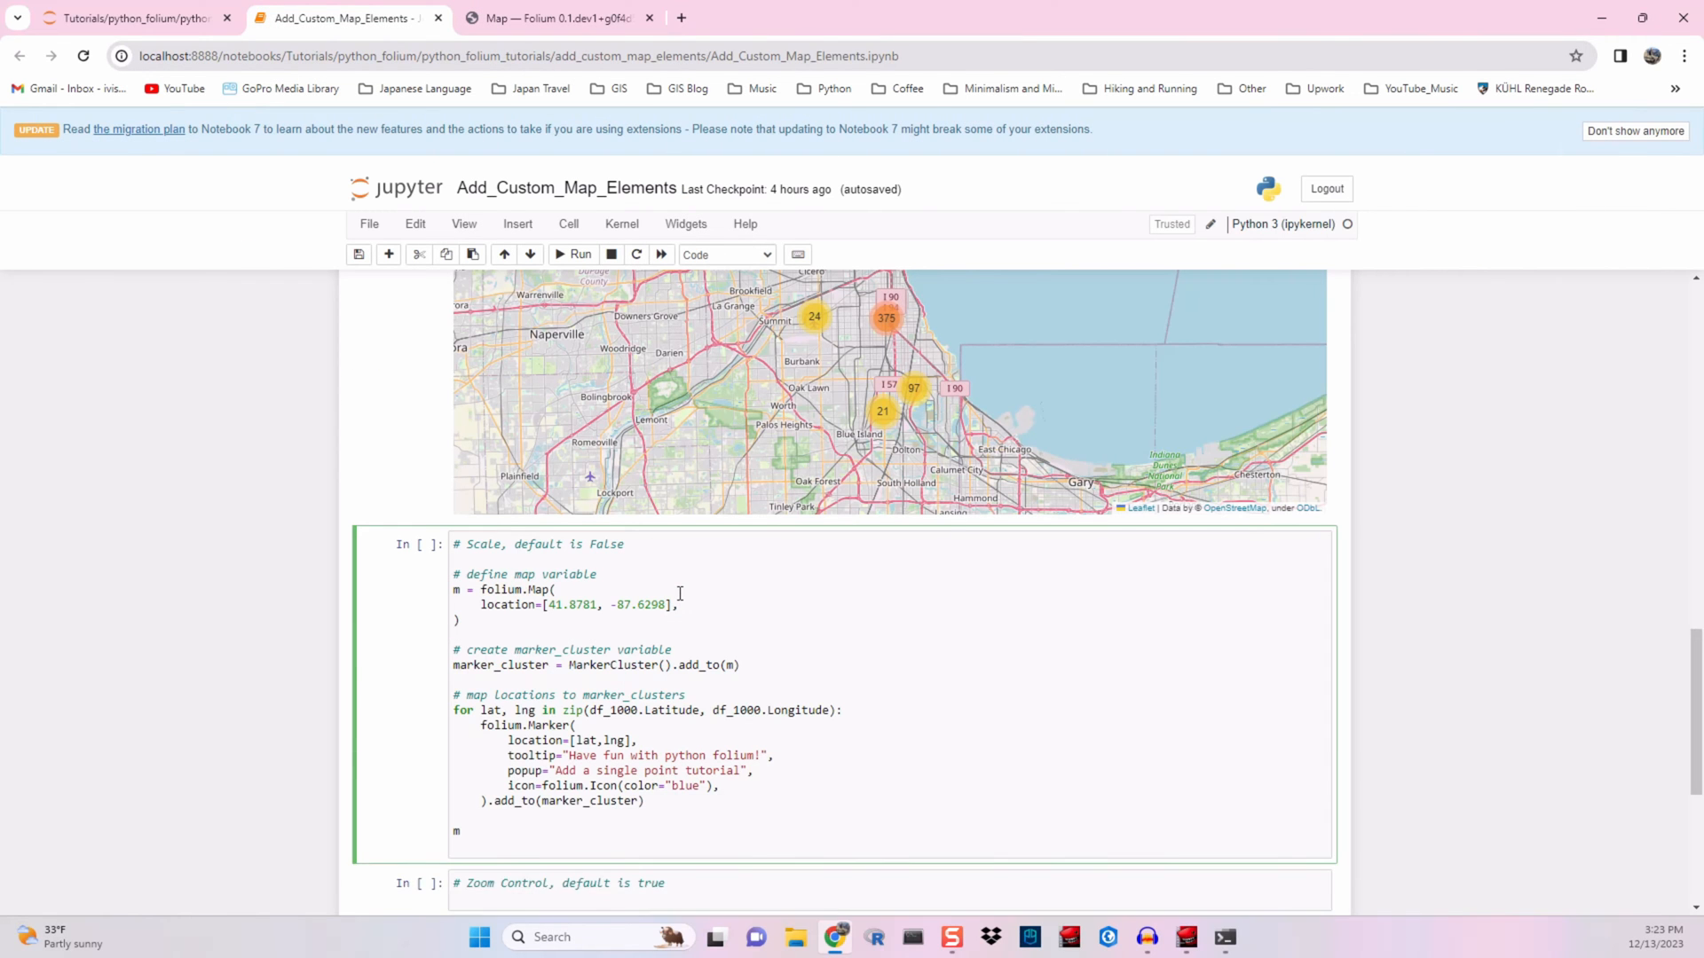
pyautogui.write('control_scale=True,')
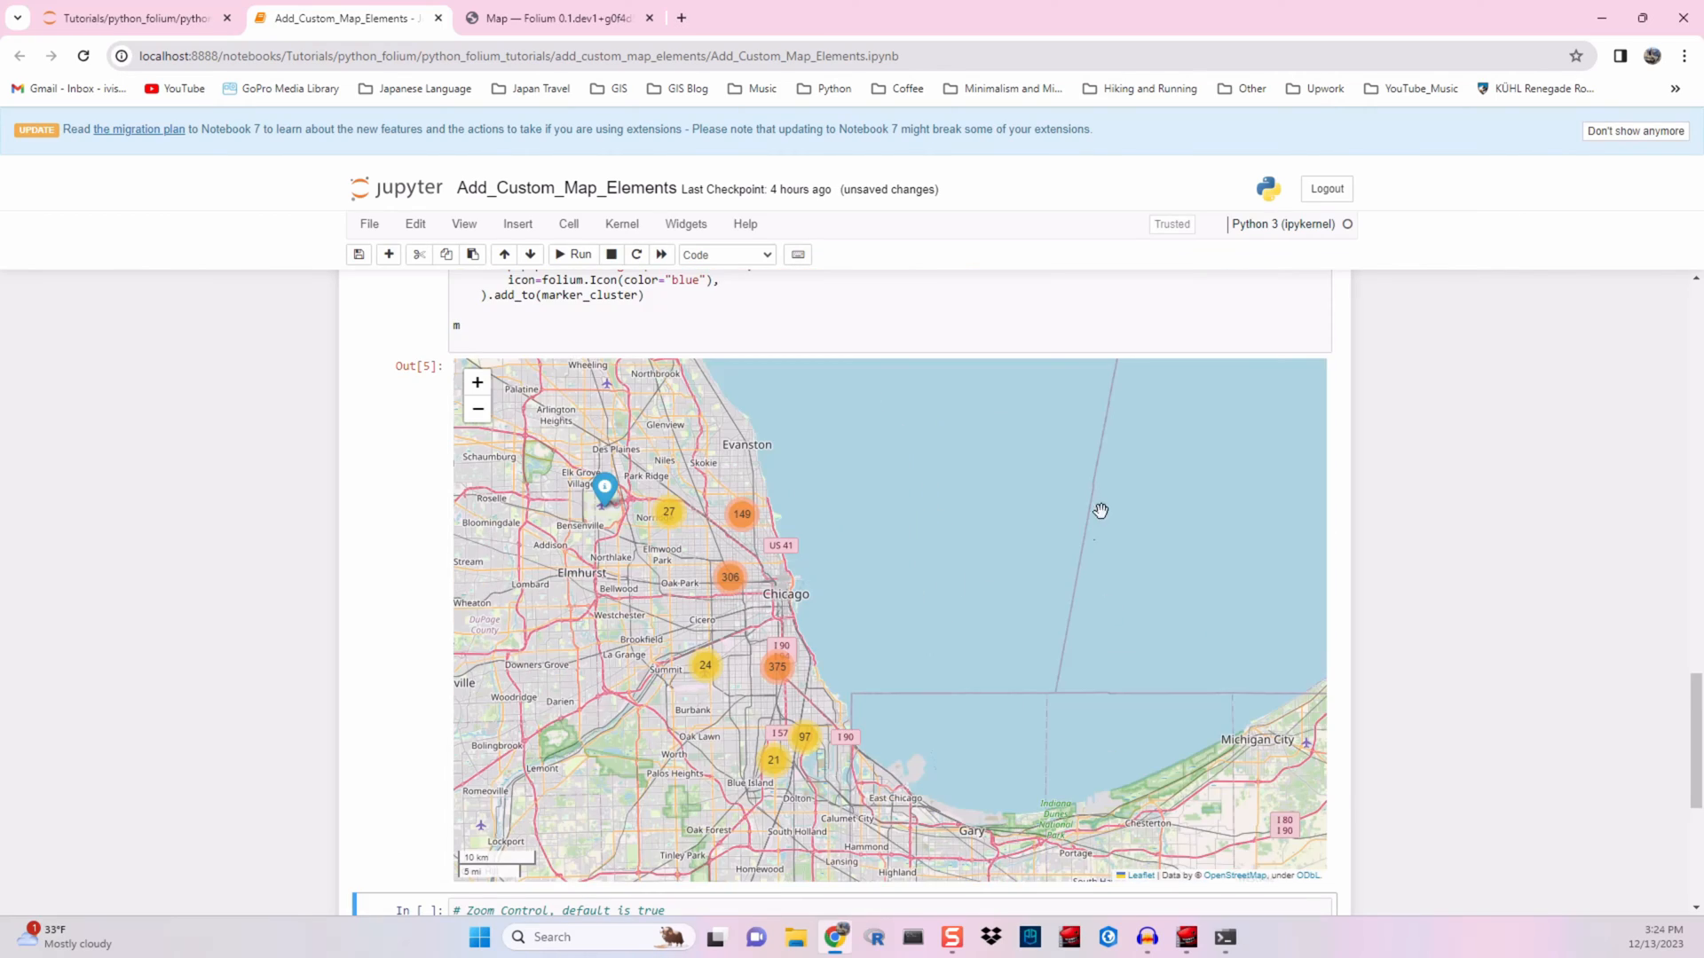
pyautogui.moveTo(1311, 553)
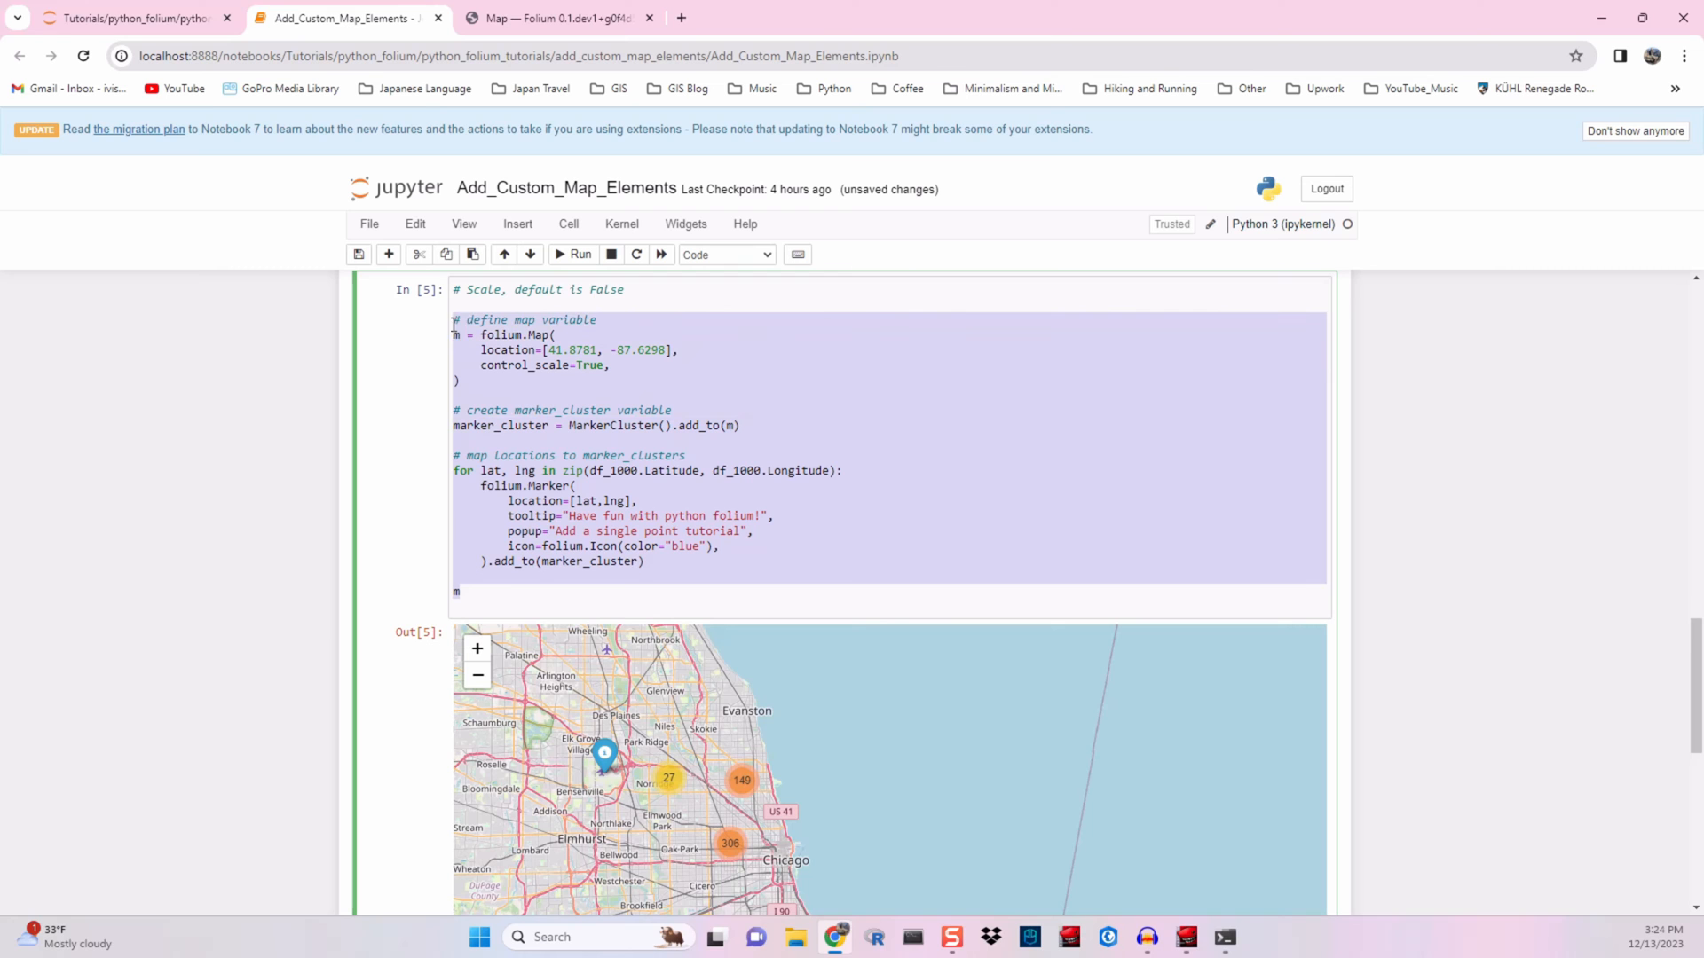
# Check the docs example, then add zoom_control=False to the Zoom Control cell's folium.Map
pyautogui.scroll(-3)
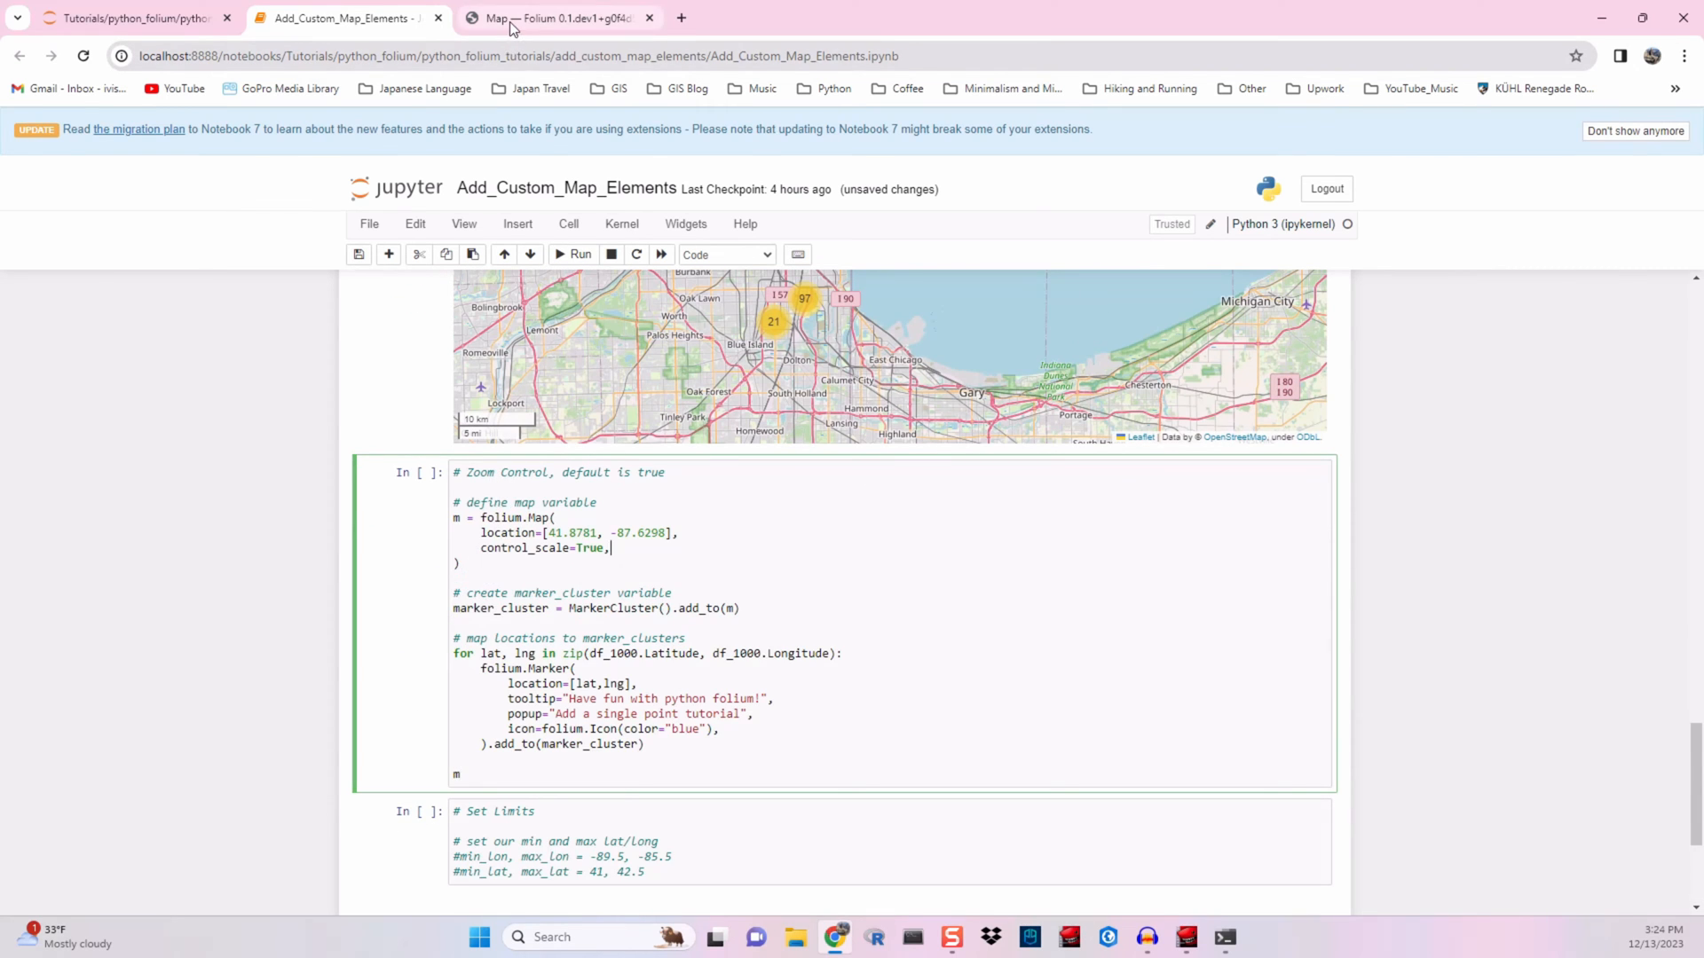
pyautogui.click(517, 17)
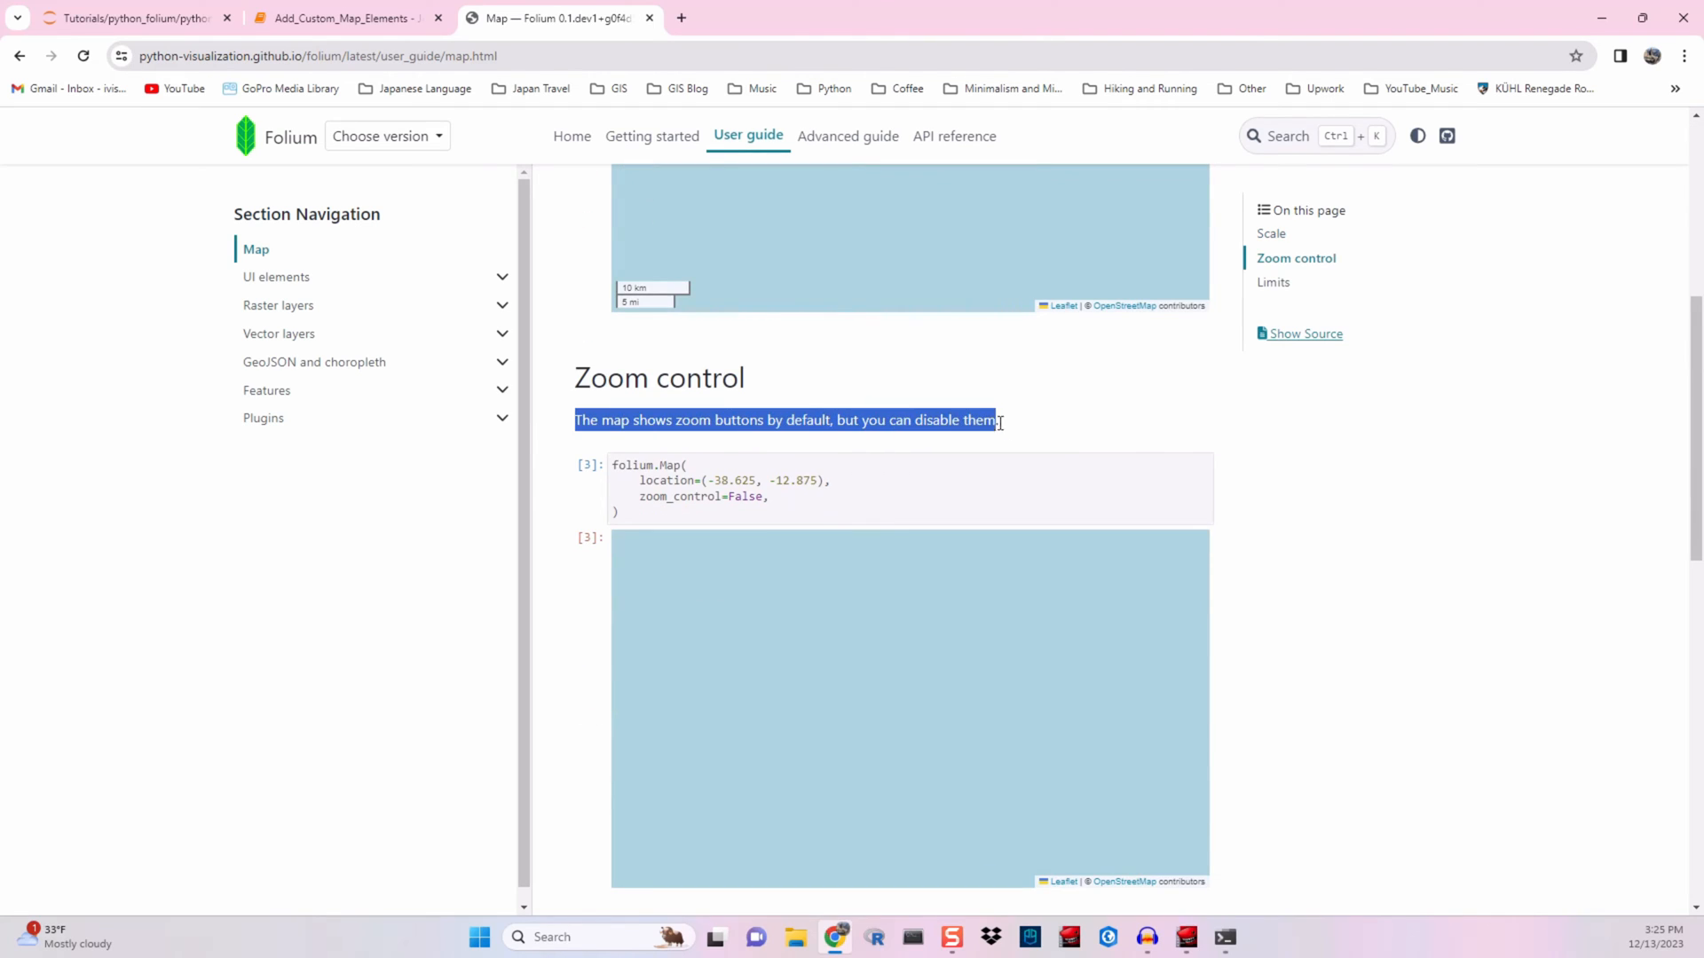
pyautogui.click(640, 497)
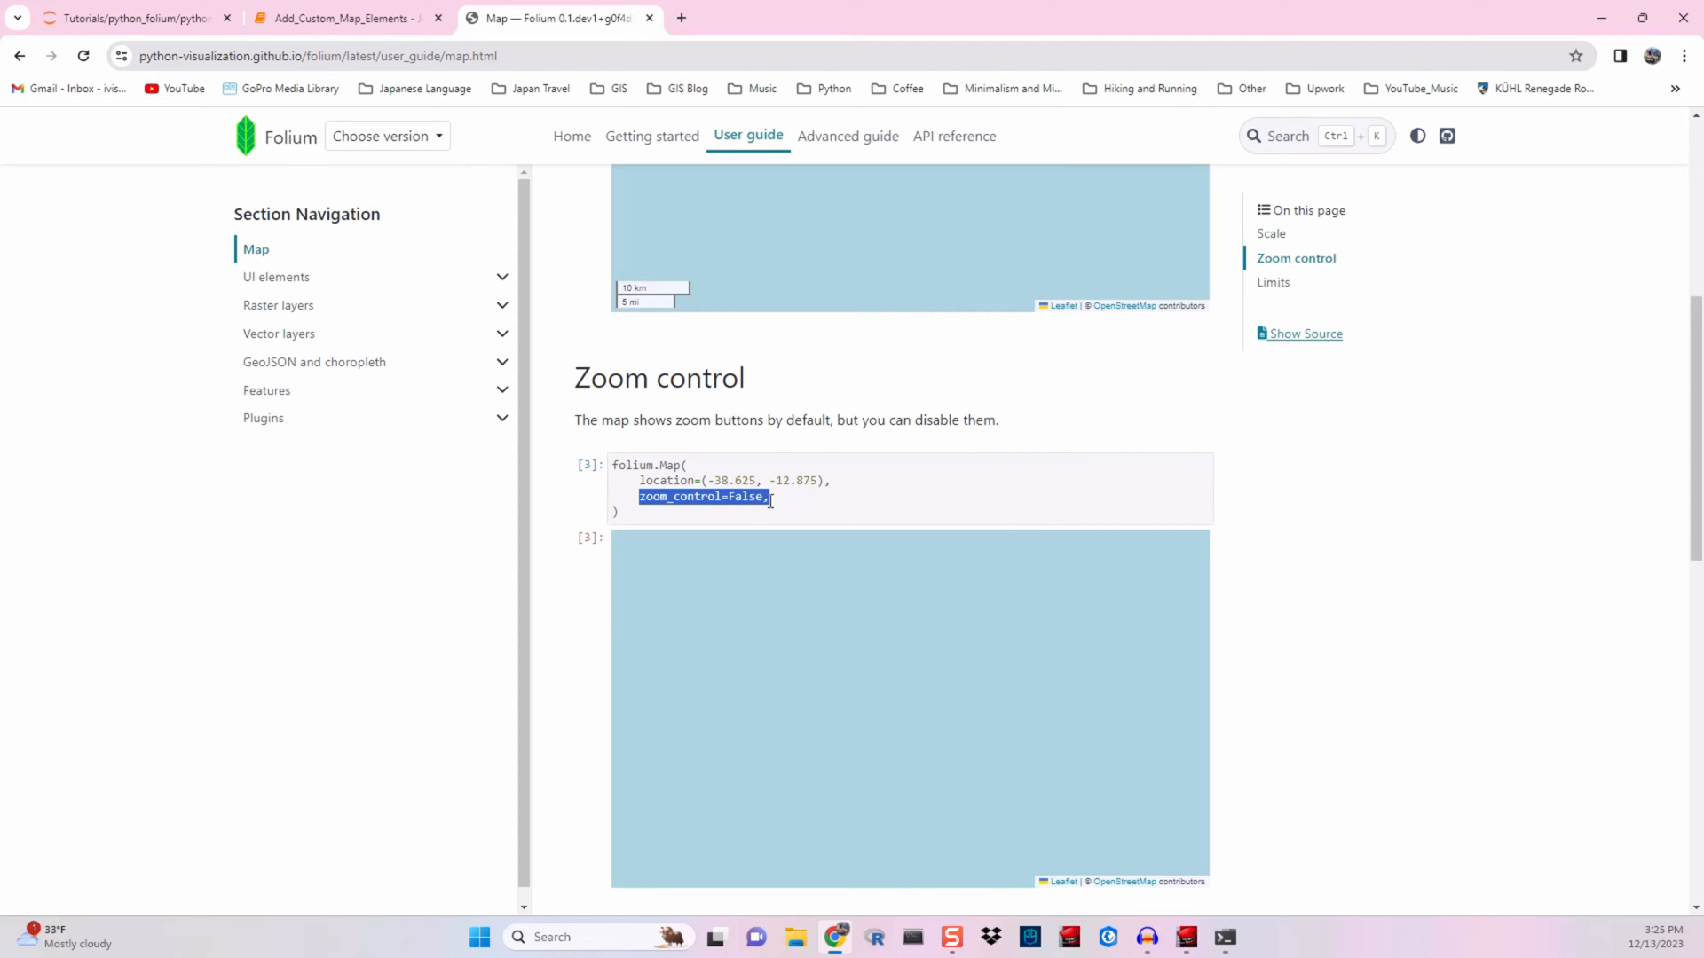
pyautogui.click(342, 18)
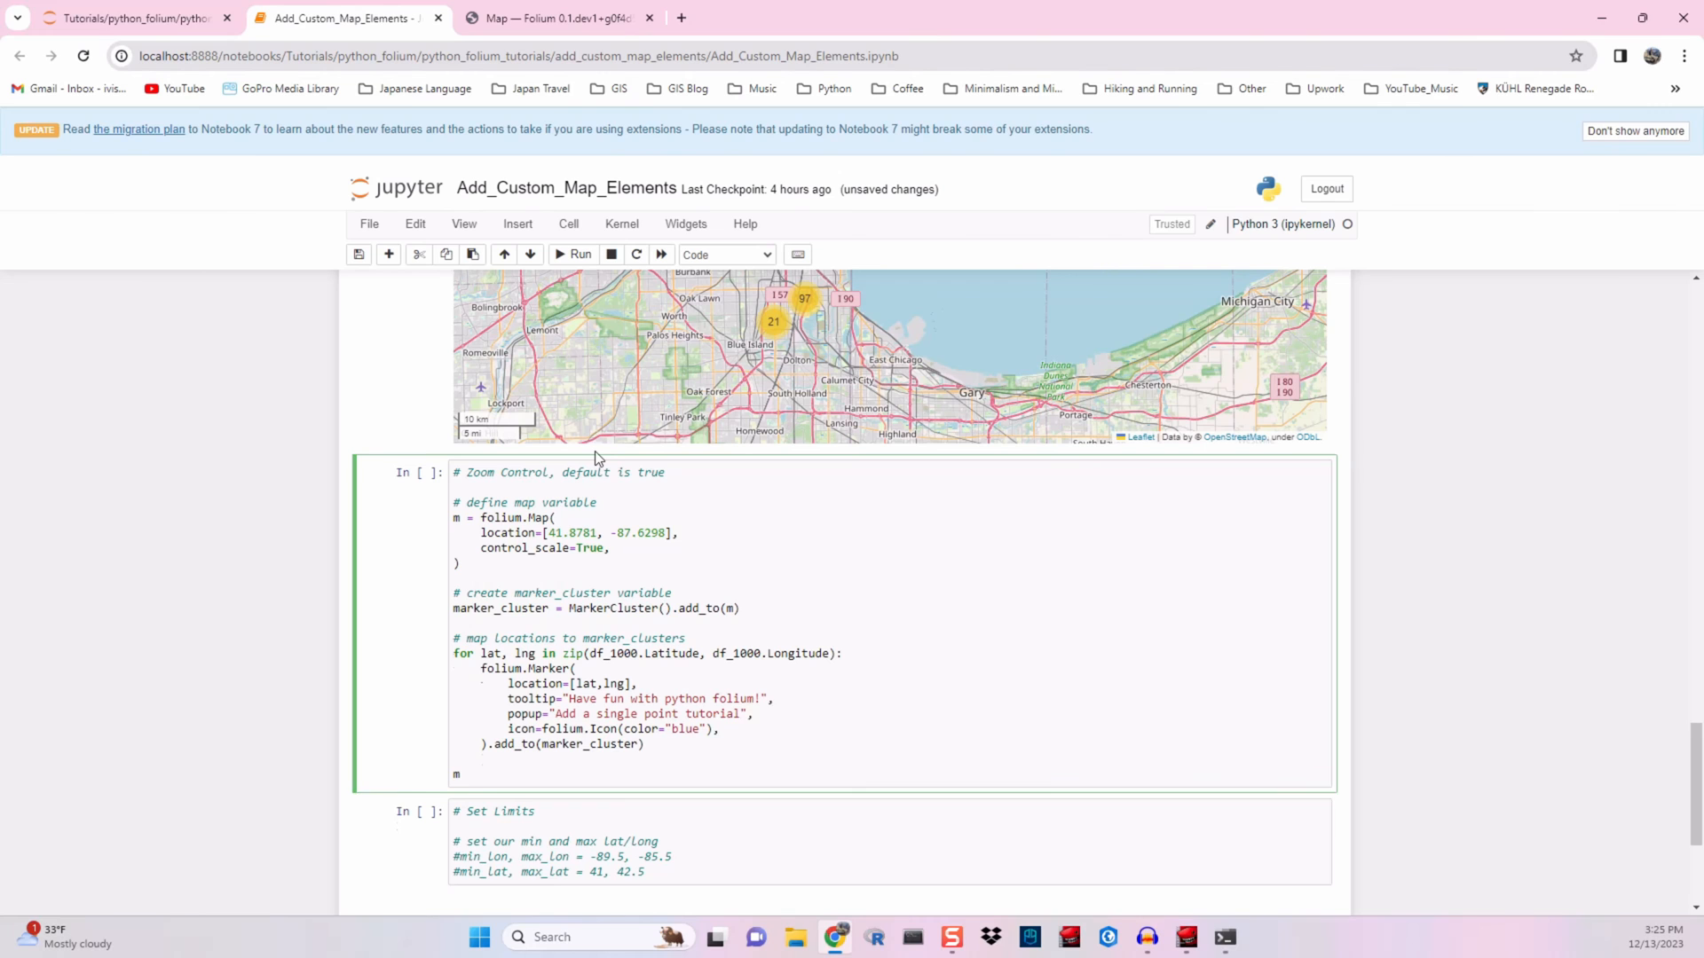
pyautogui.write('zoom_control=False,')
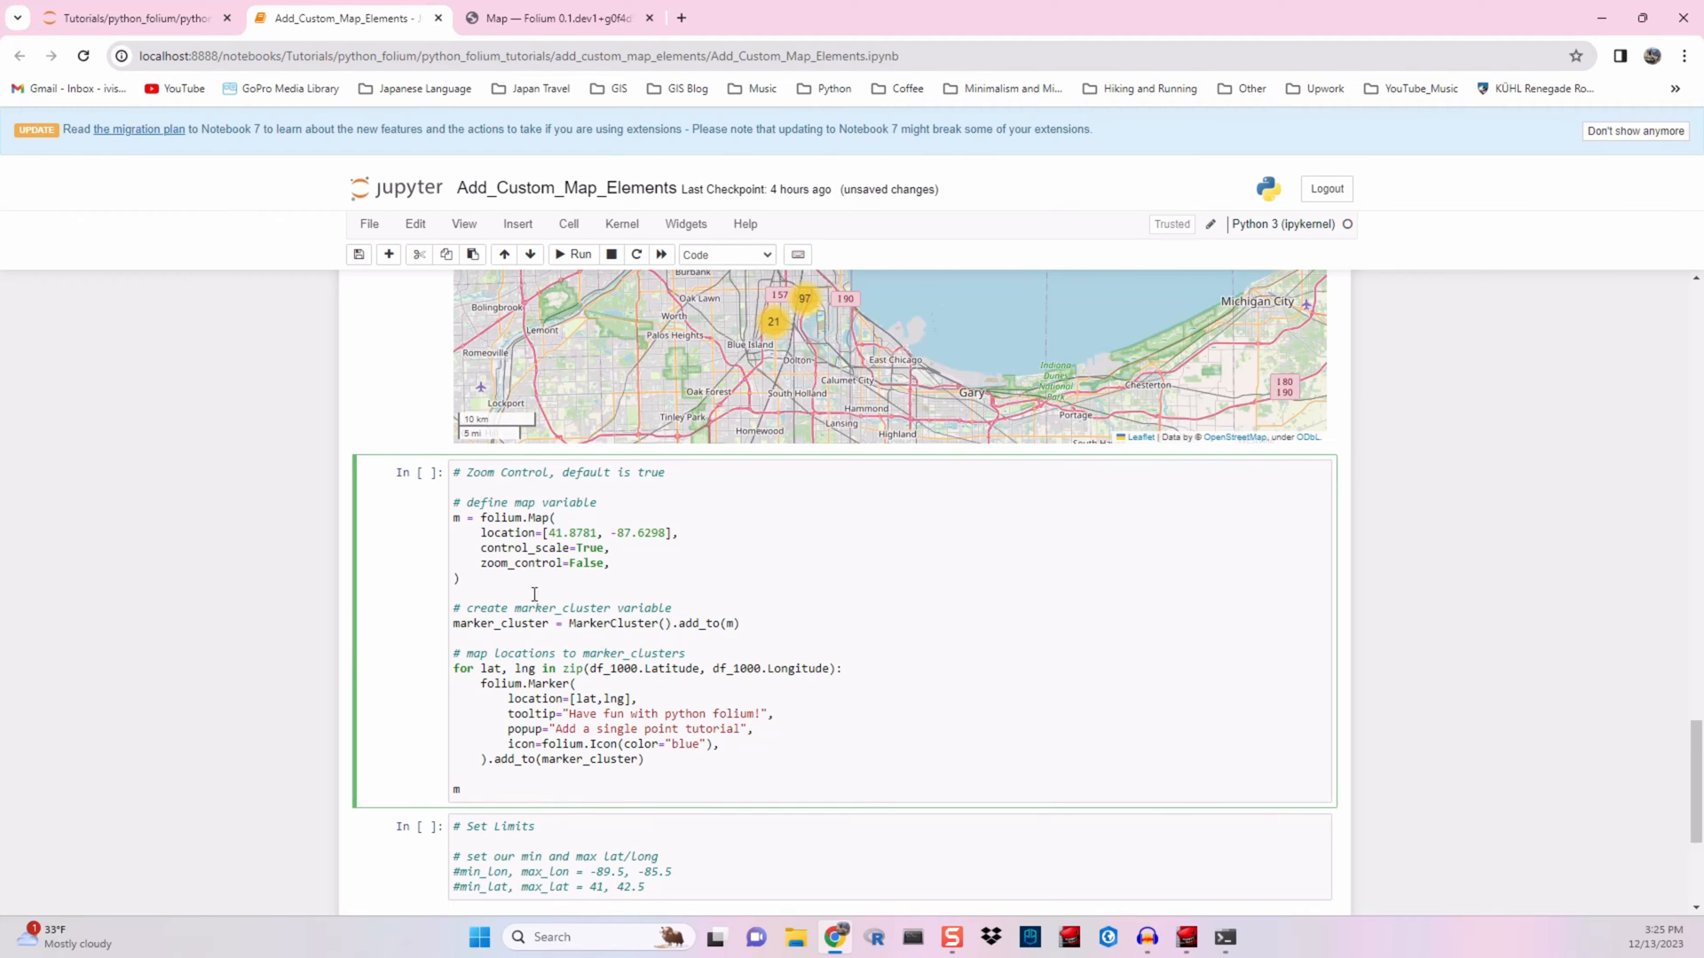
pyautogui.click(570, 255)
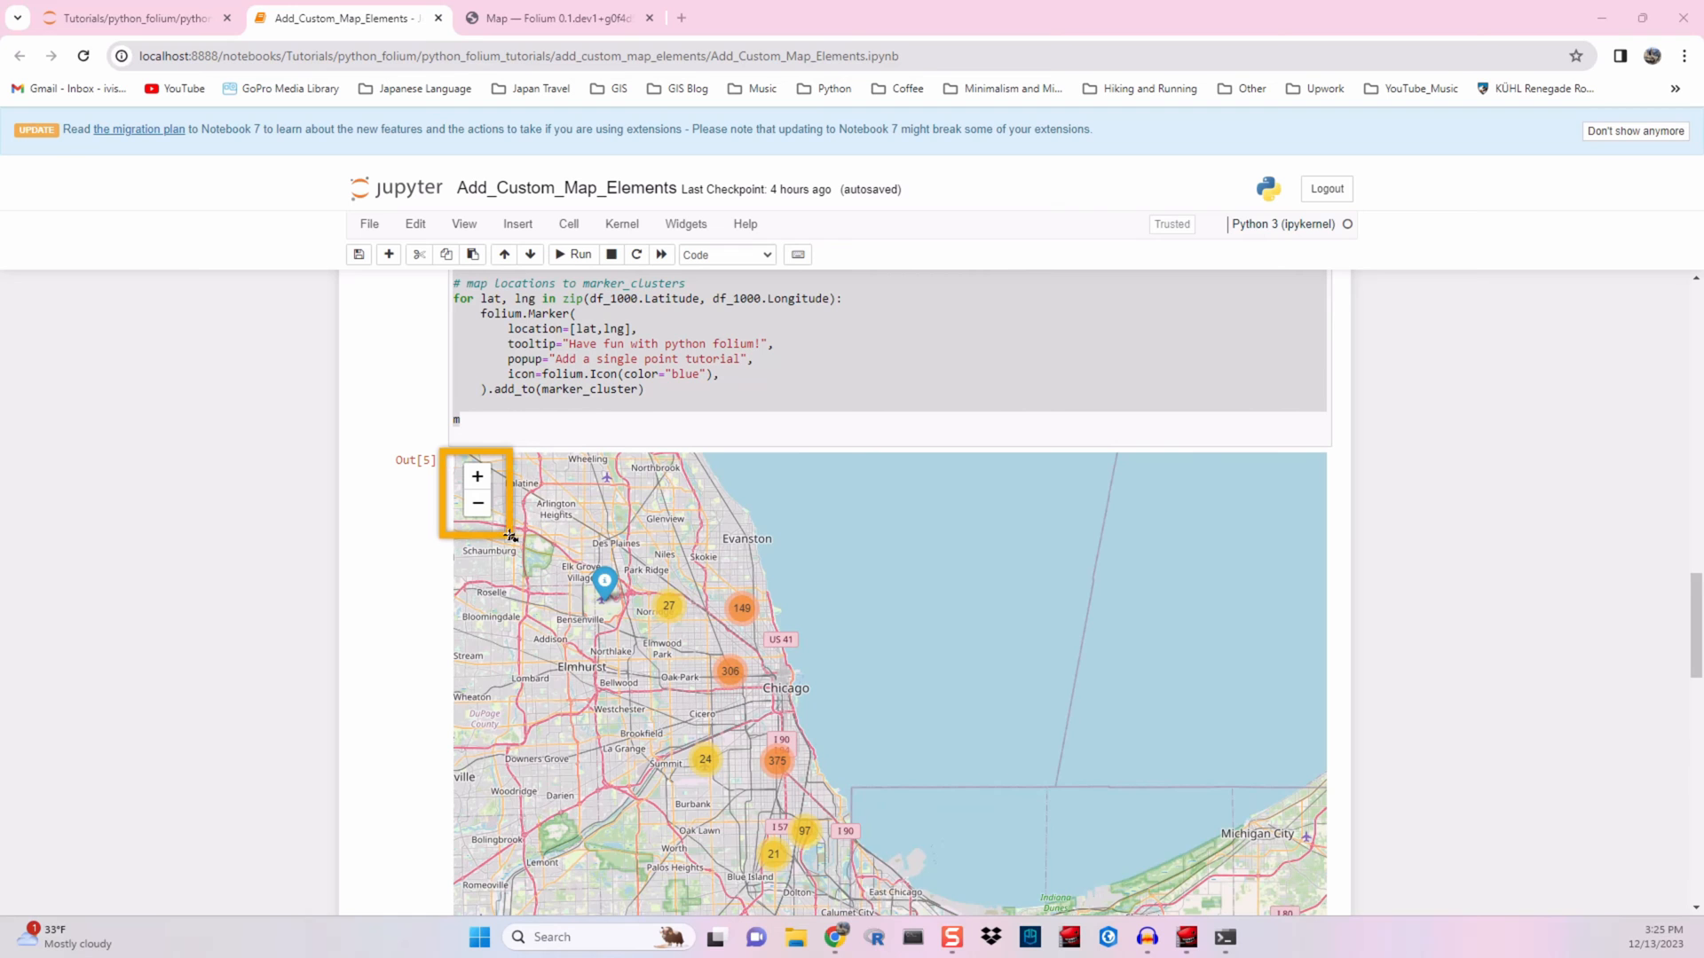
# Drag the zoom-button-free cluster map west across the western states, then return to the docs
pyautogui.scroll(-3)
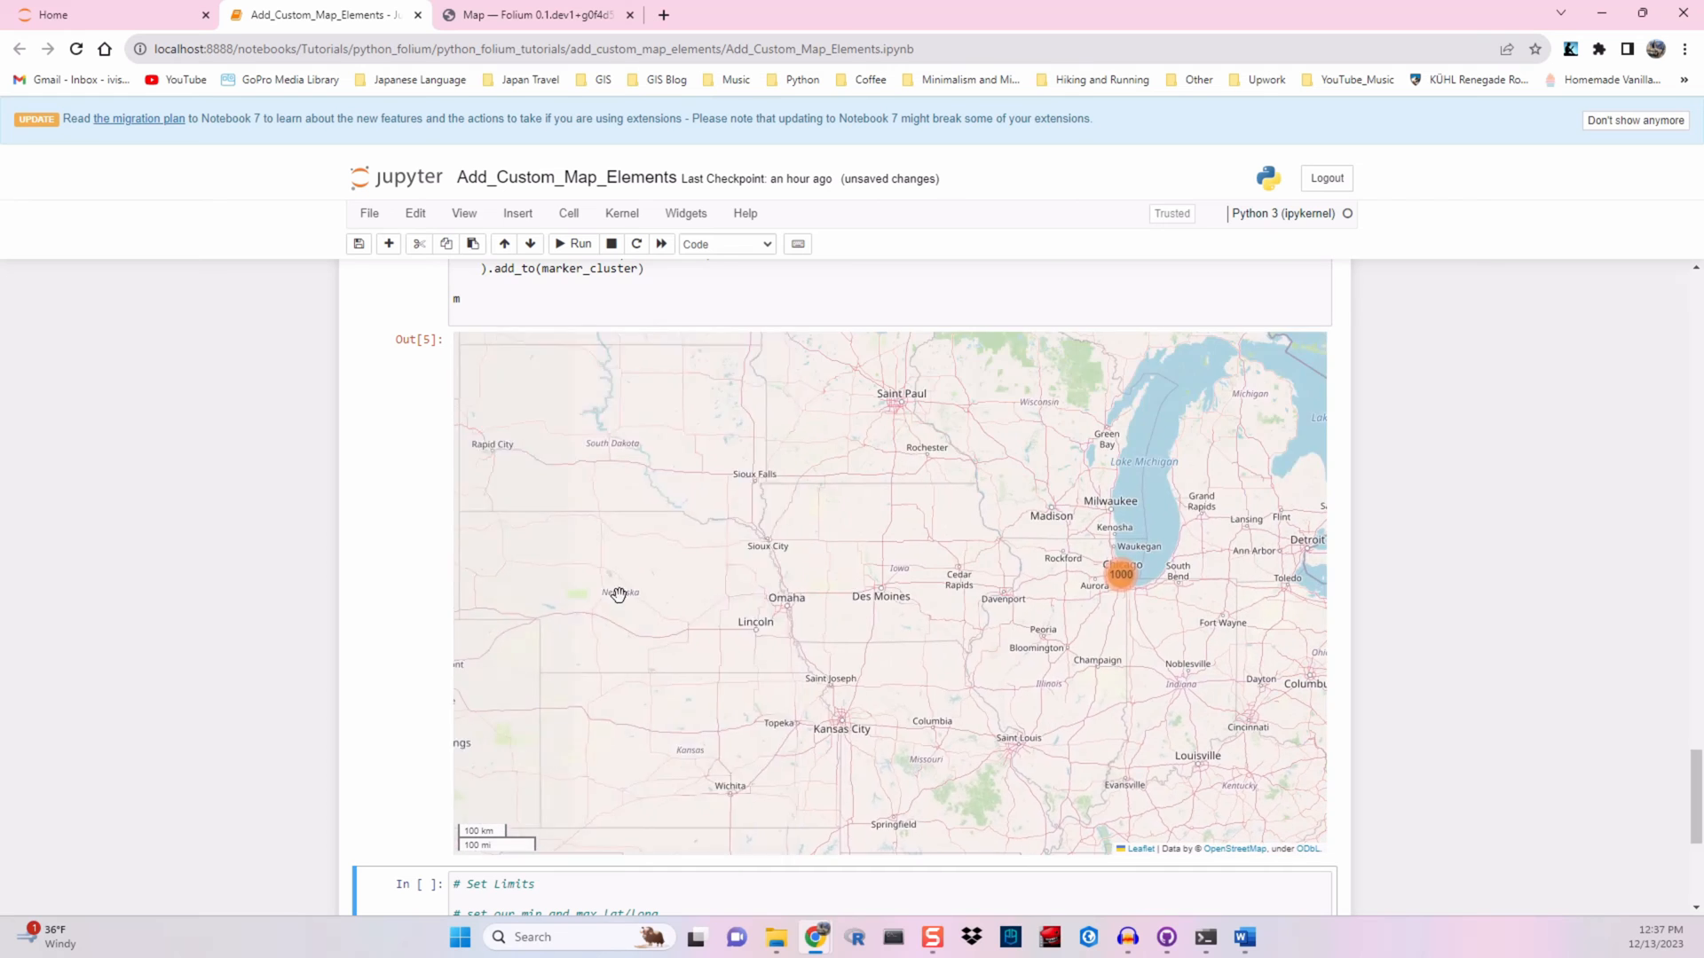
pyautogui.moveTo(619, 594); pyautogui.dragTo(978, 565)
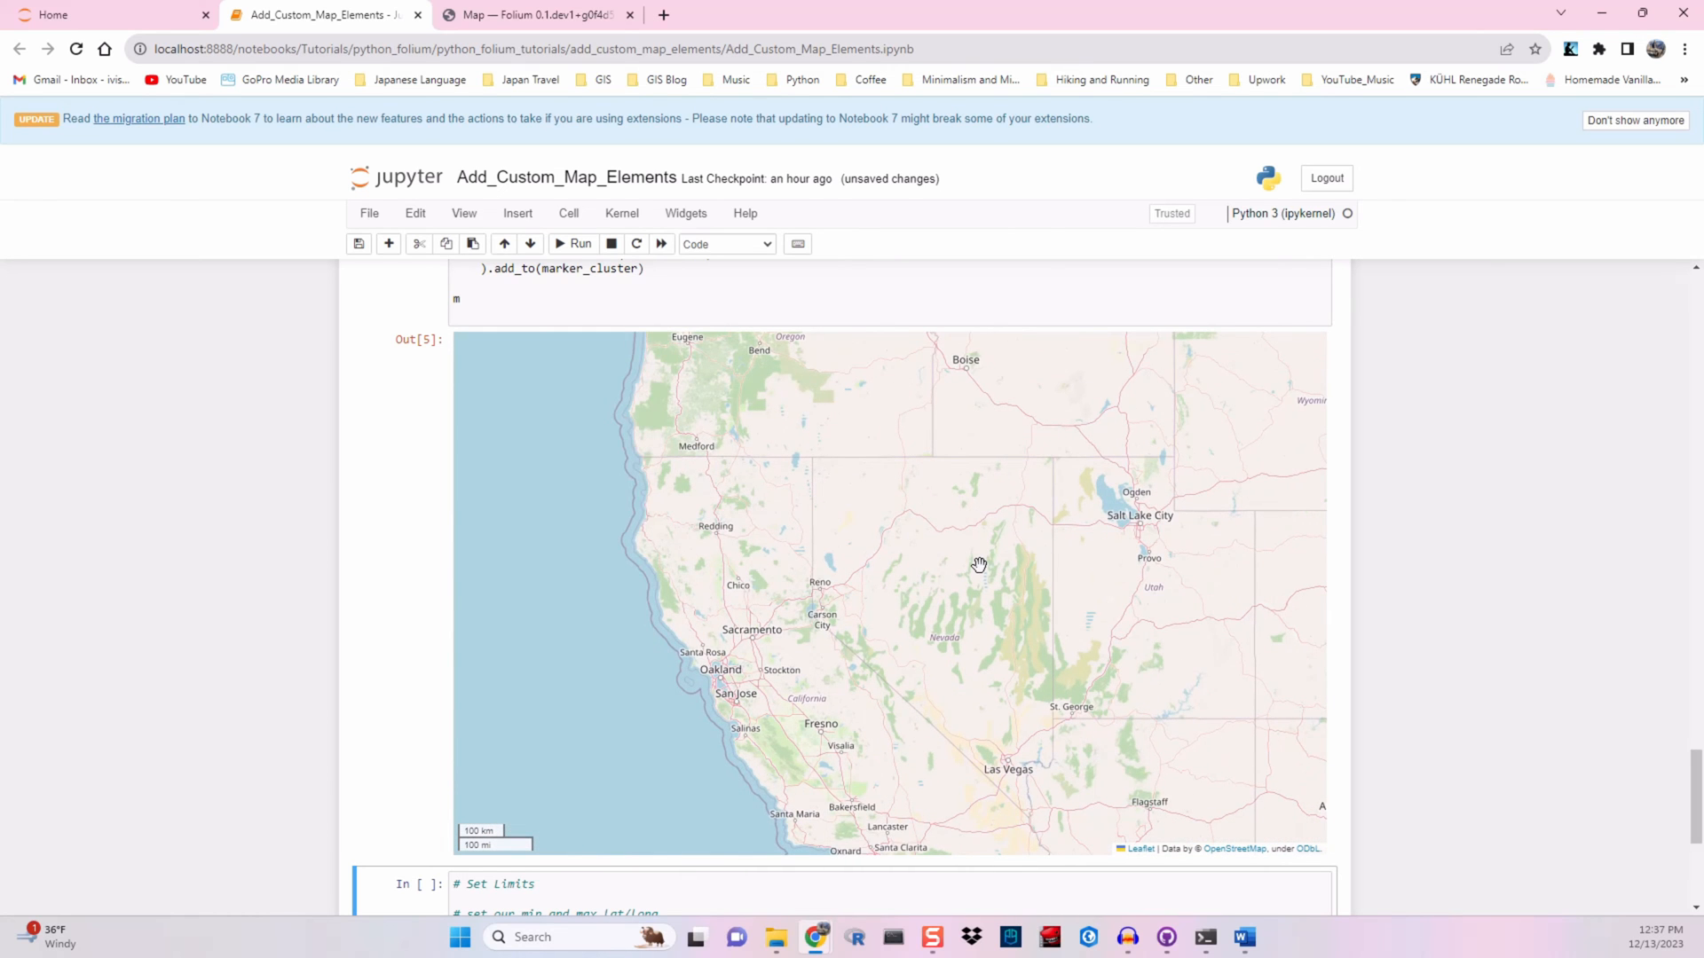
pyautogui.moveTo(979, 564); pyautogui.dragTo(959, 597)
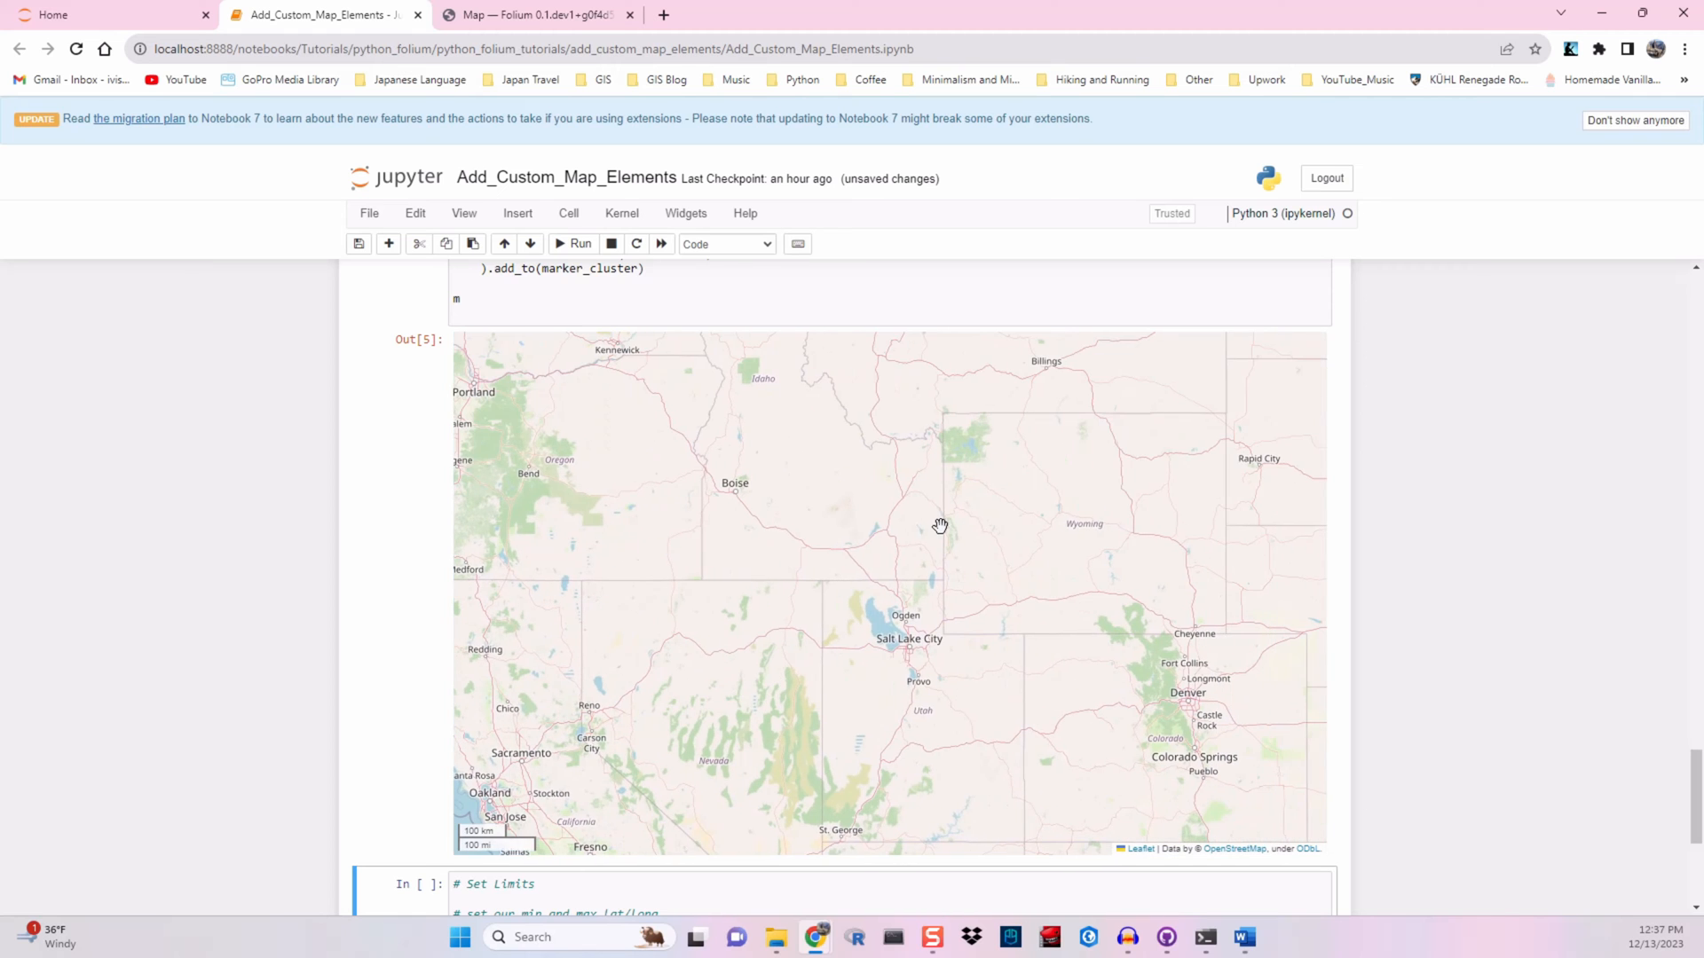
pyautogui.click(539, 16)
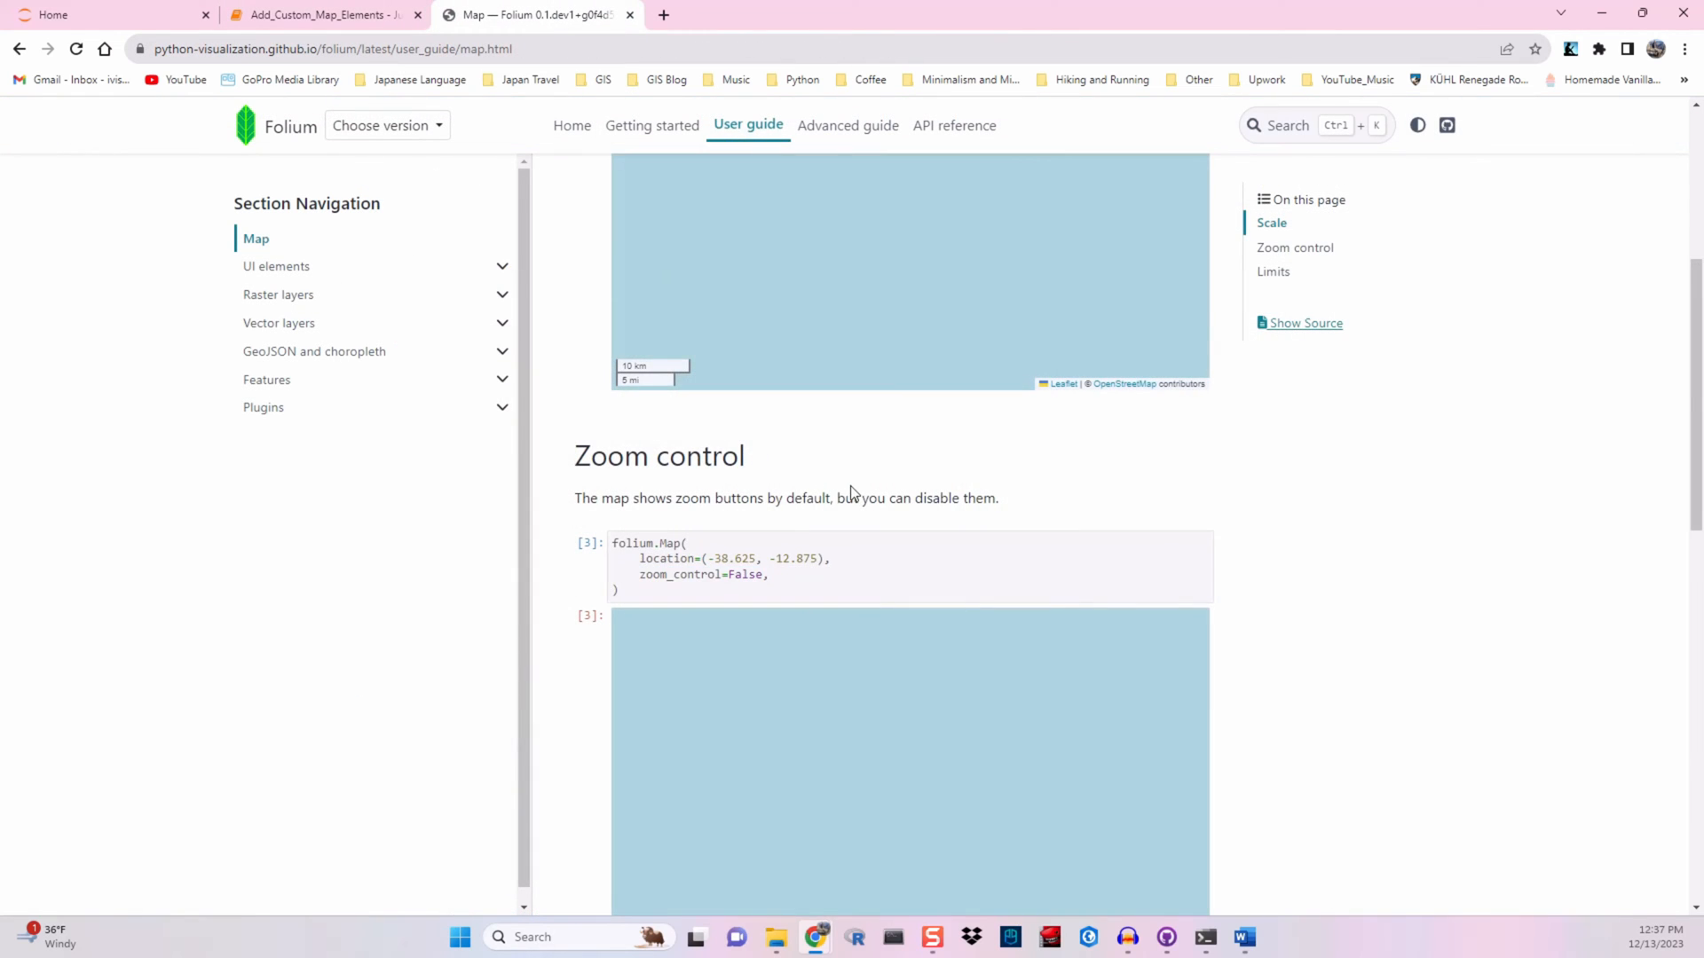
# Review the Limits example's min_lon, max_lon, min_lat and max_lat variables, then return to the notebook
pyautogui.scroll(-3)
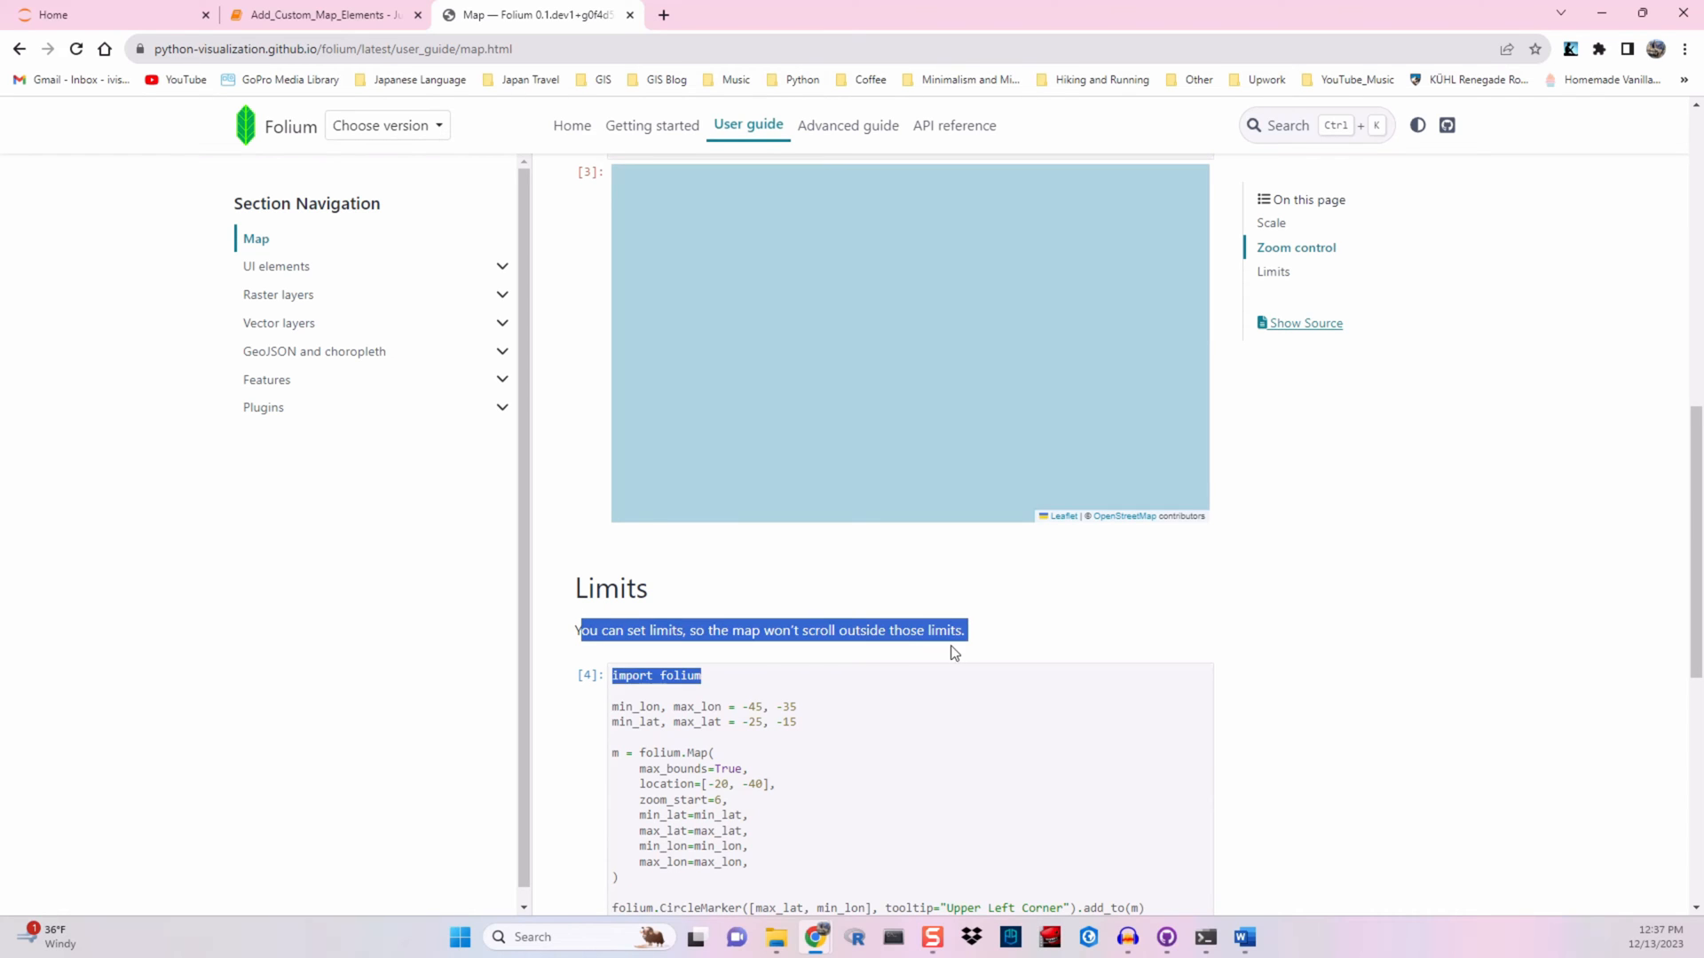
pyautogui.scroll(-3)
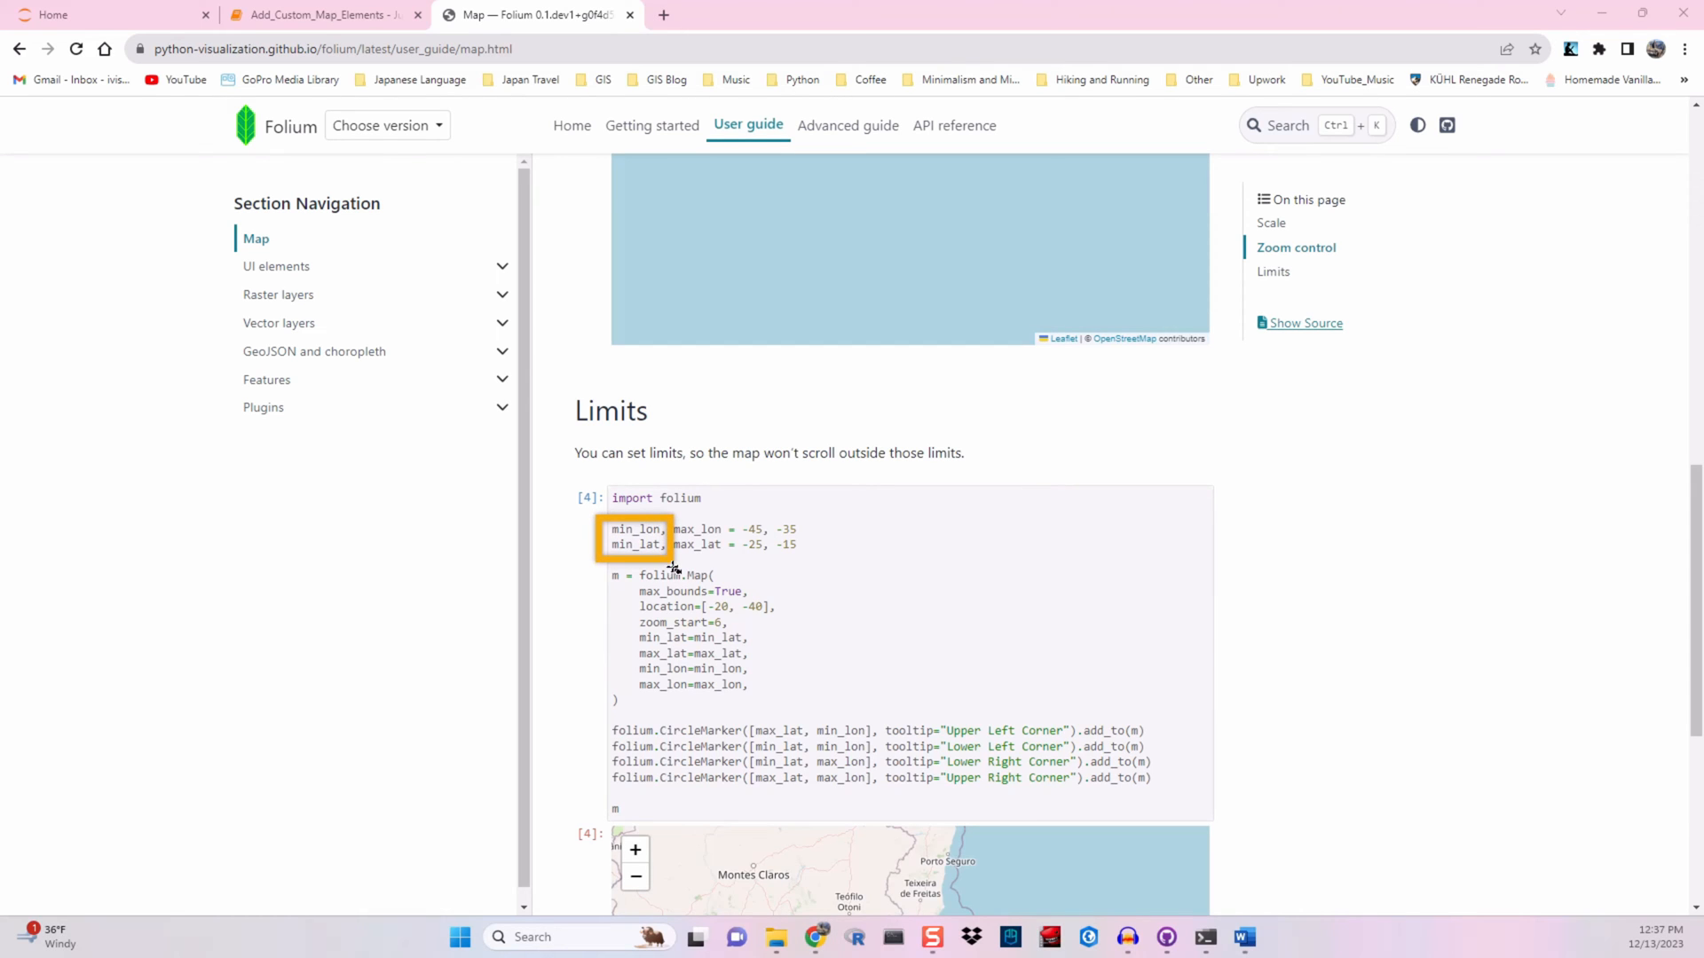
pyautogui.moveTo(731, 515)
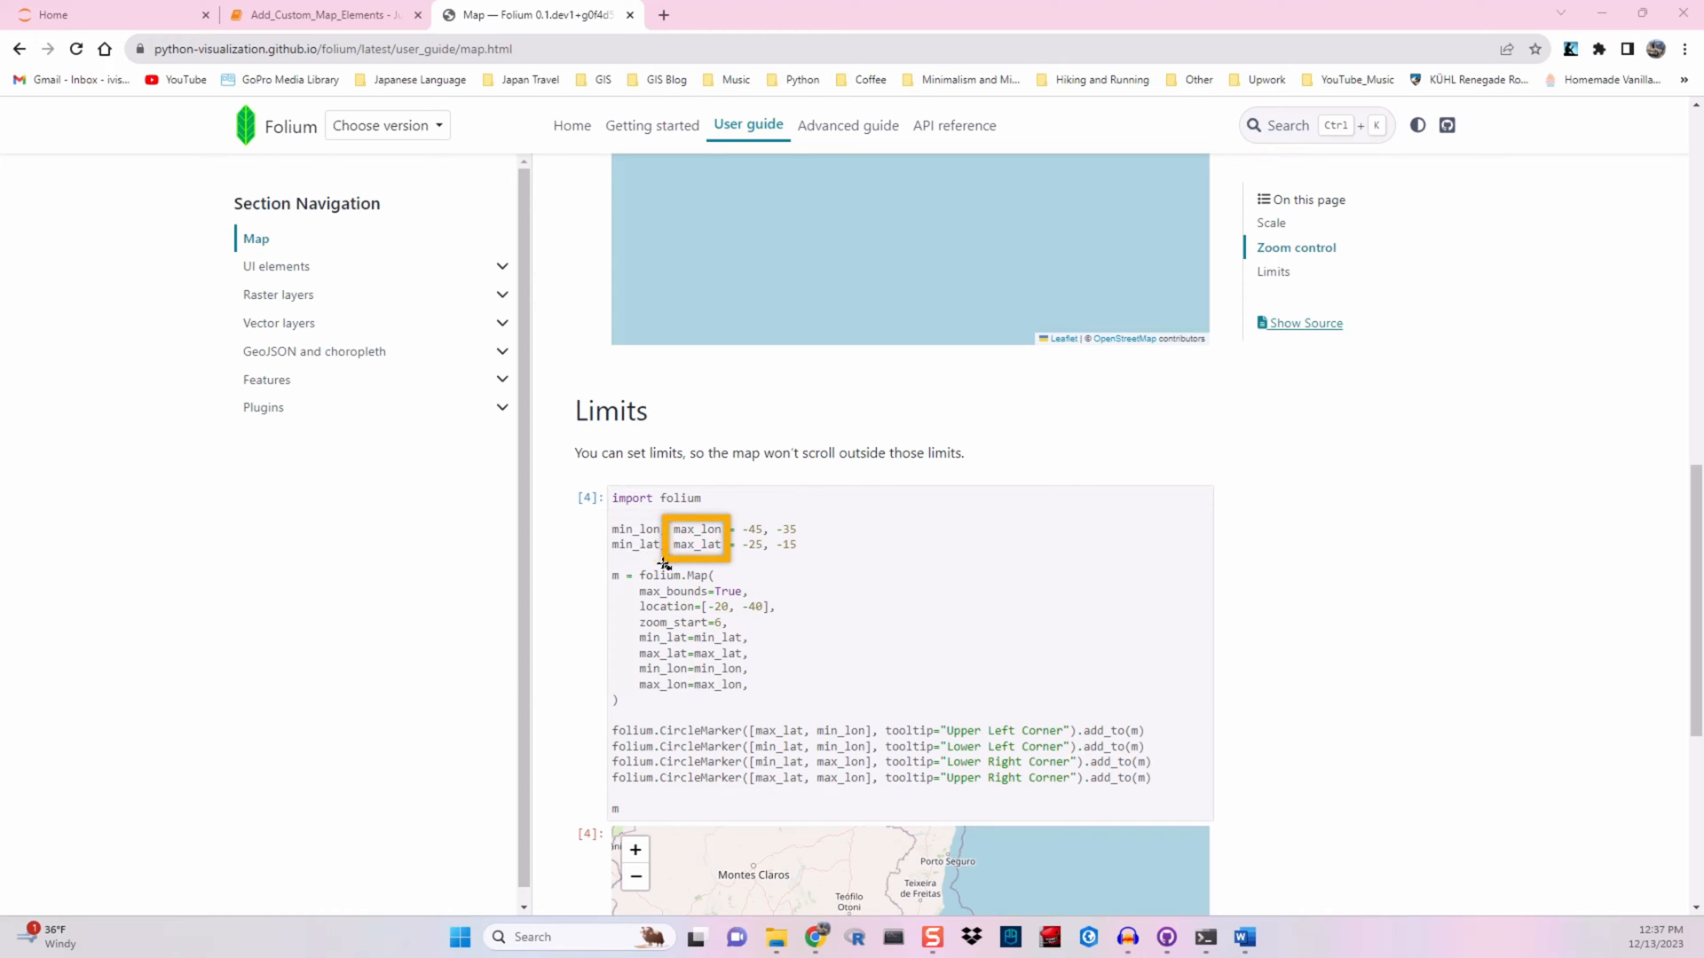
pyautogui.click(311, 14)
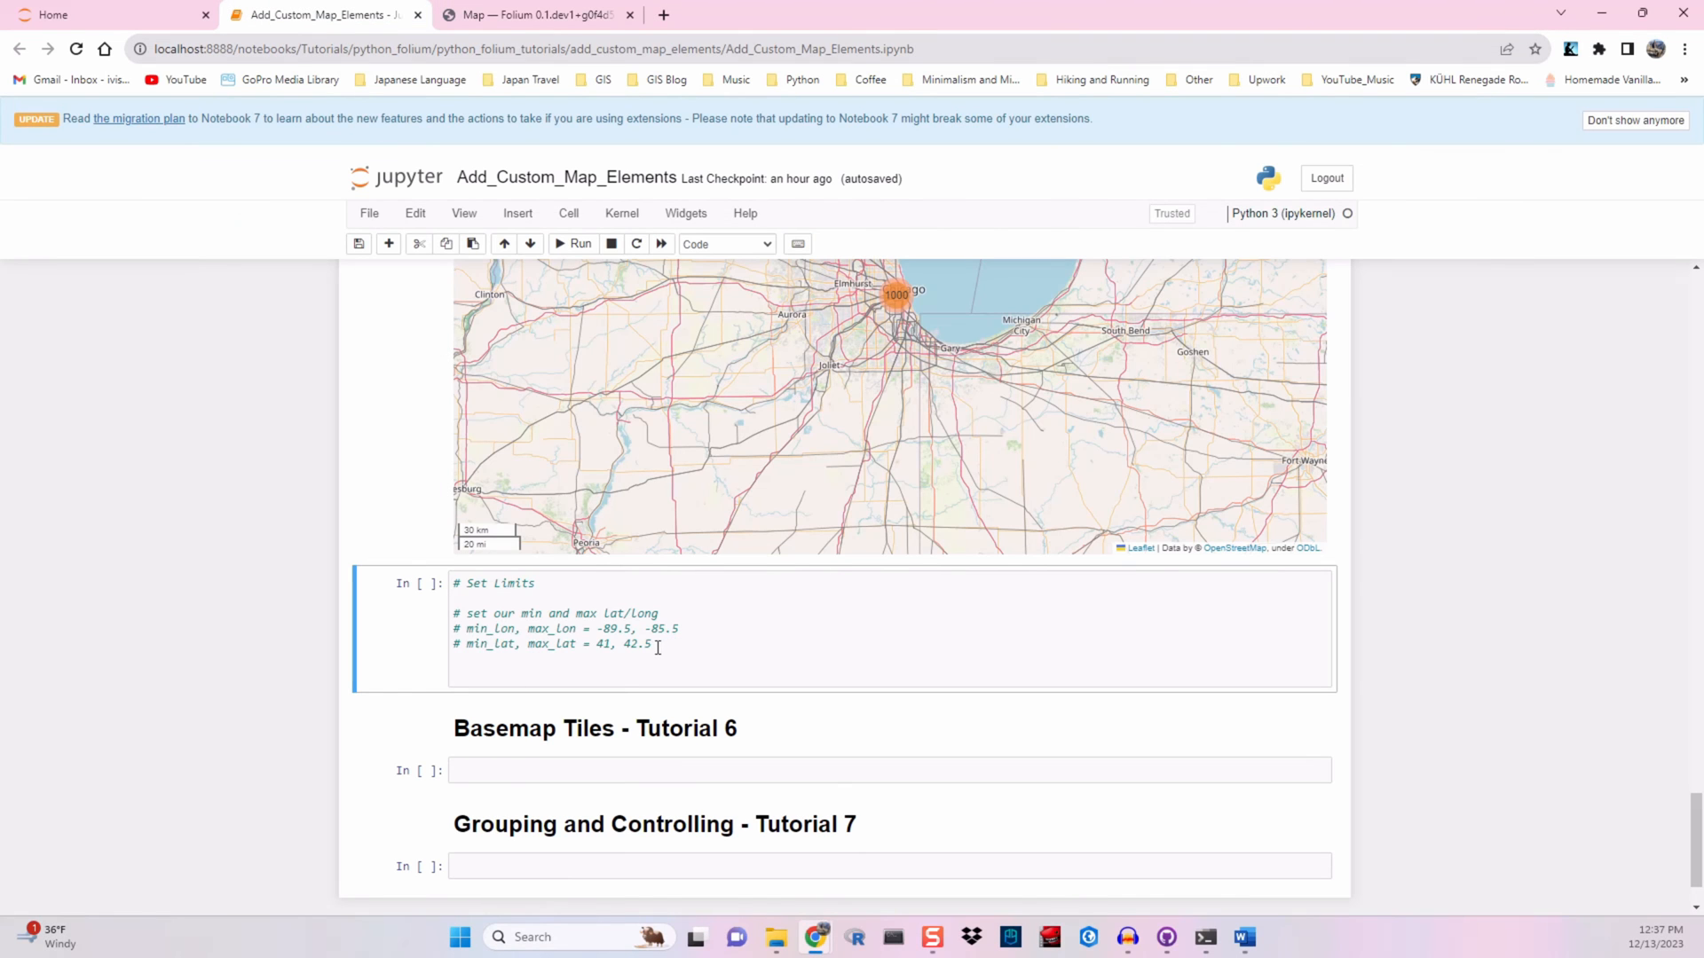
# Copy the Limits example's folium.Map and four CircleMarker lines into the Set Limits cell
pyautogui.click(516, 628)
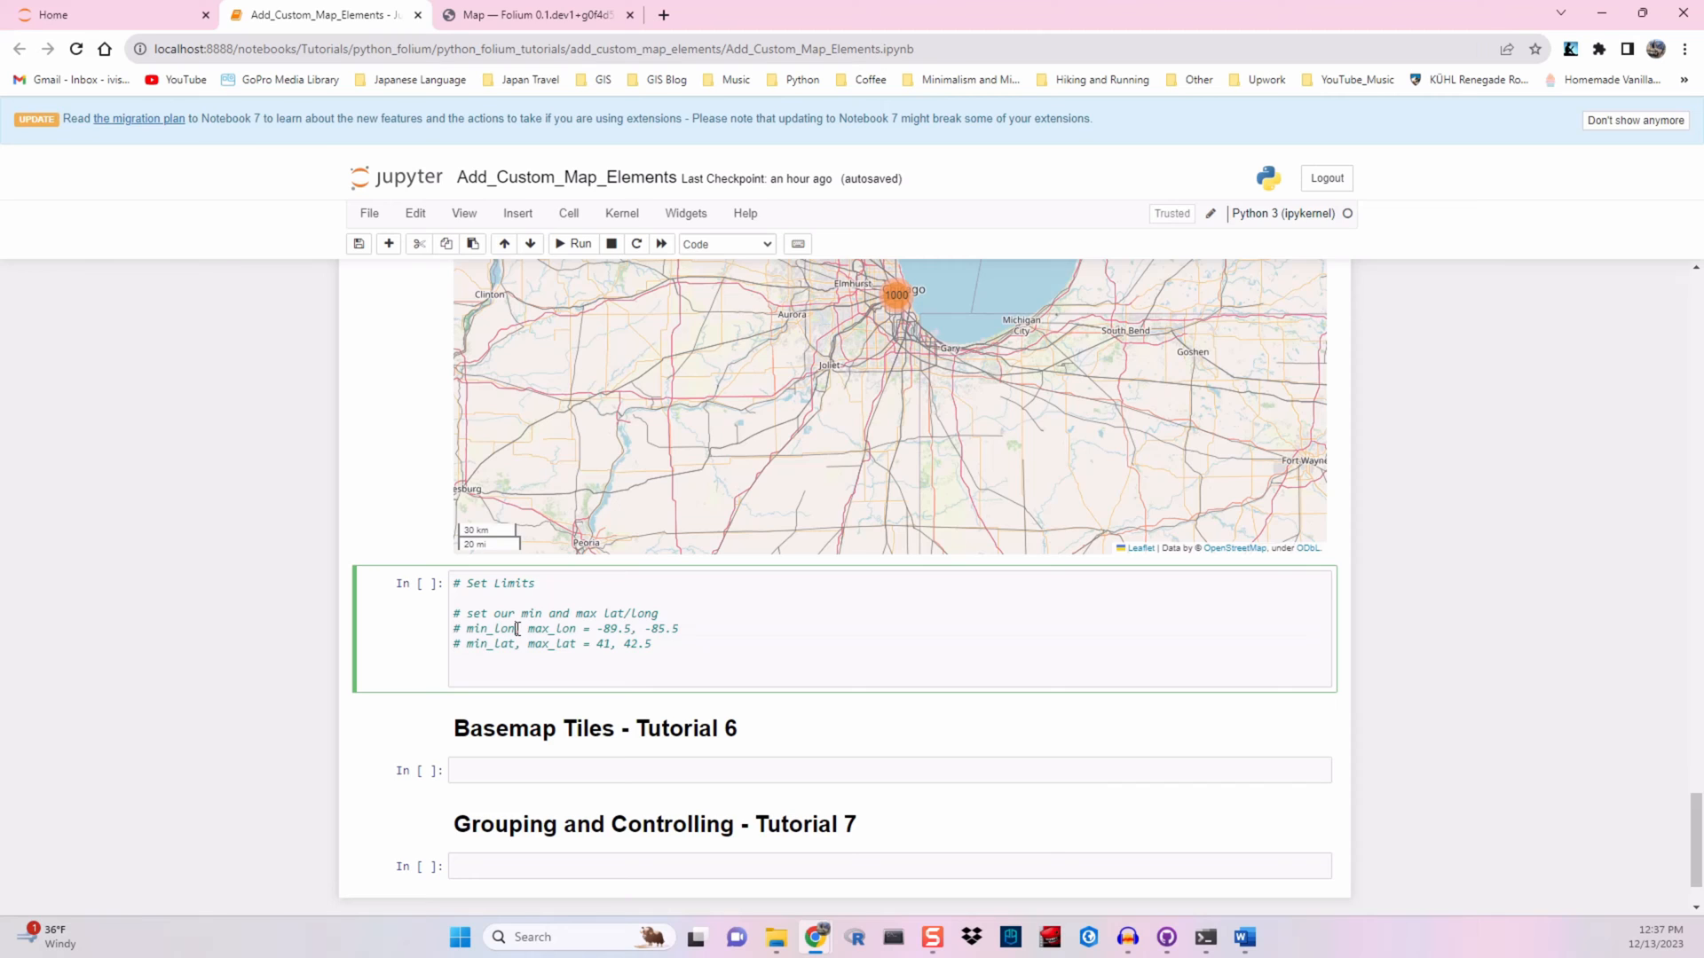
pyautogui.click(533, 15)
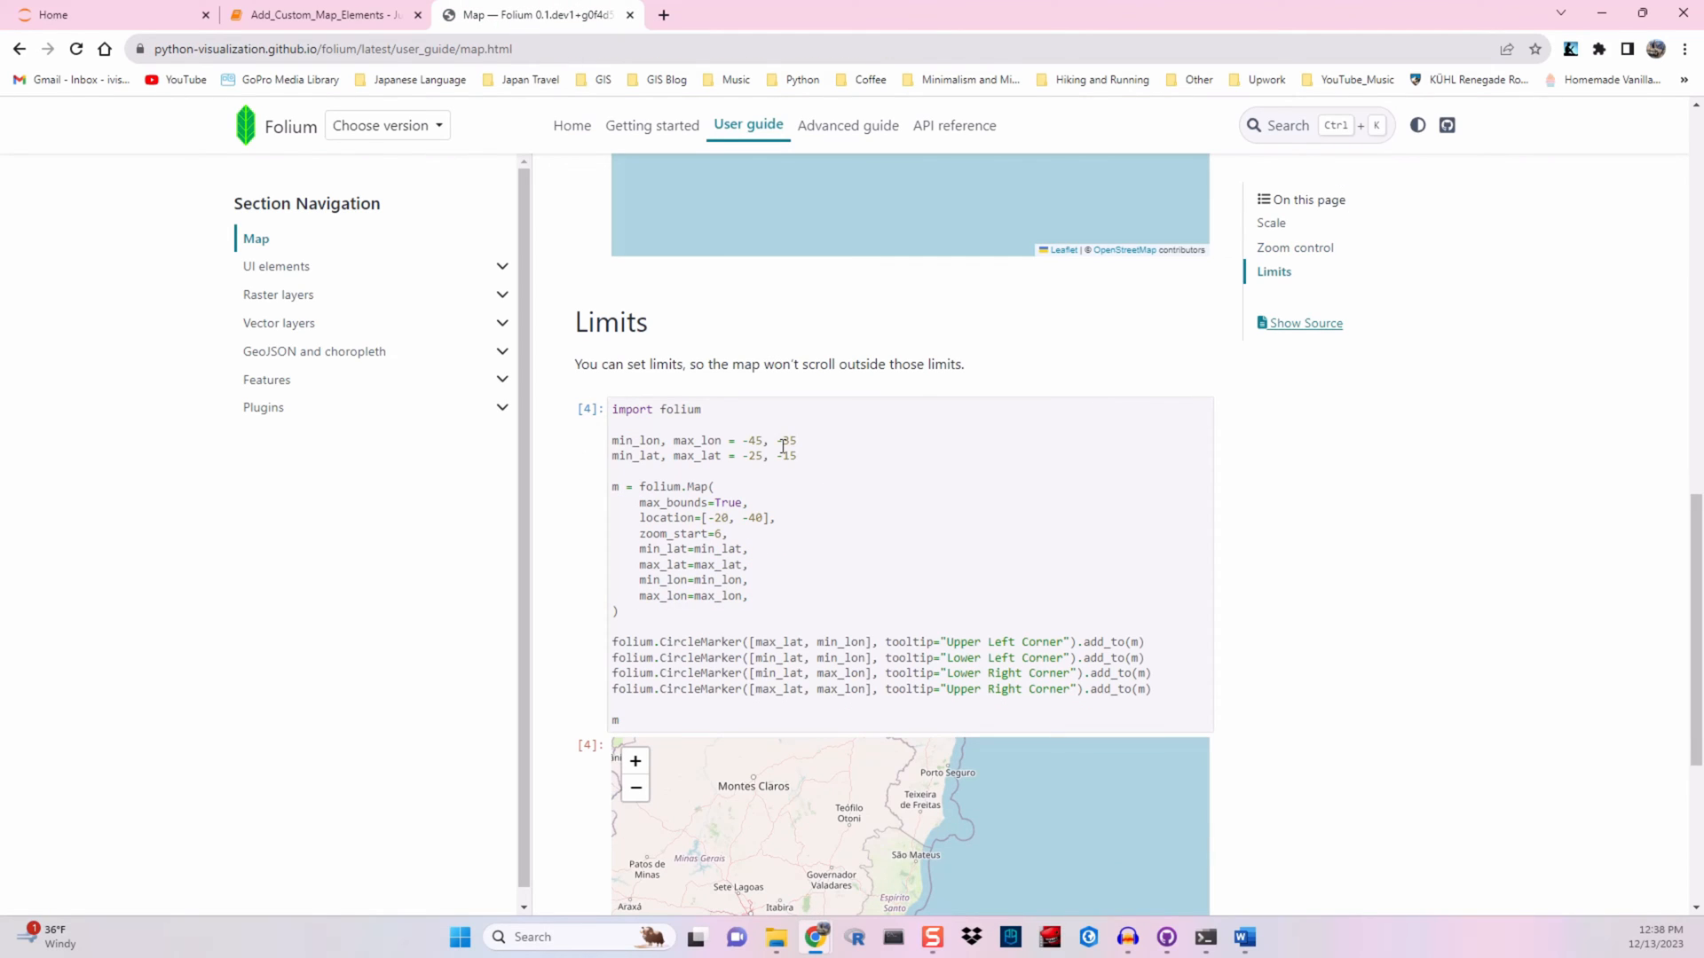
pyautogui.moveTo(652, 580); pyautogui.dragTo(1152, 689)
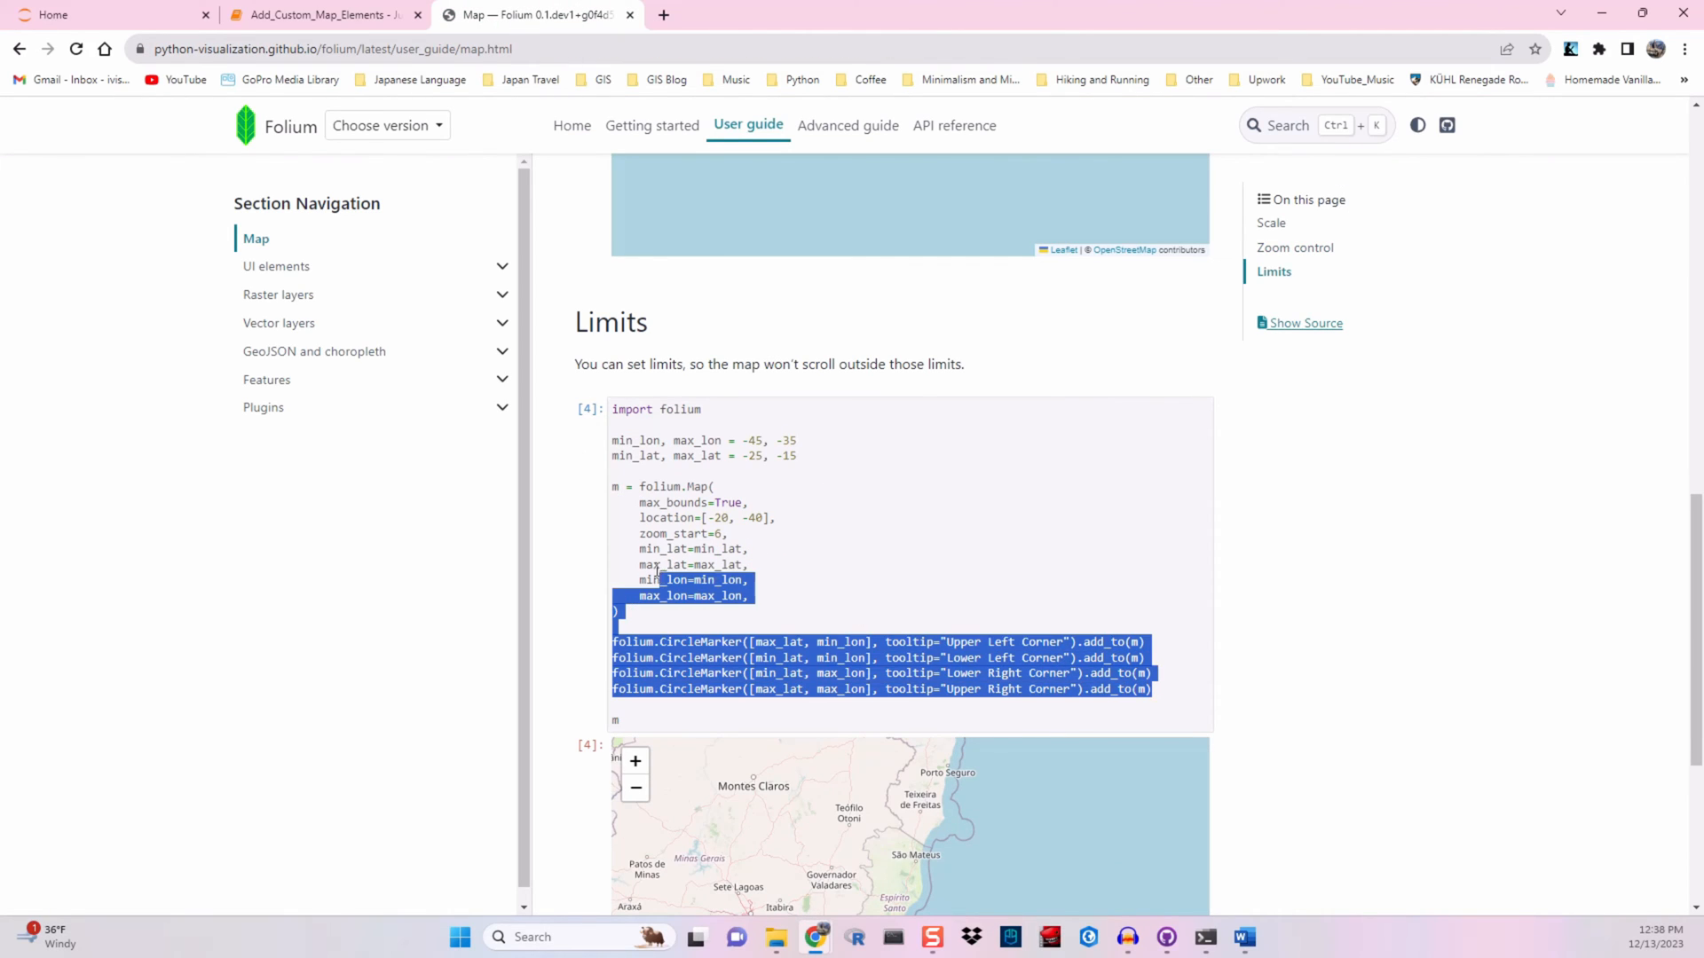
pyautogui.click(322, 14)
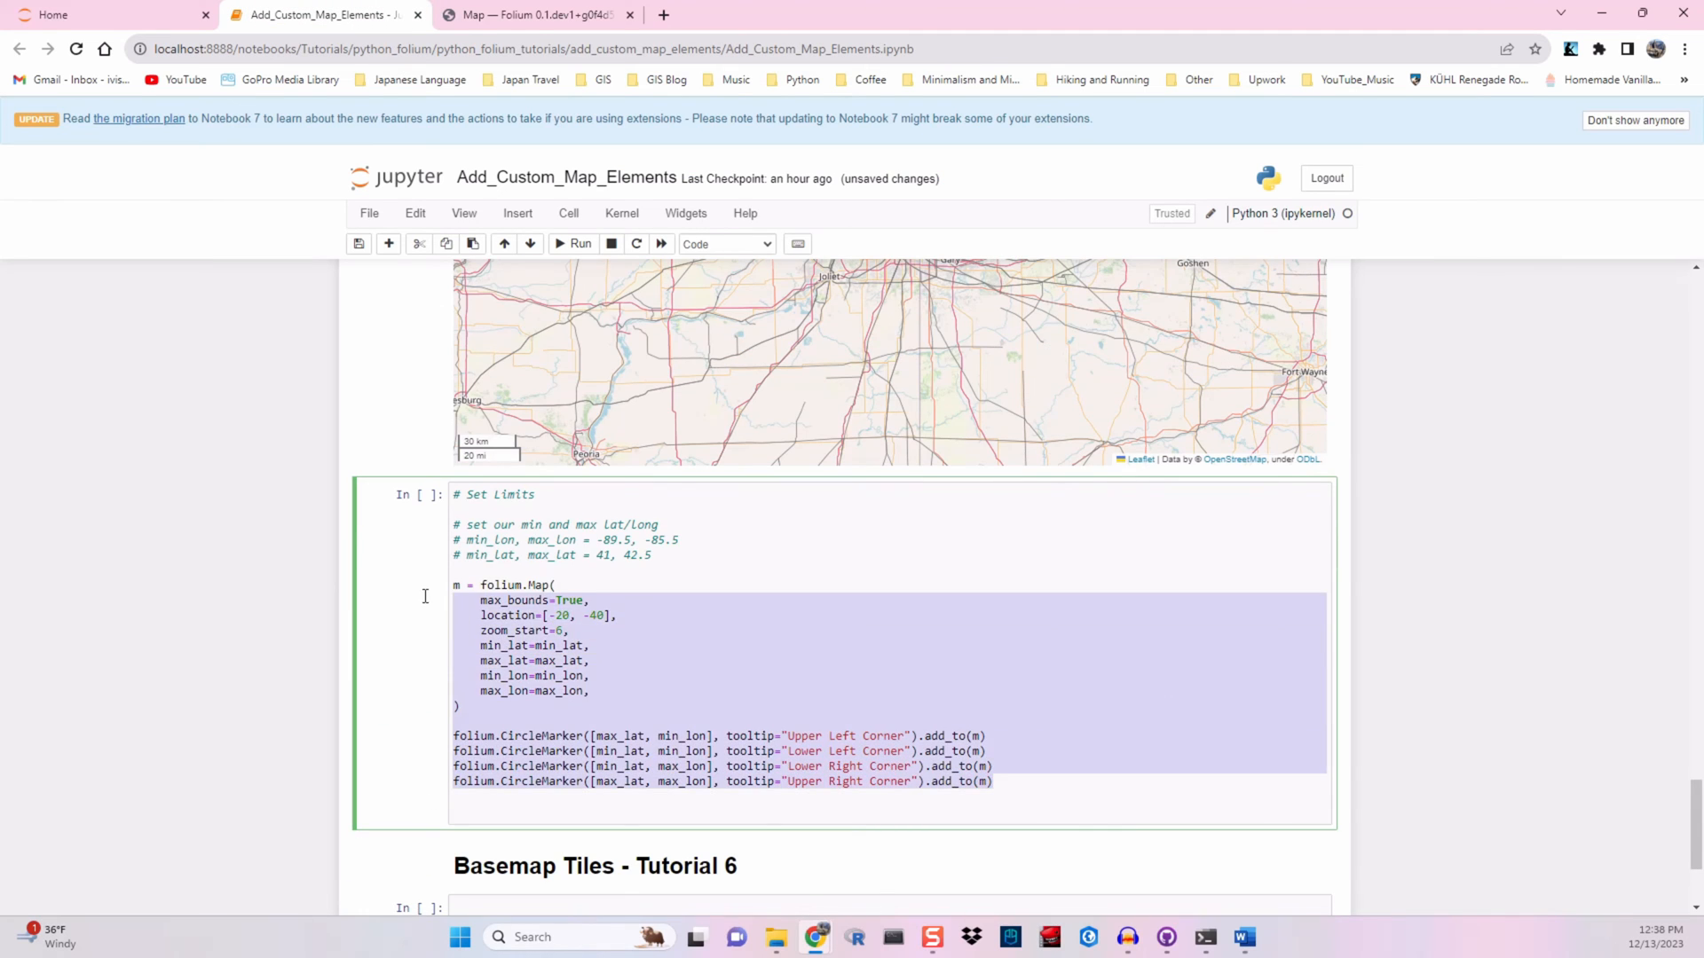
pyautogui.press('ctrl+/')
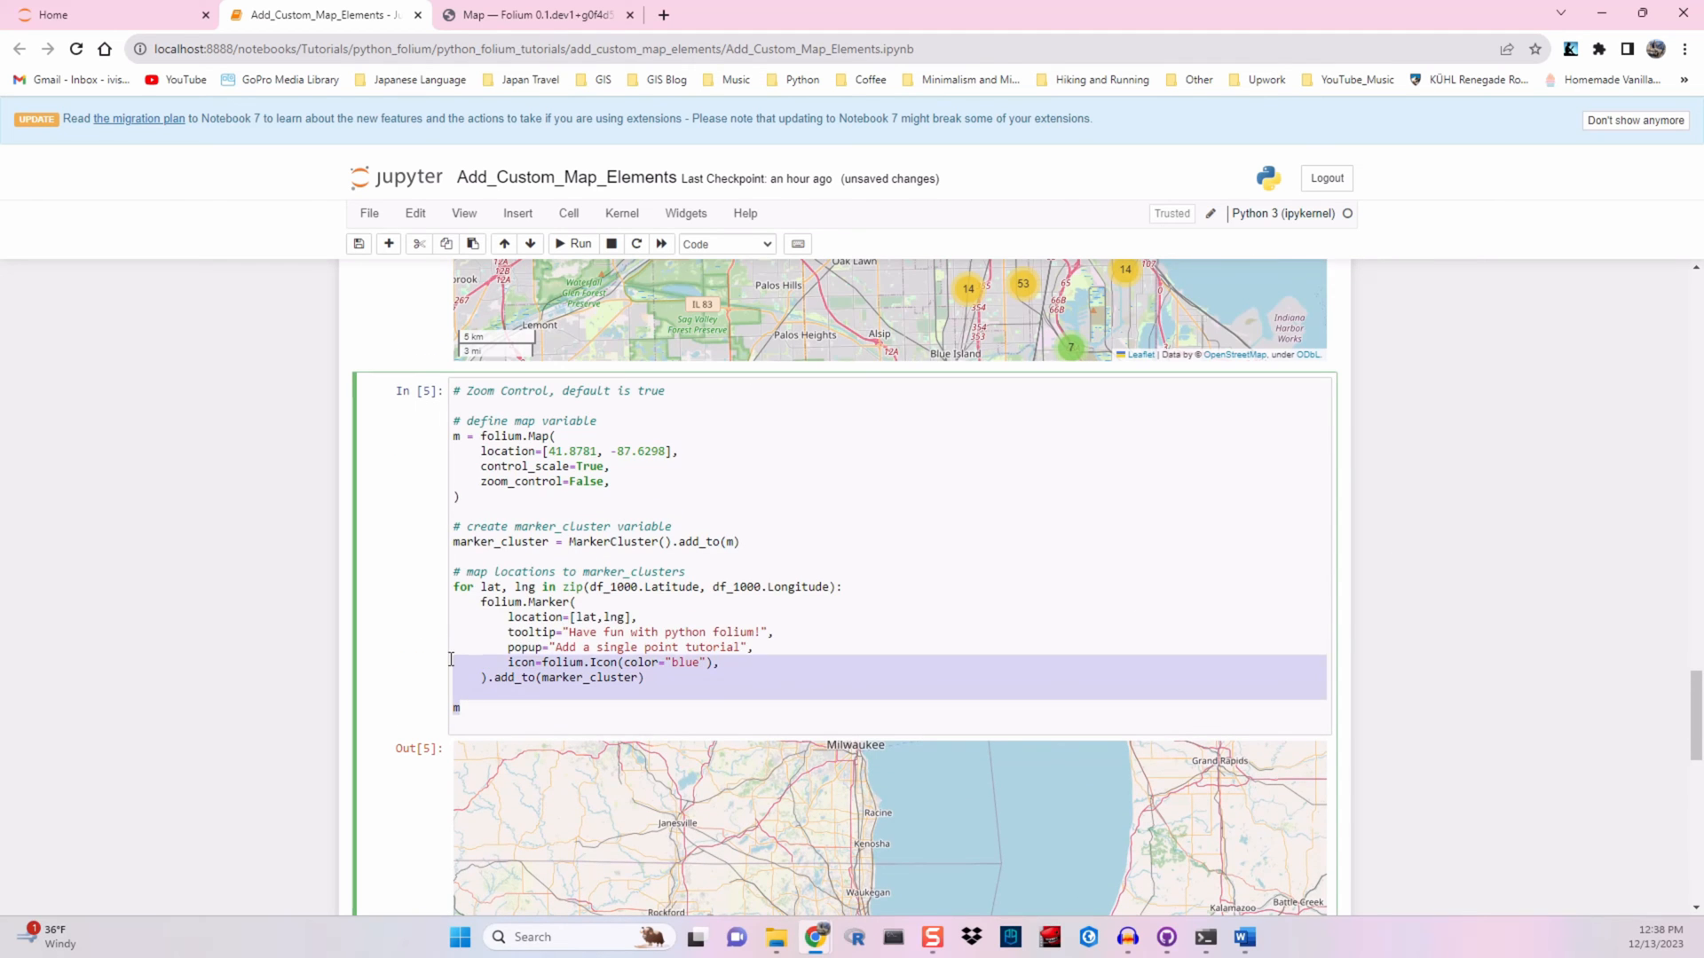
# Comment out the example lines and add max_bounds=True, zoom_start=10 and min/max lat/lon arguments
pyautogui.scroll(-3)
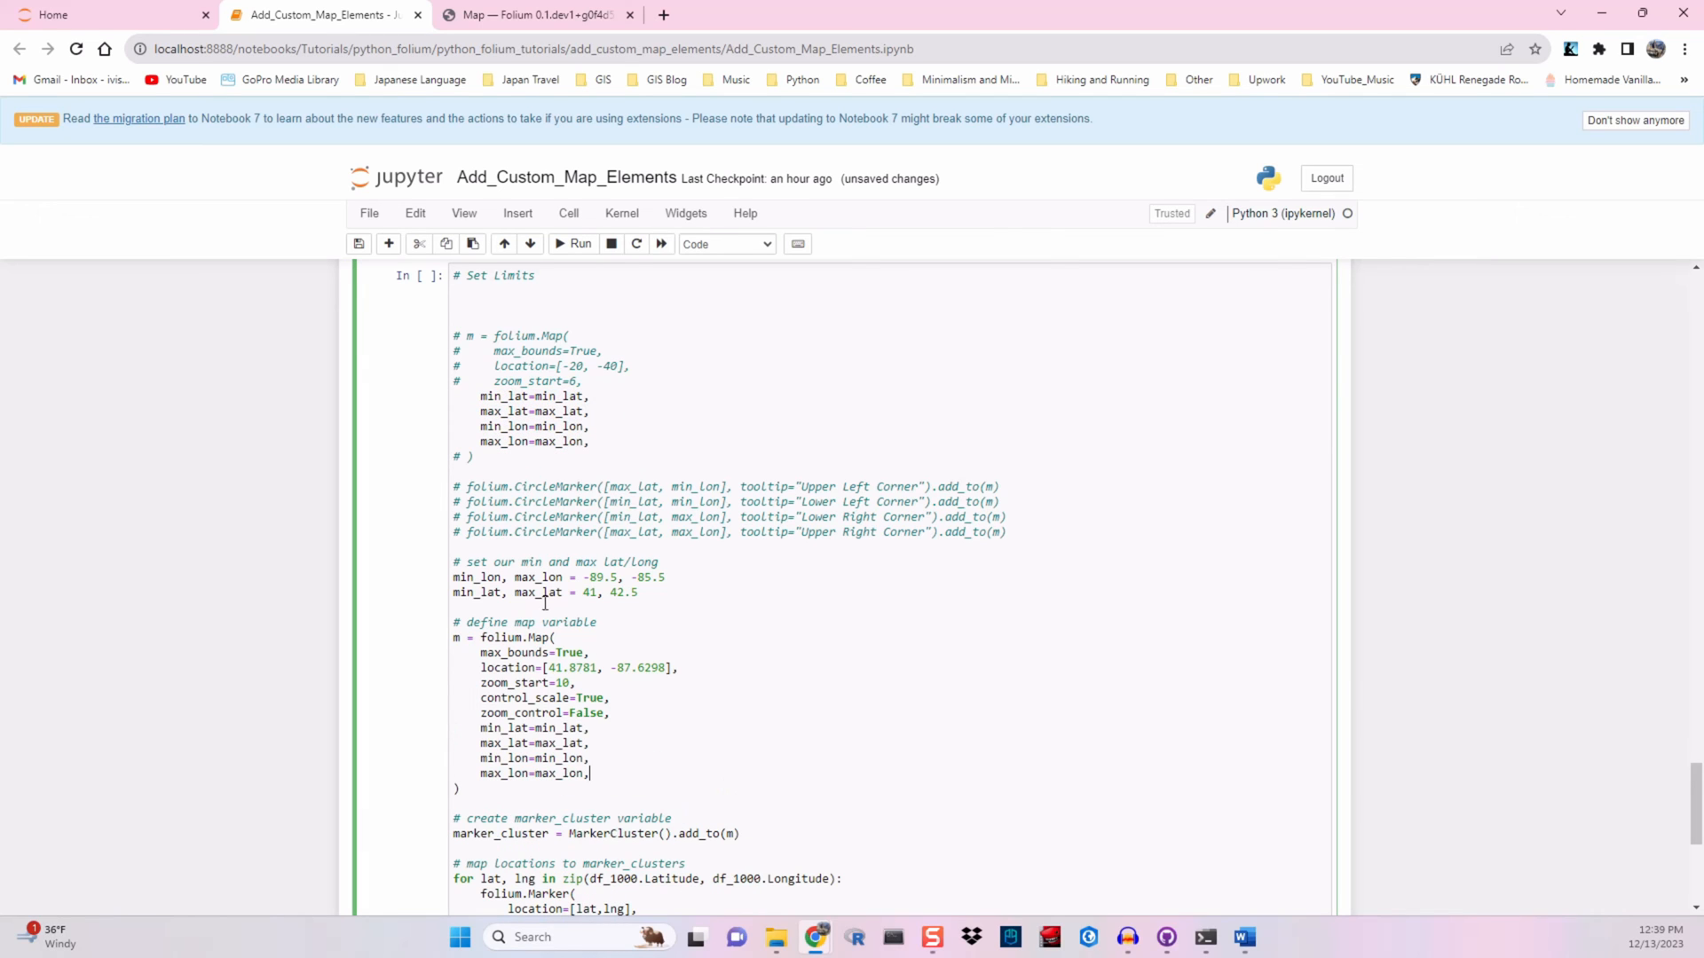
pyautogui.moveTo(480, 395); pyautogui.dragTo(590, 441)
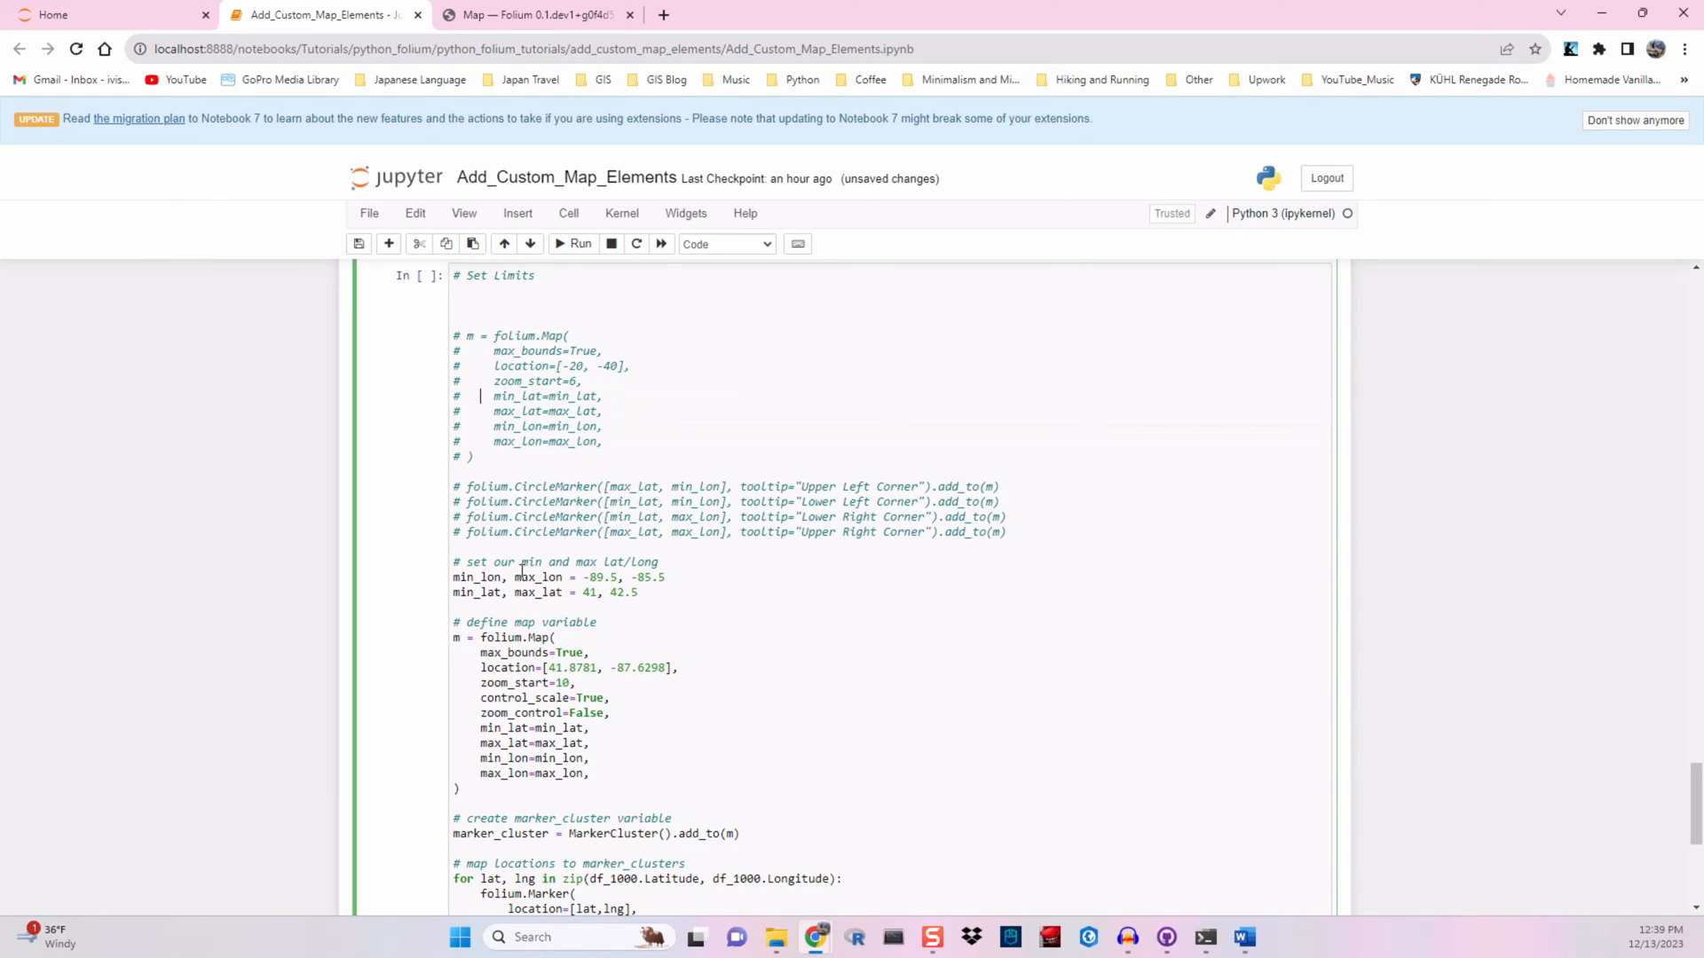
pyautogui.scroll(-3)
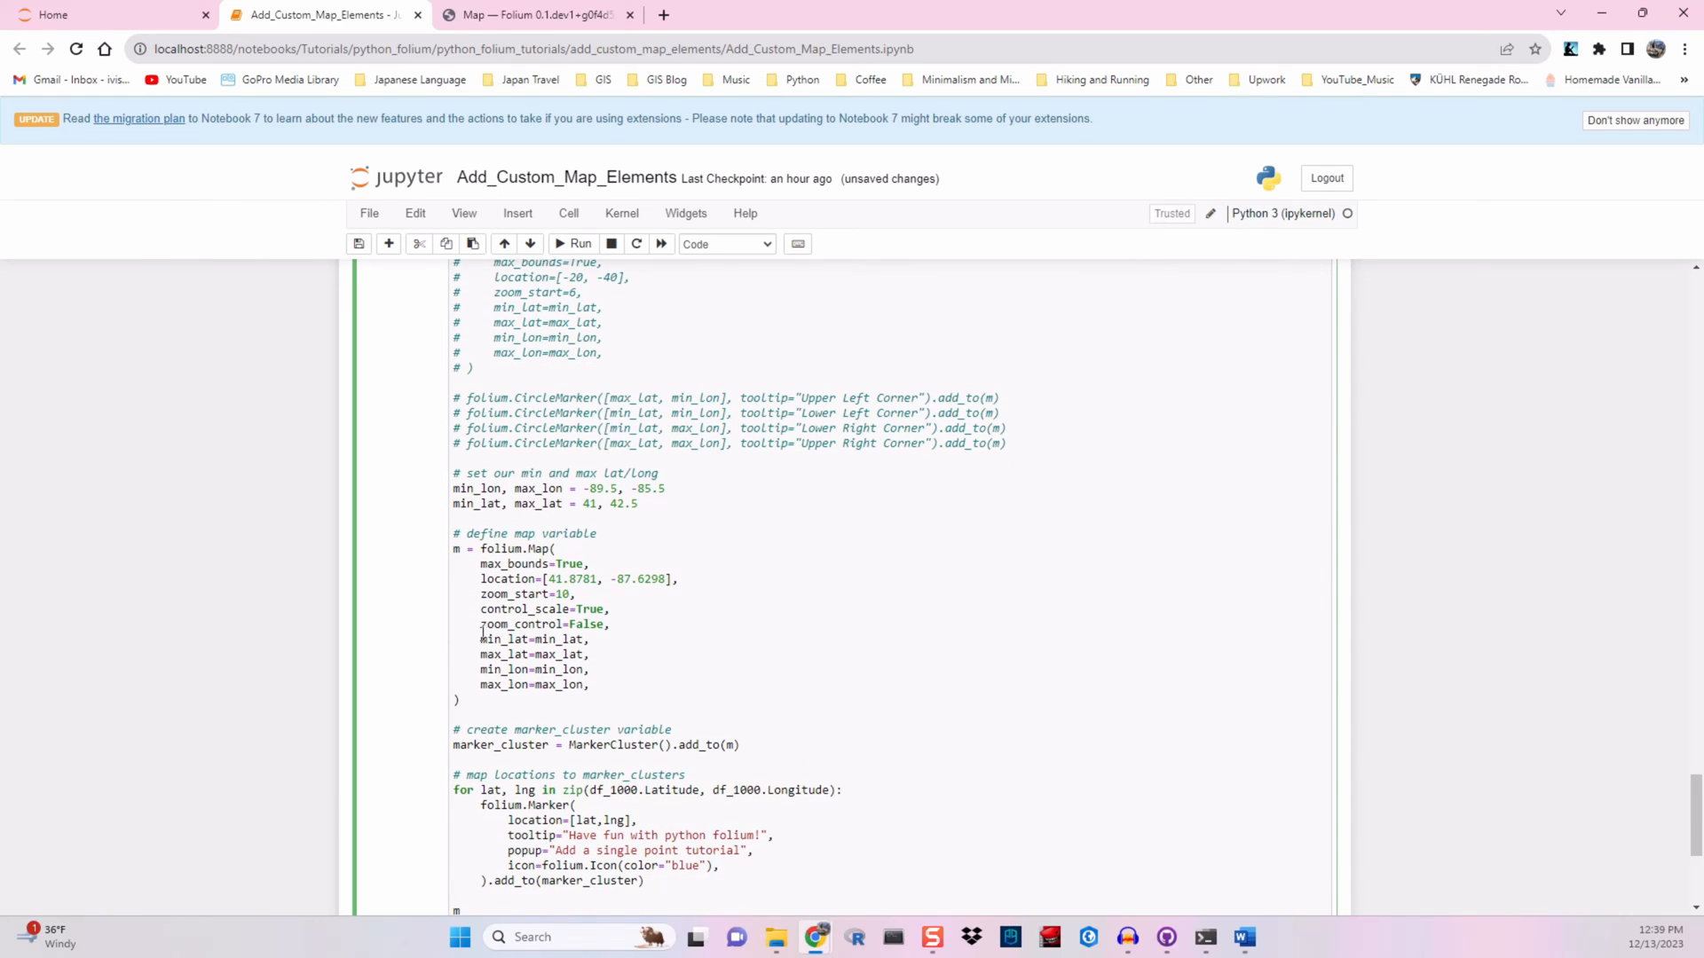
pyautogui.doubleClick(477, 488)
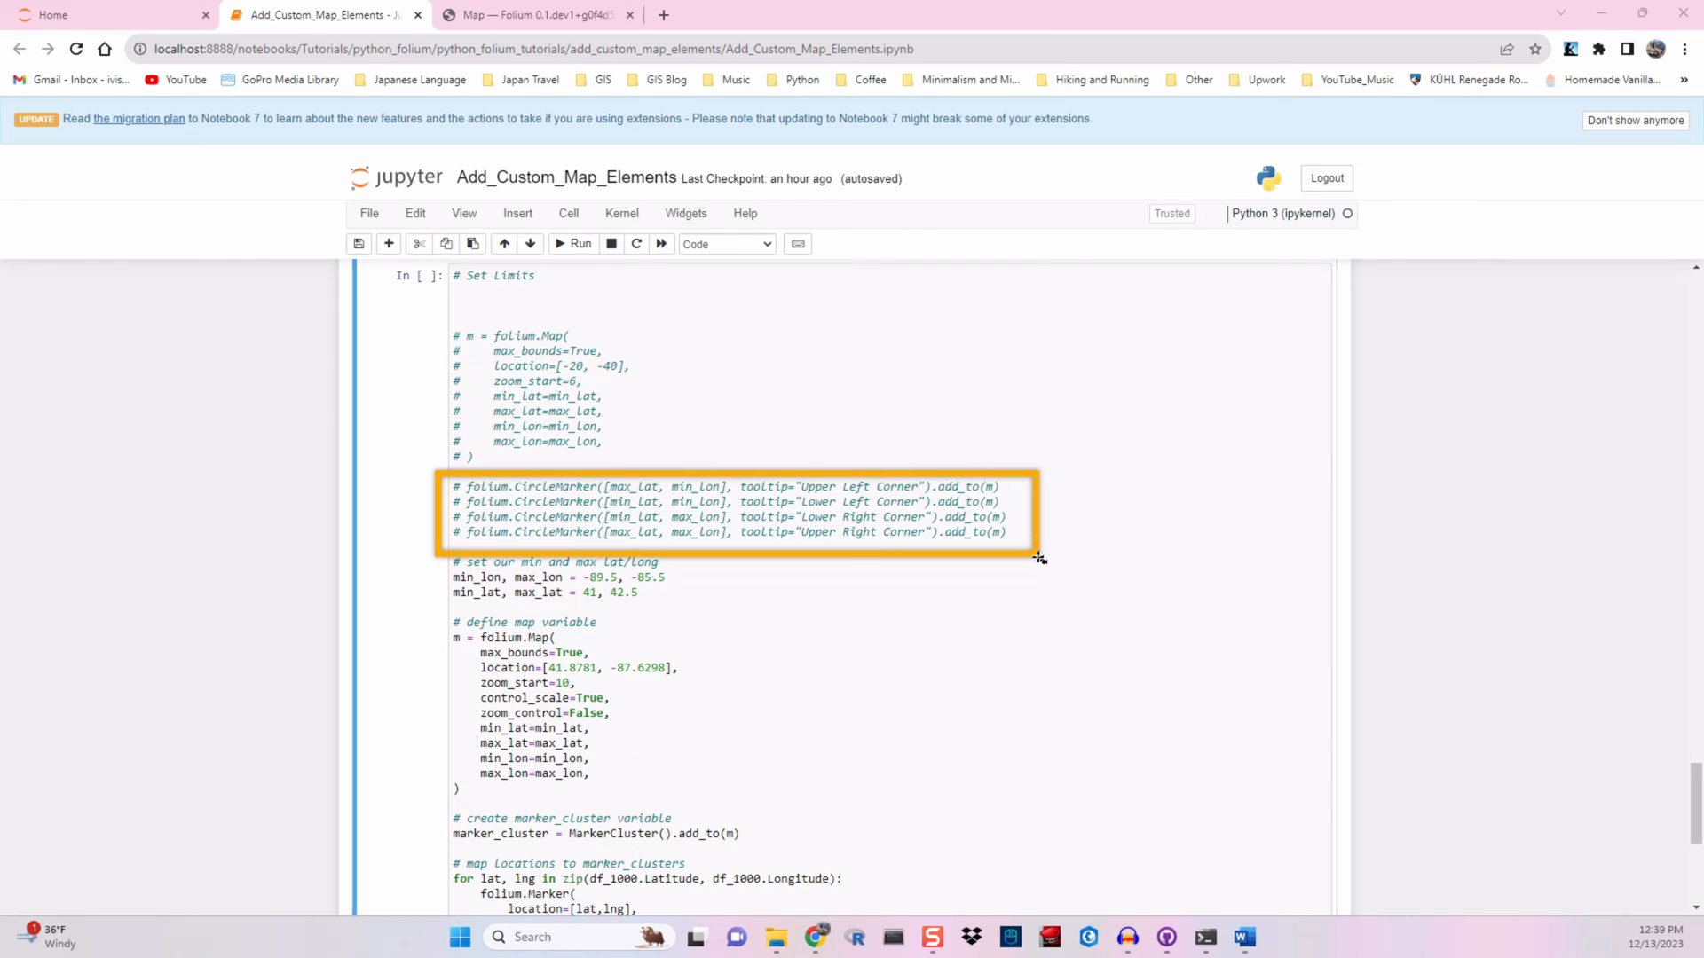
pyautogui.moveTo(320, 721)
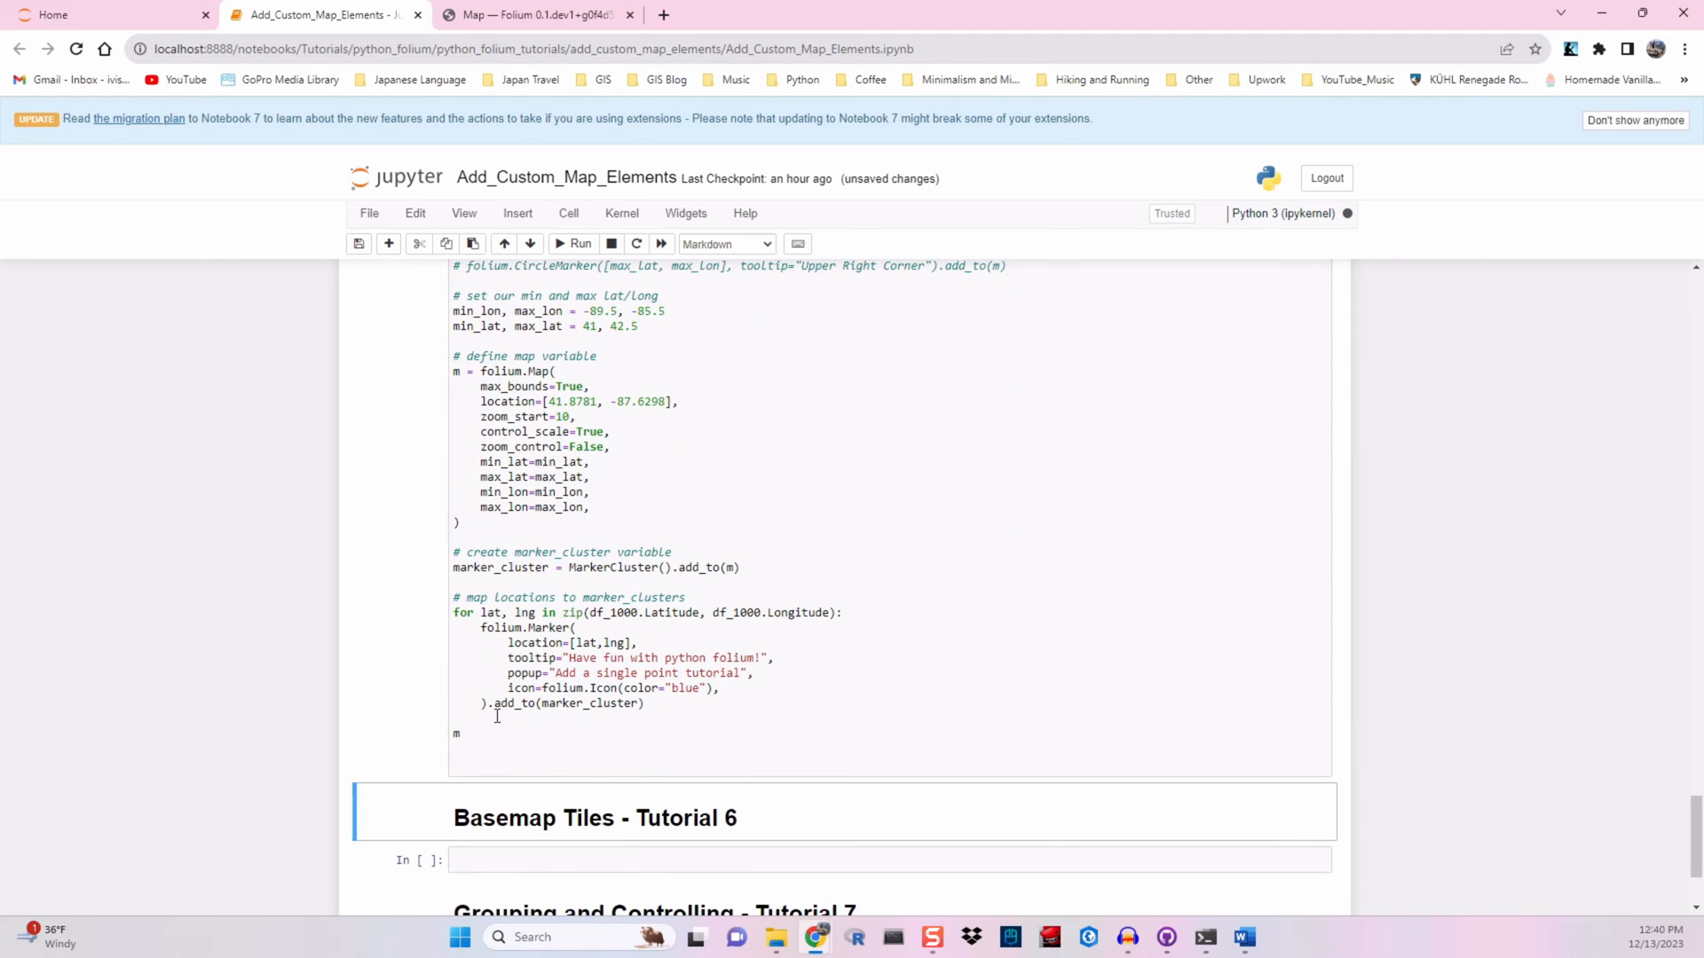
# Run the Set Limits cell and drag the map east, north and beyond to test its bounds
pyautogui.click(571, 244)
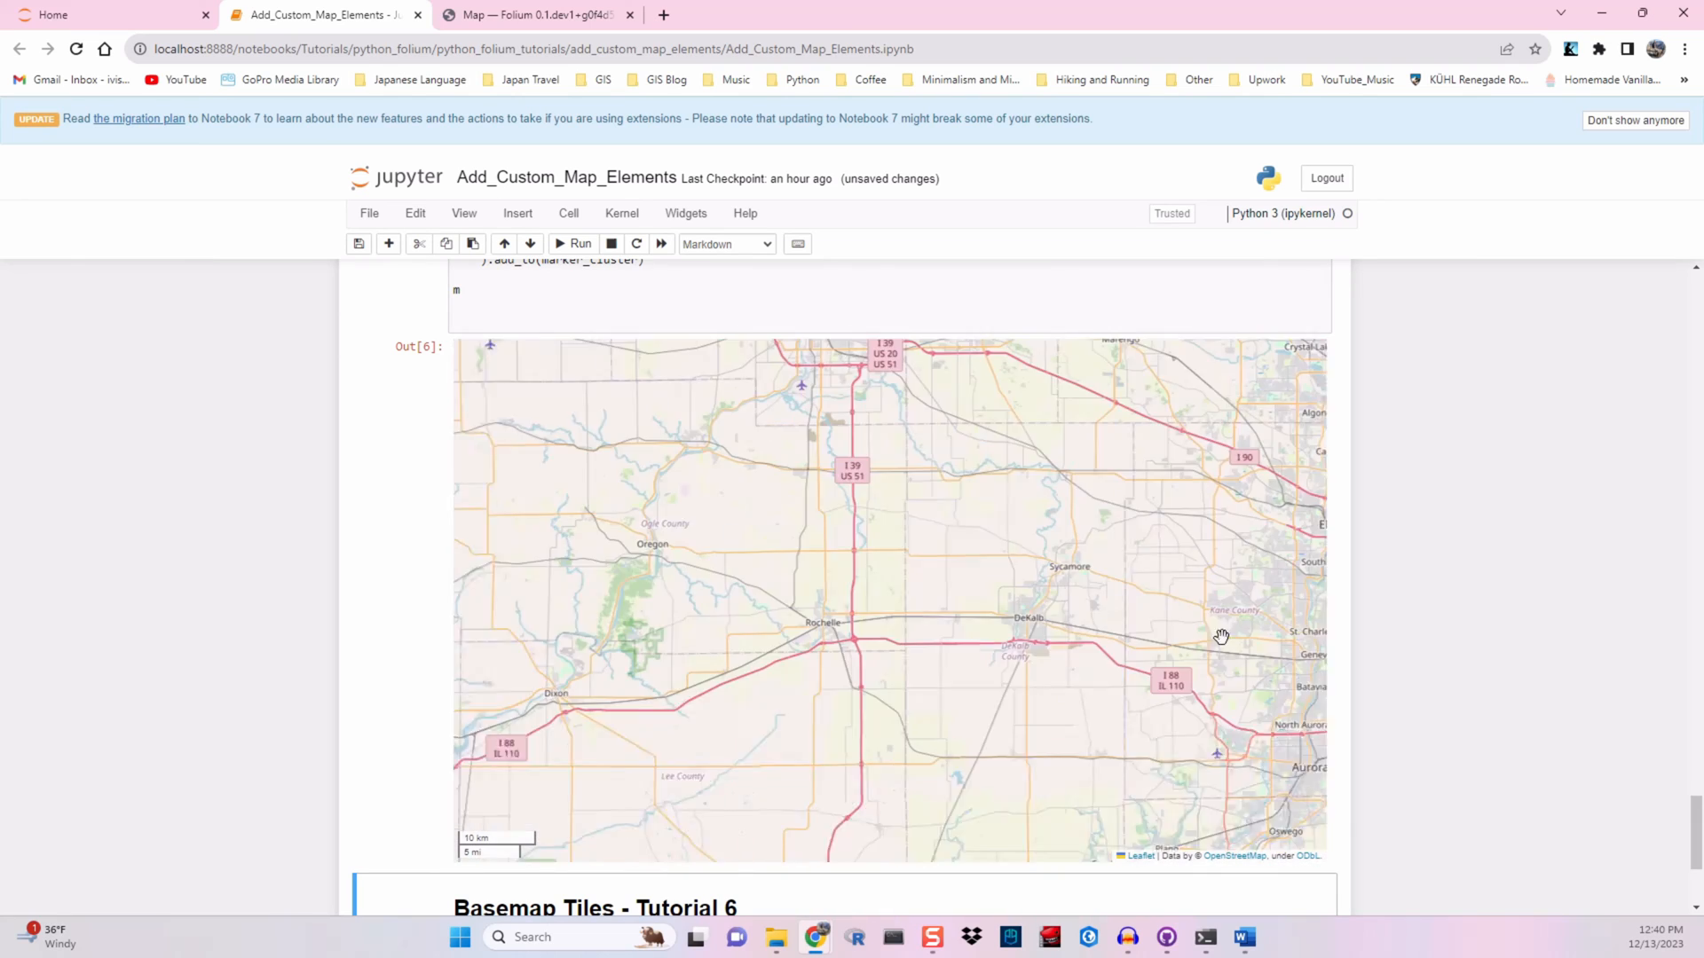
pyautogui.moveTo(1223, 638); pyautogui.dragTo(808, 607)
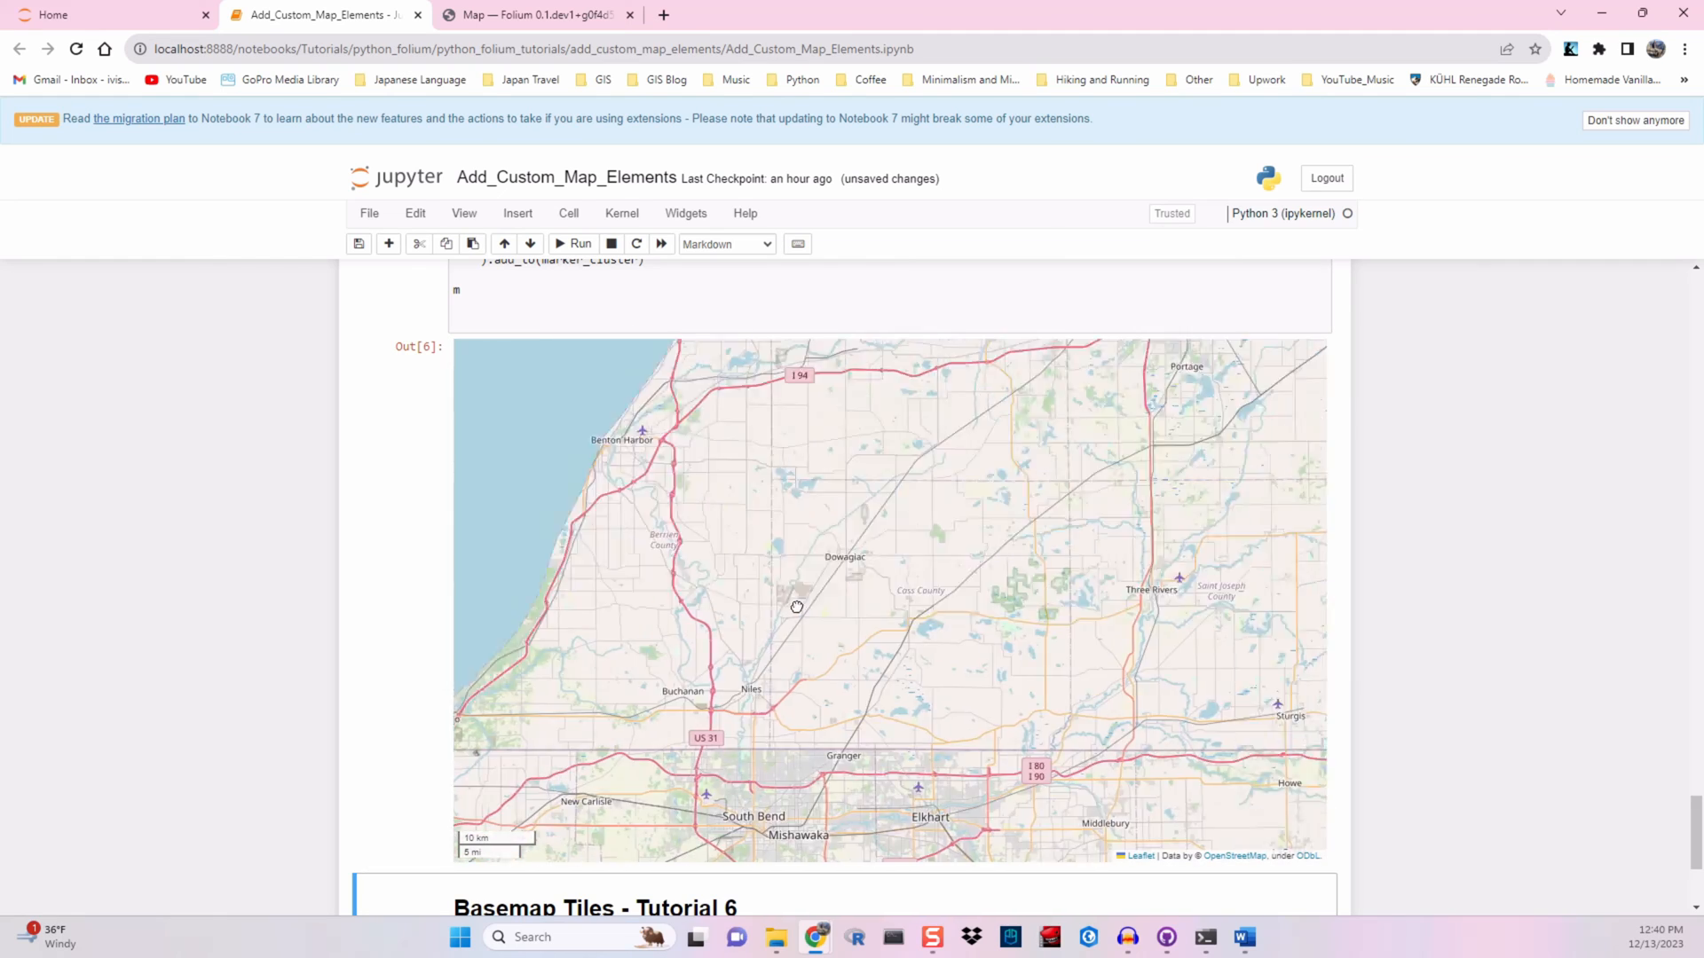
pyautogui.moveTo(797, 606); pyautogui.dragTo(930, 655)
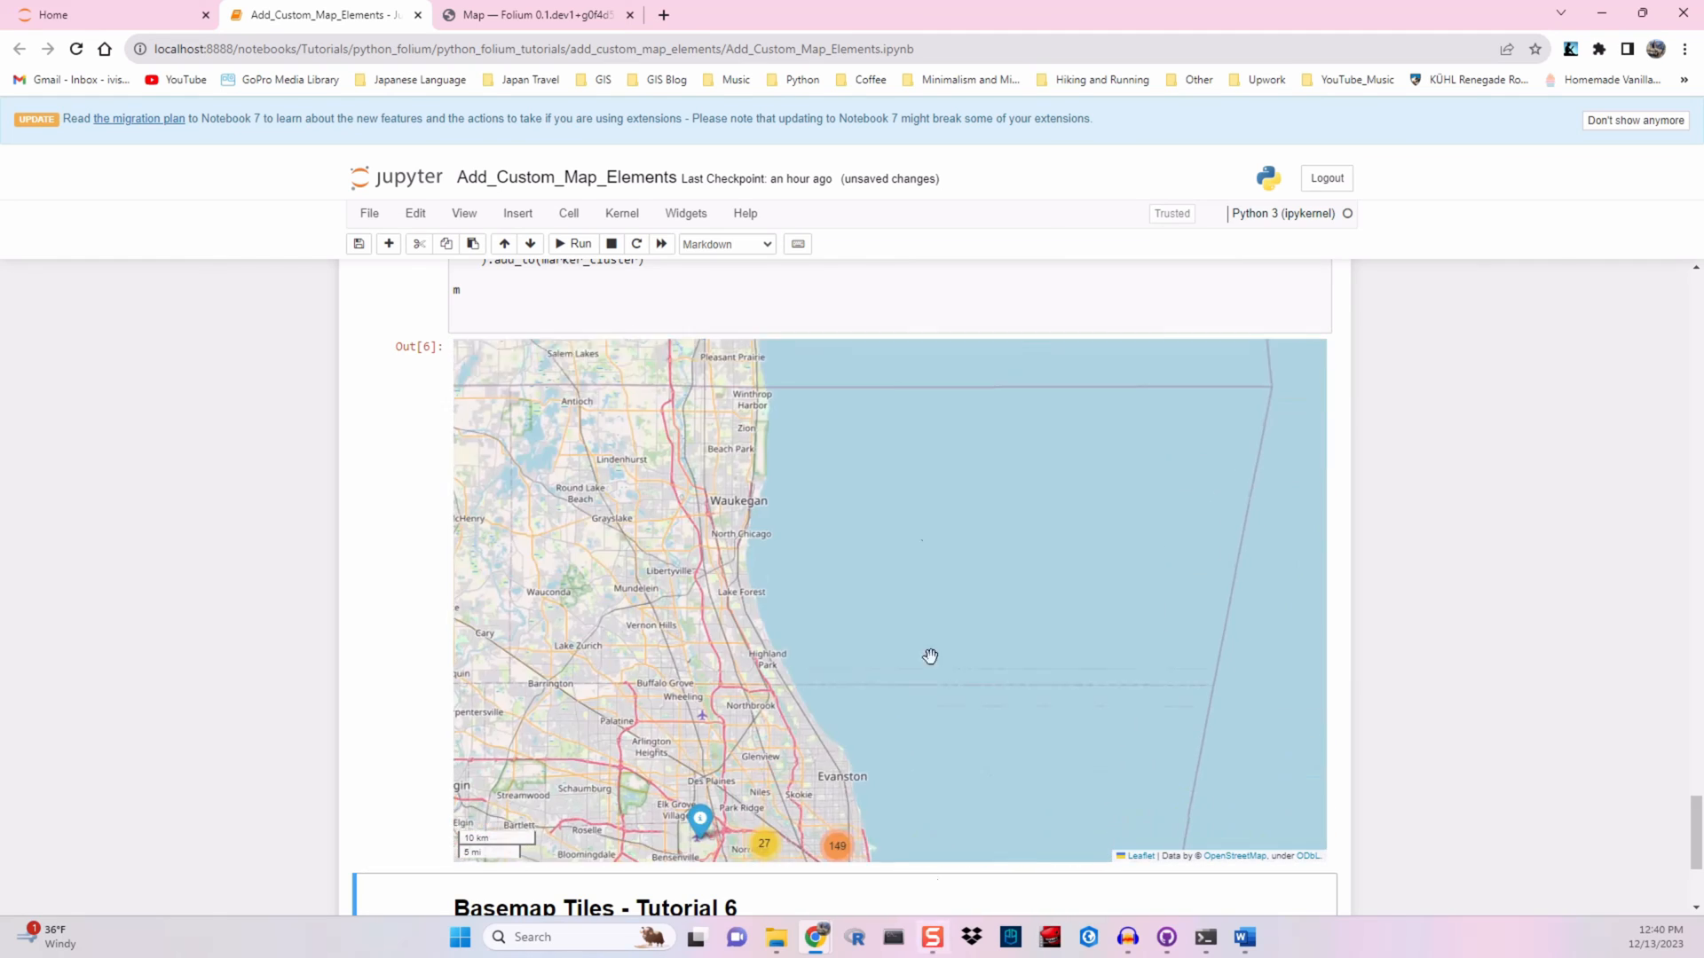
pyautogui.moveTo(929, 655); pyautogui.dragTo(984, 382)
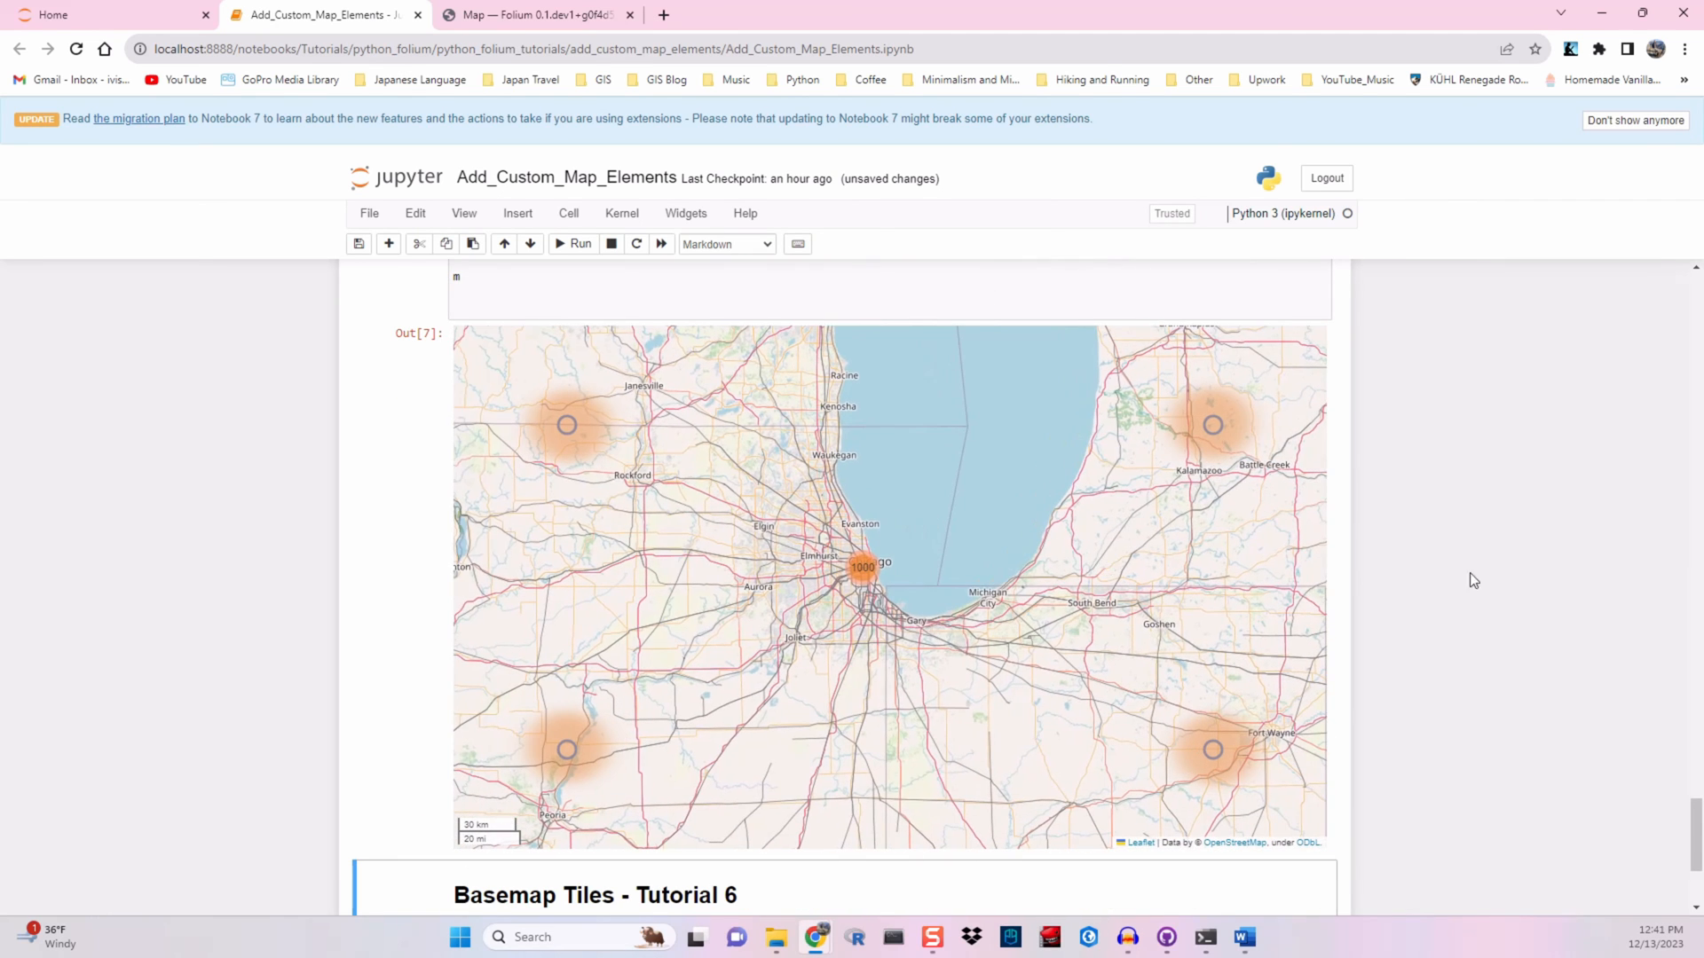
# Scroll the notebook after enabling the four corner CircleMarkers
pyautogui.scroll(-3)
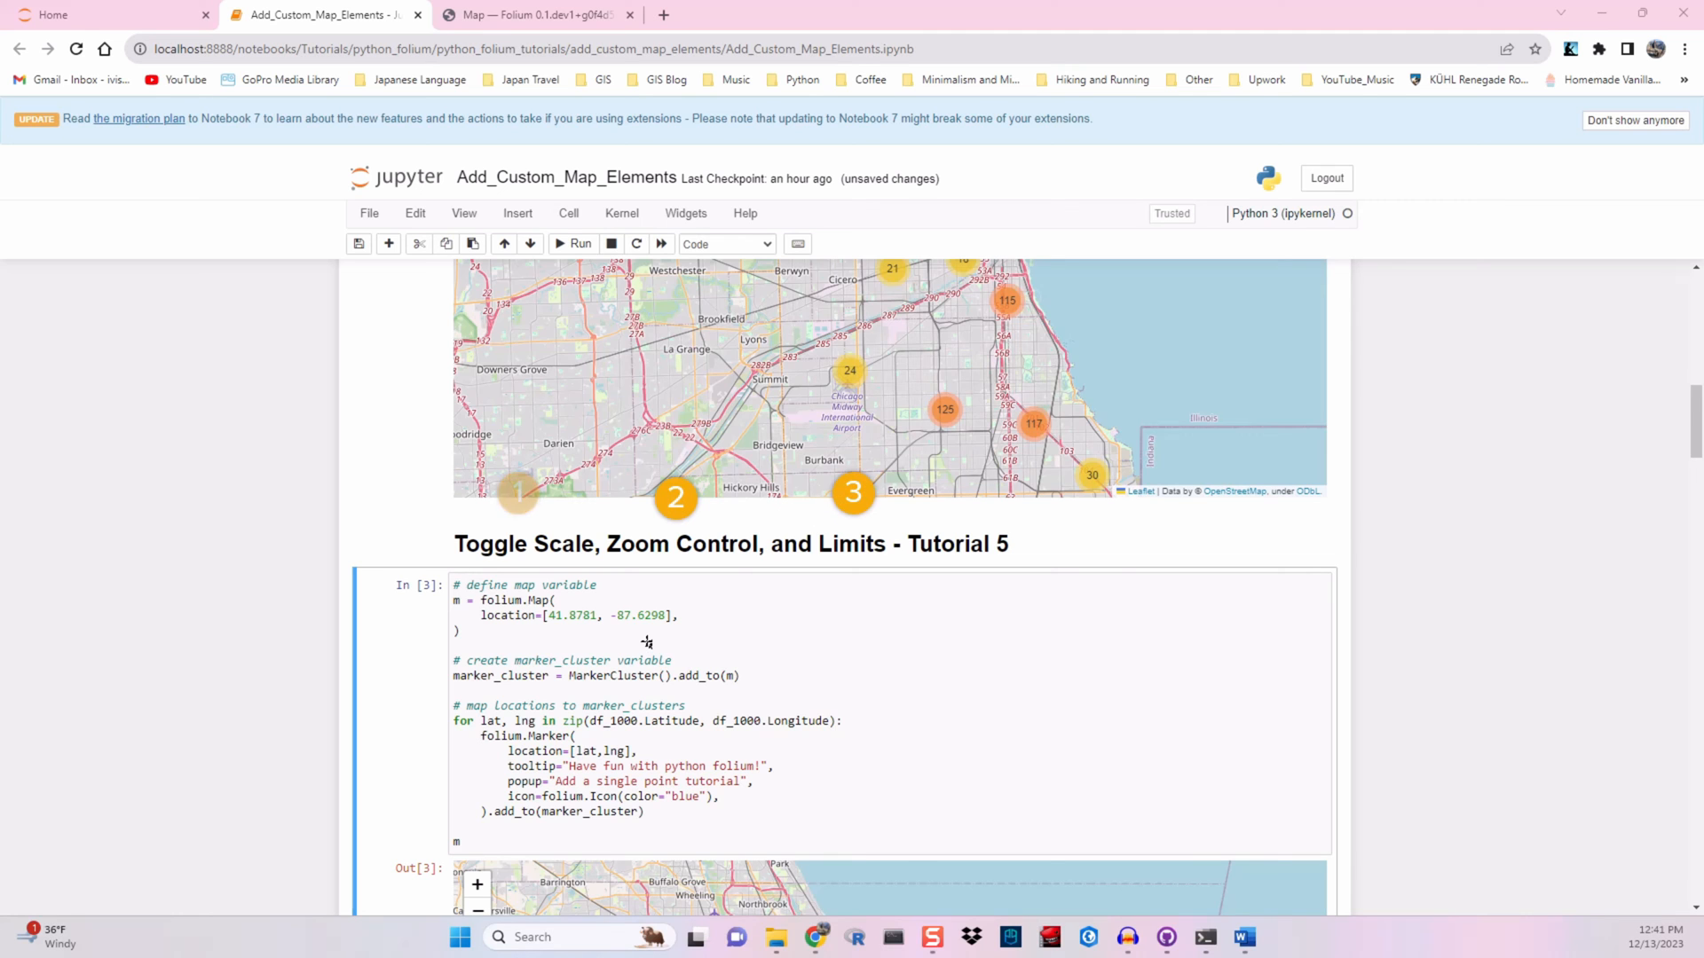
pyautogui.scroll(-3)
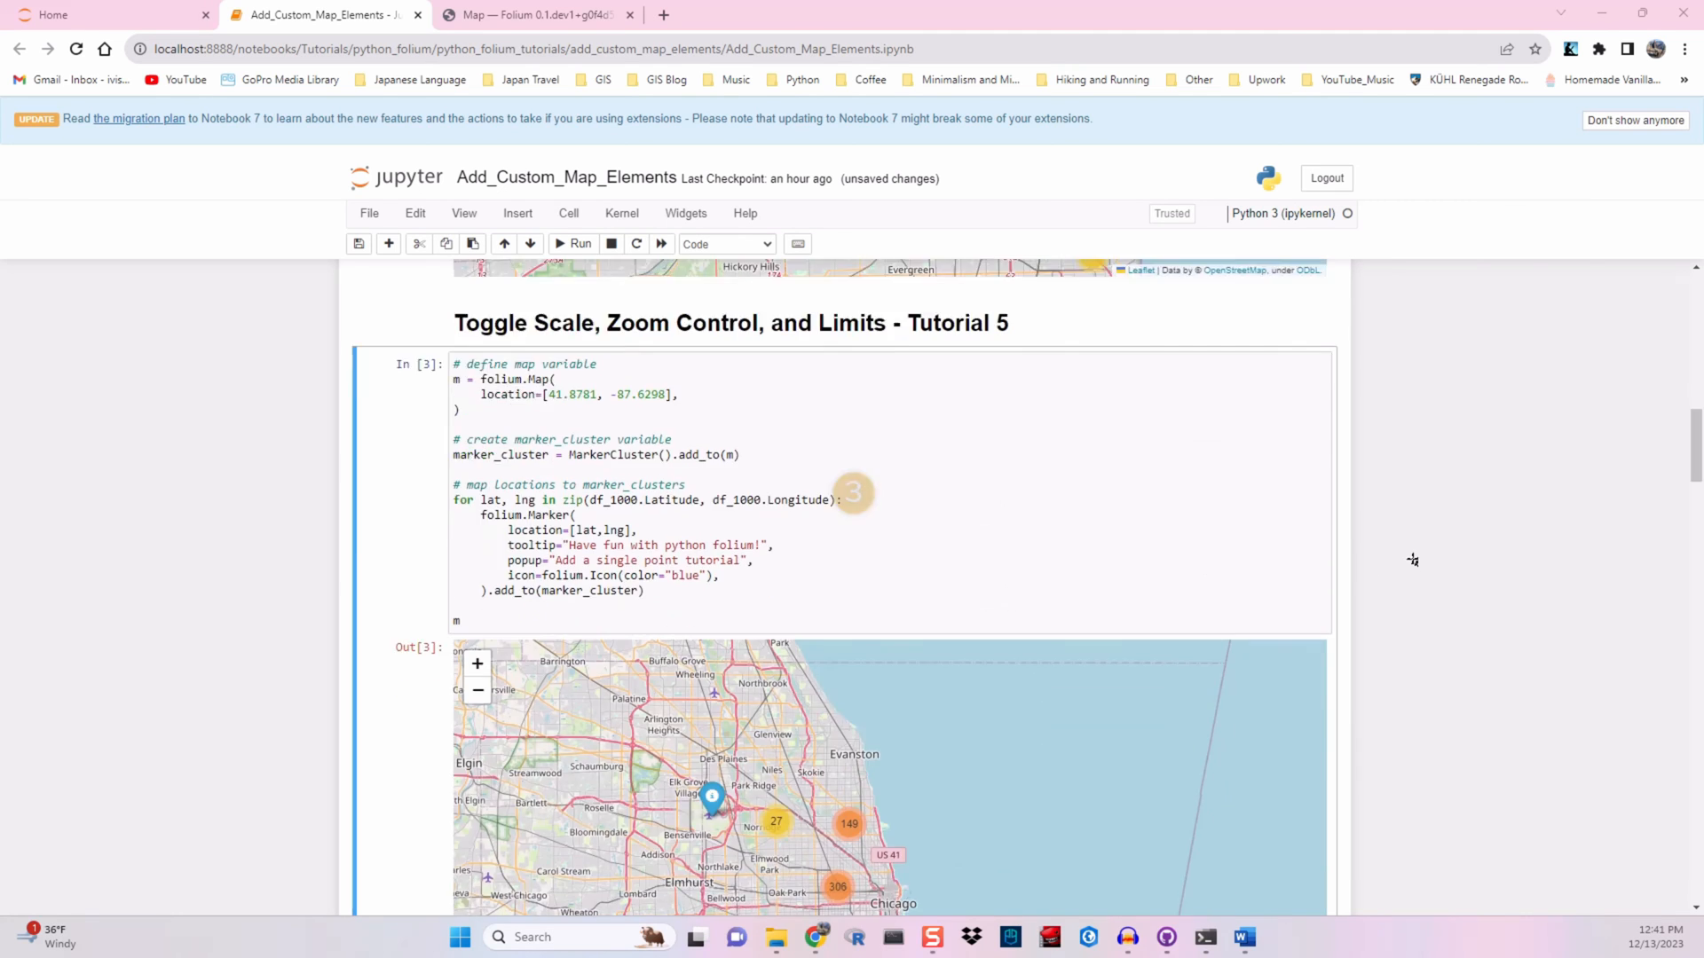
pyautogui.scroll(-3)
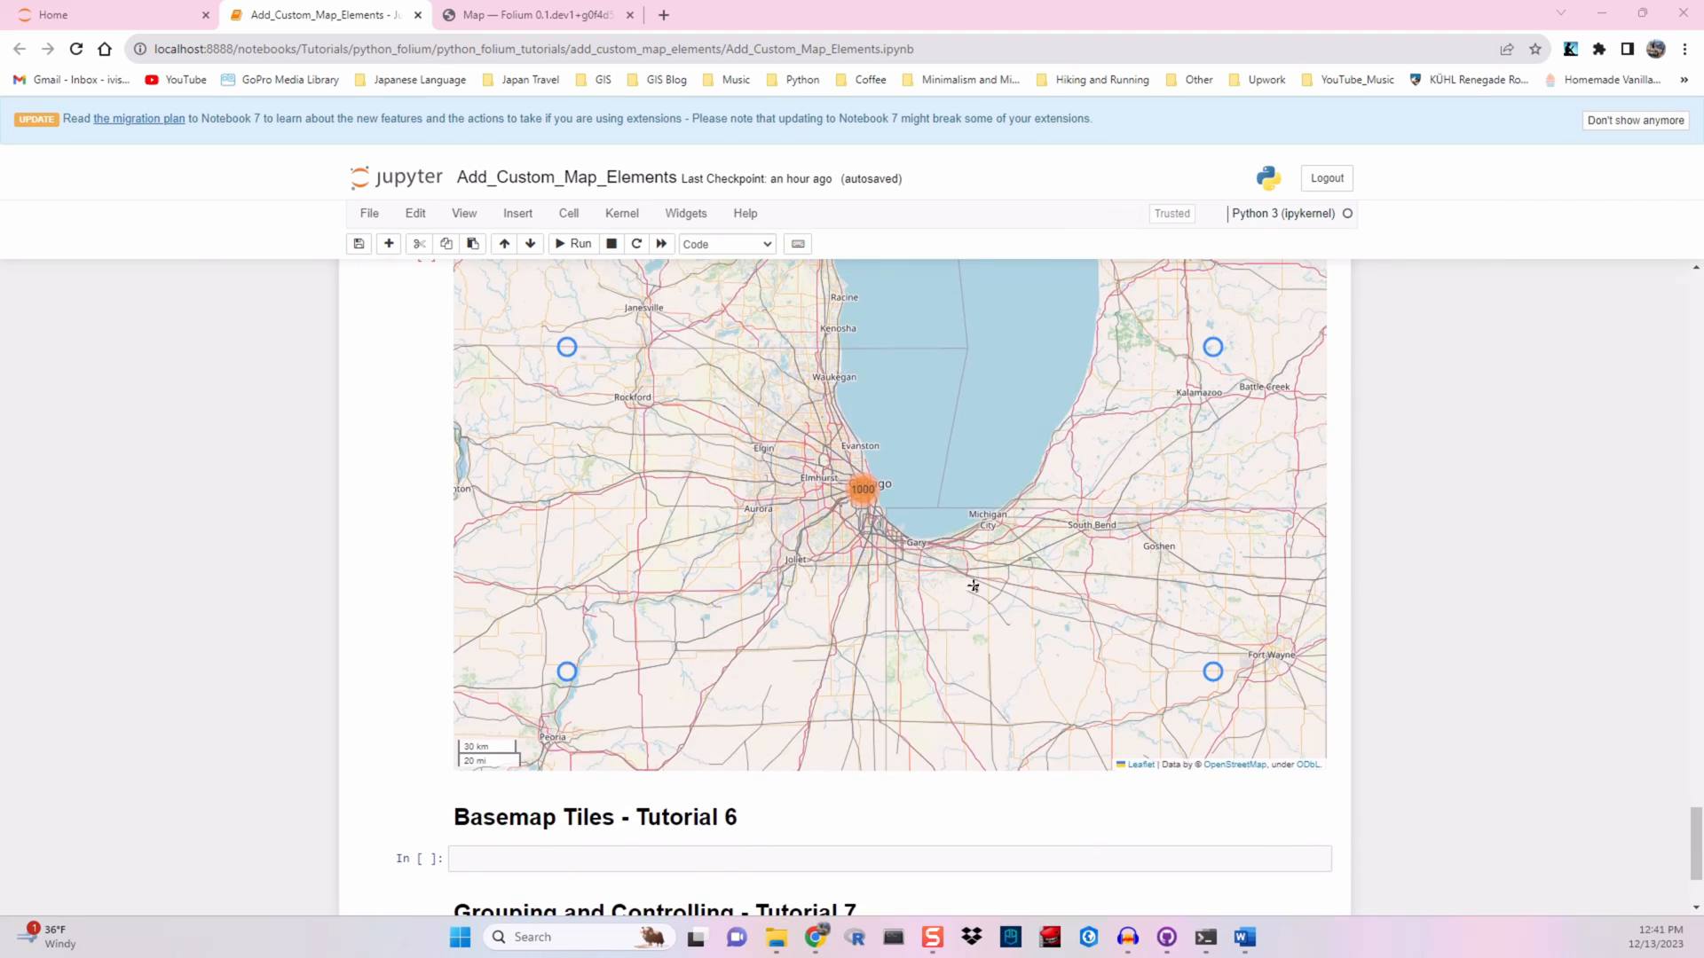
pyautogui.moveTo(1377, 489)
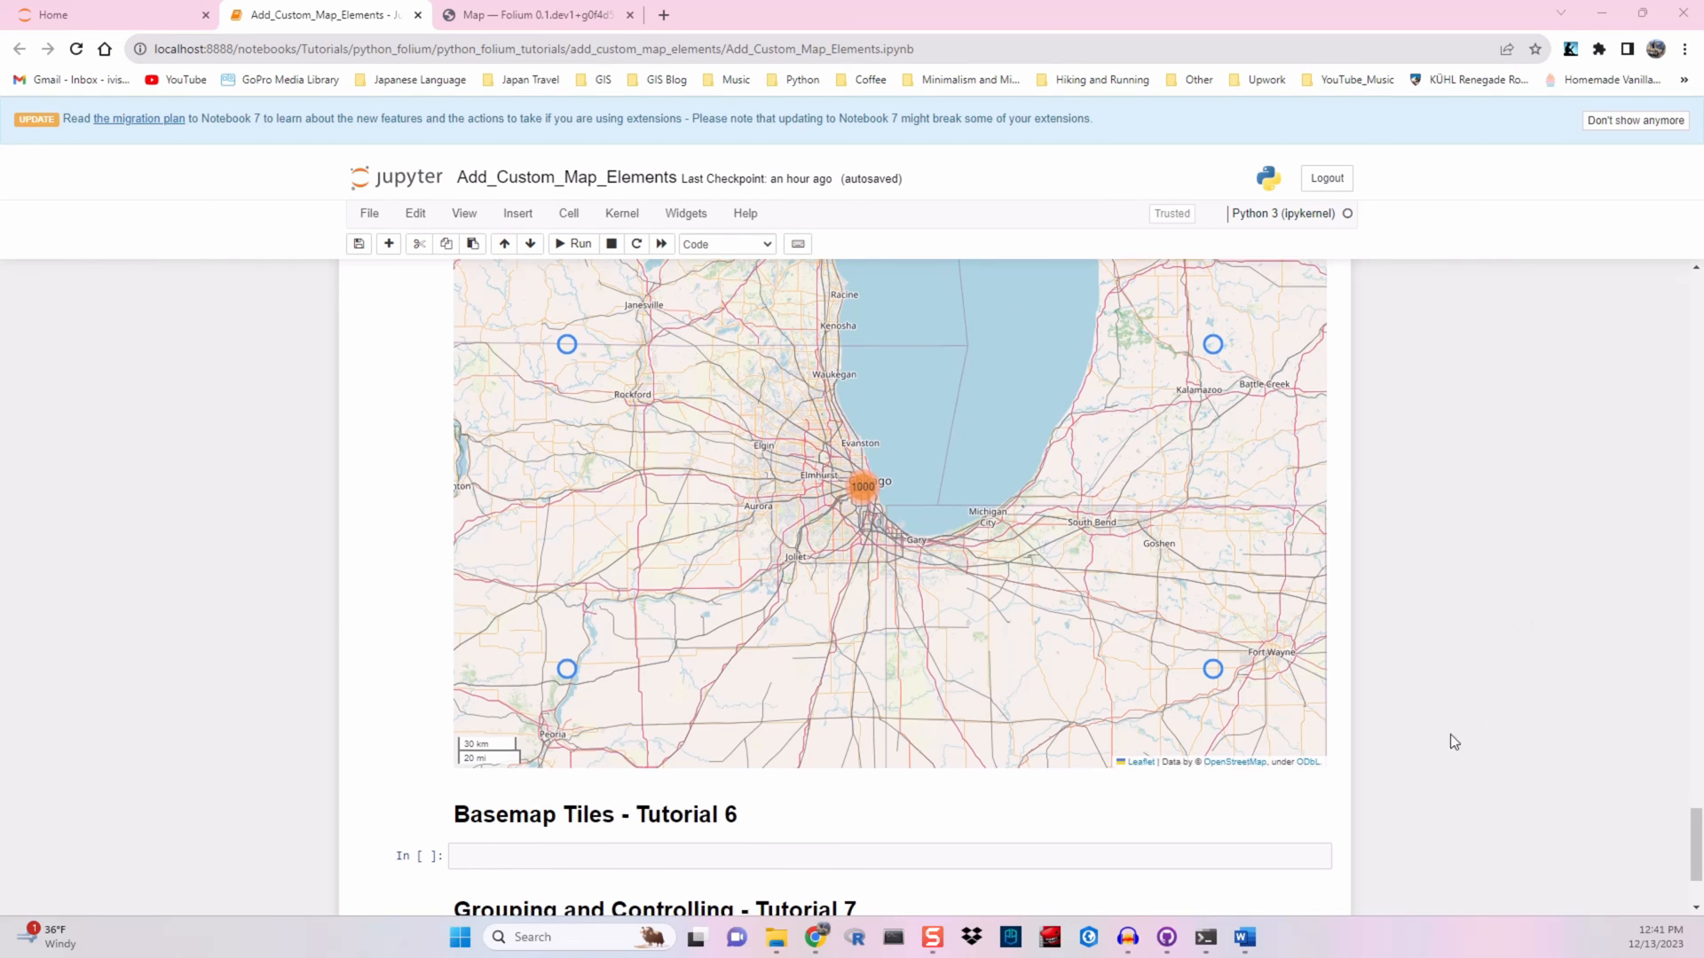
pyautogui.scroll(-3)
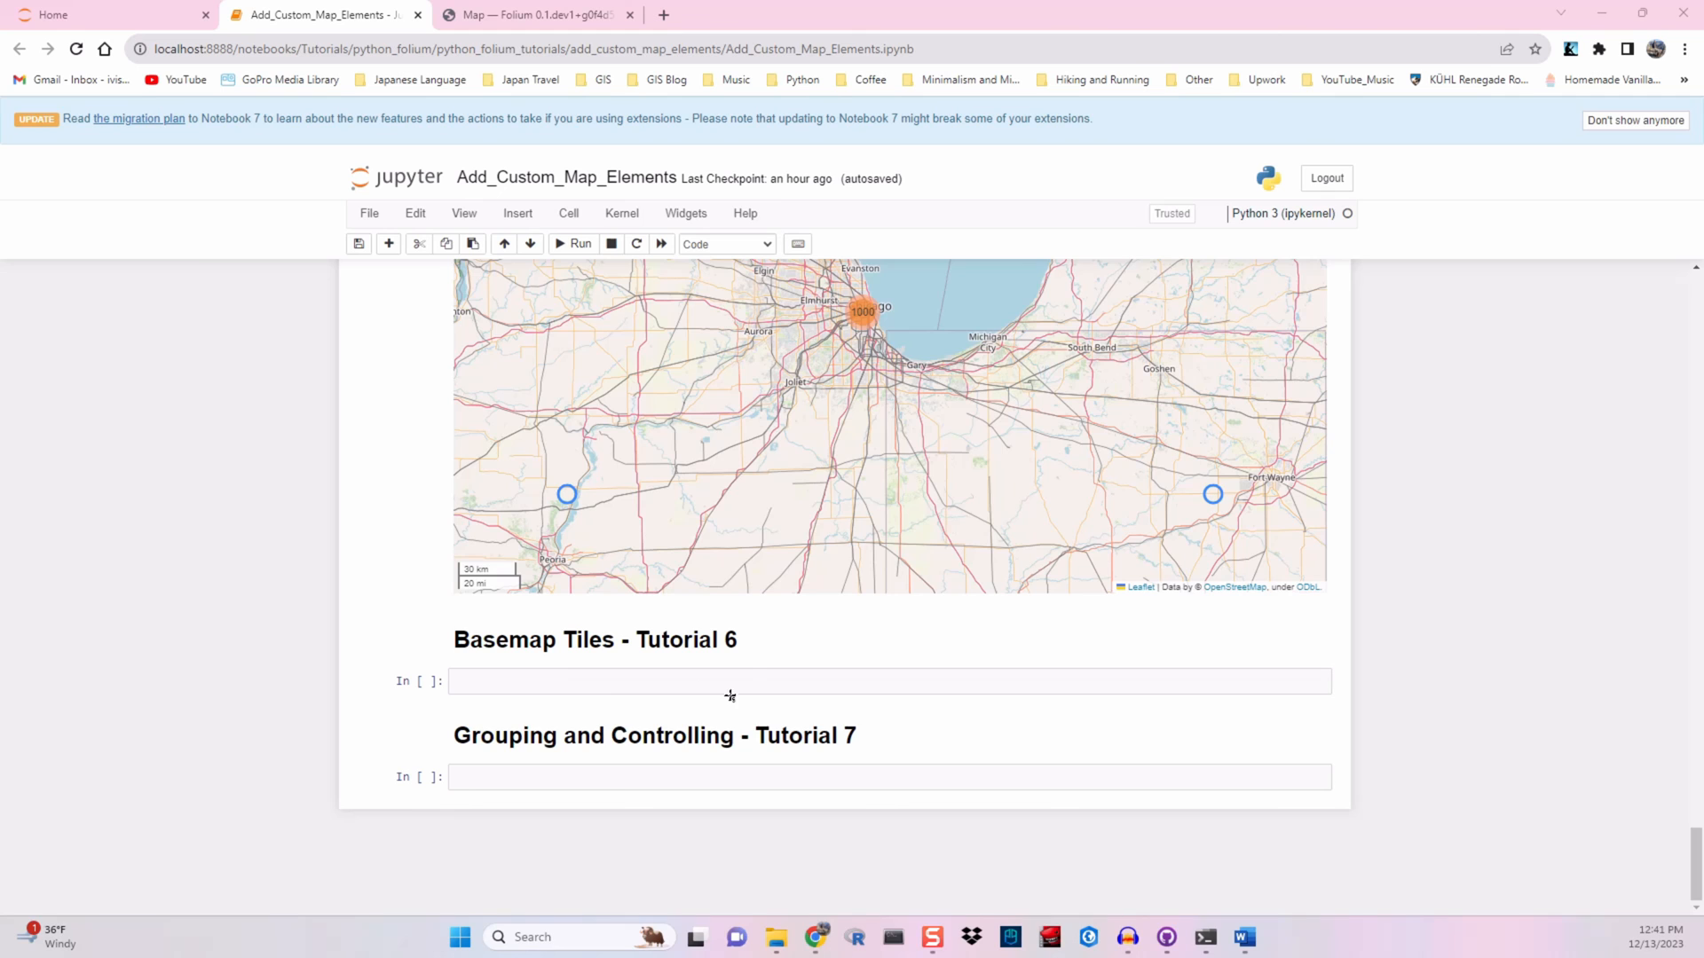
pyautogui.click(736, 693)
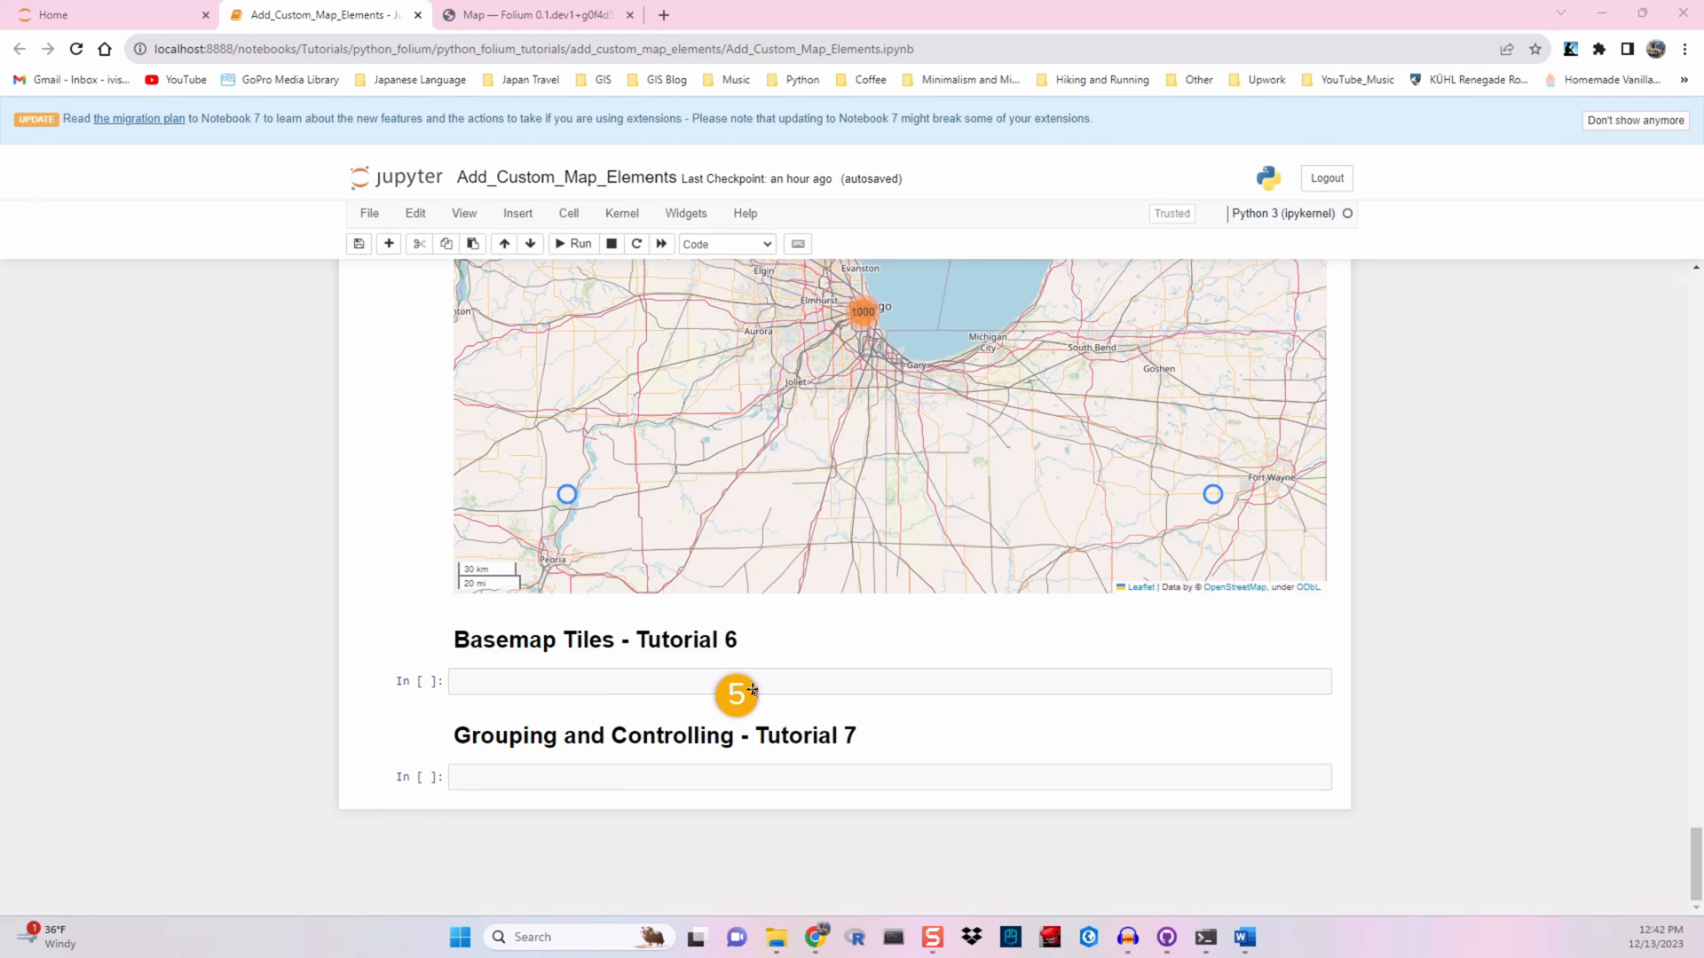
pyautogui.moveTo(1249, 695)
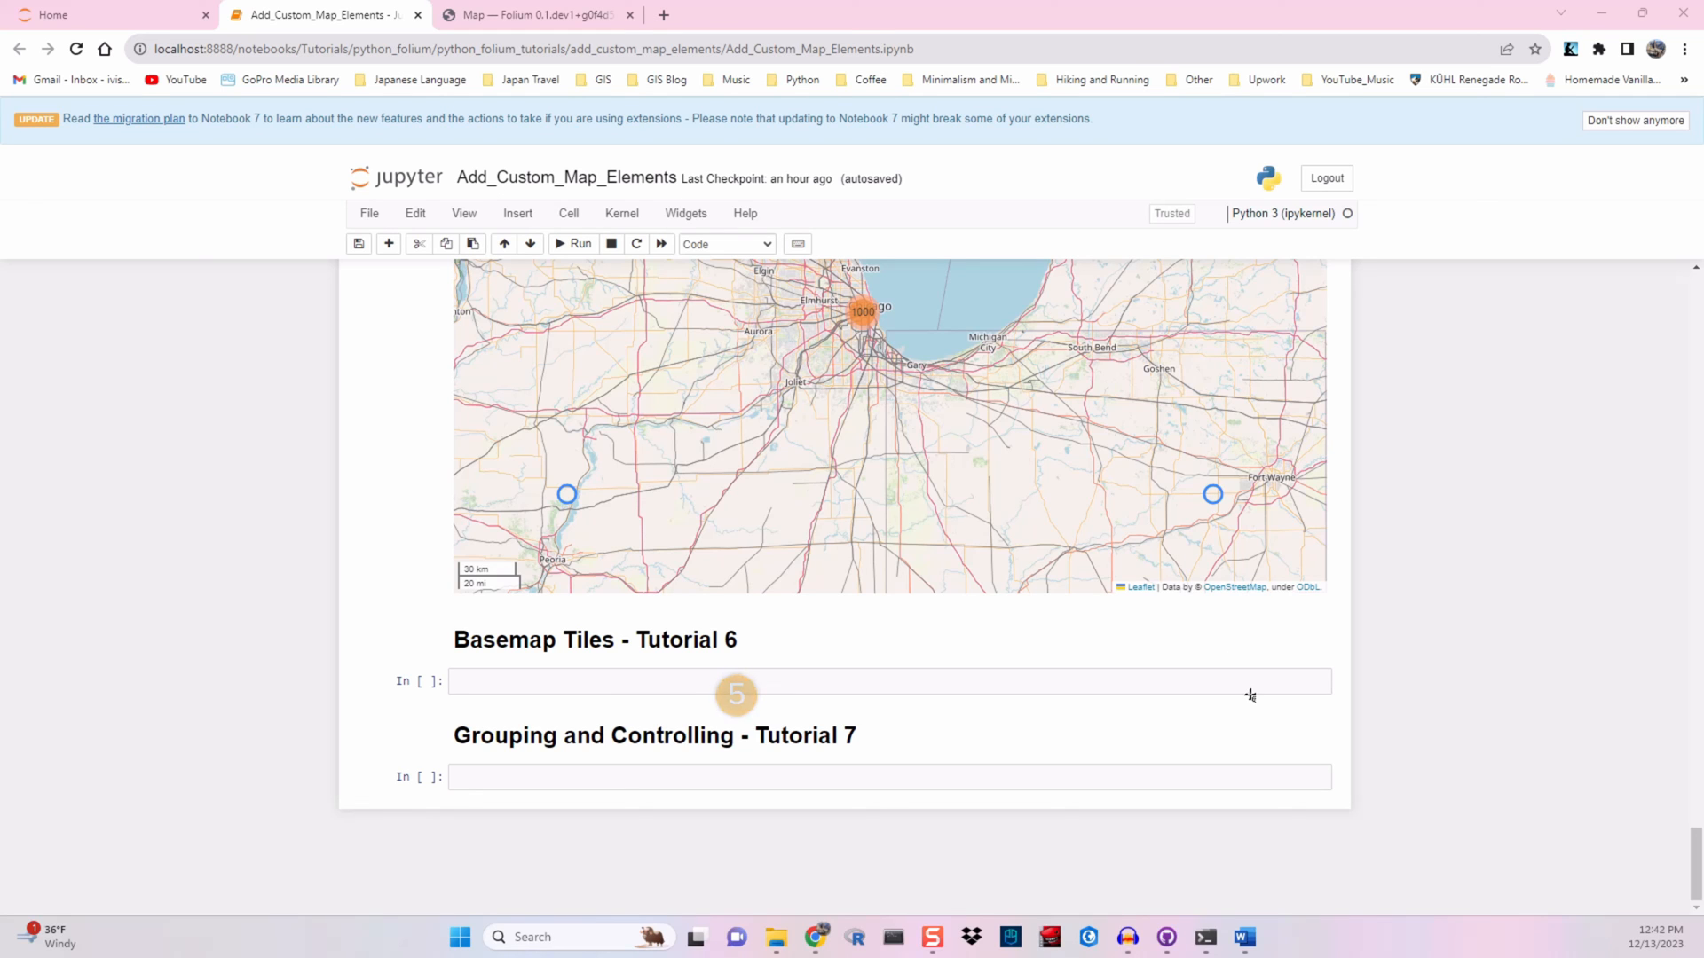